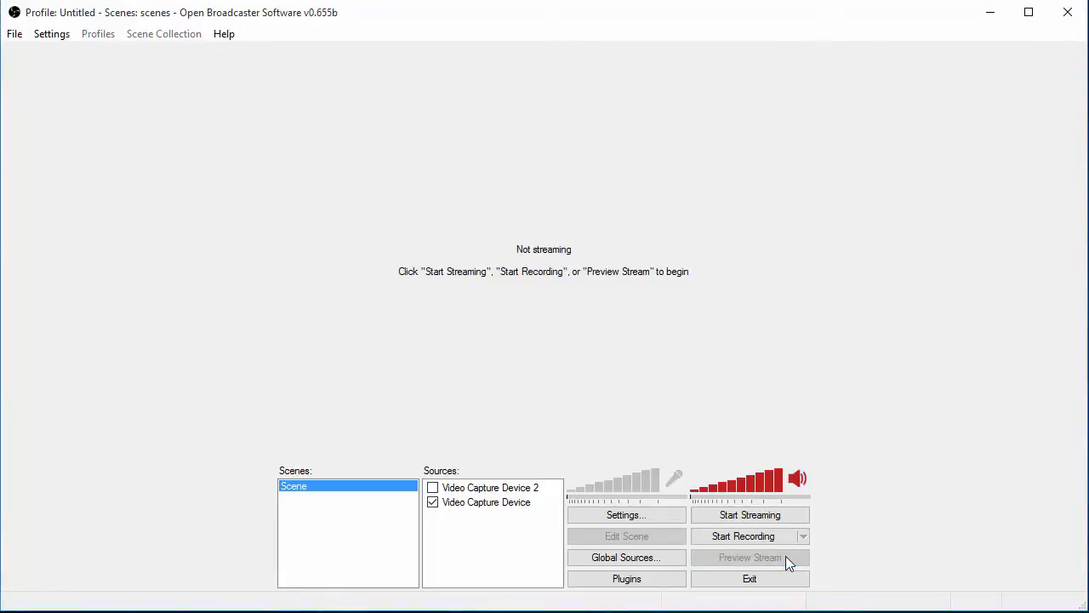
Step: Preview the Xbox capture home screen feed, then close OBS to the desktop
click(748, 558)
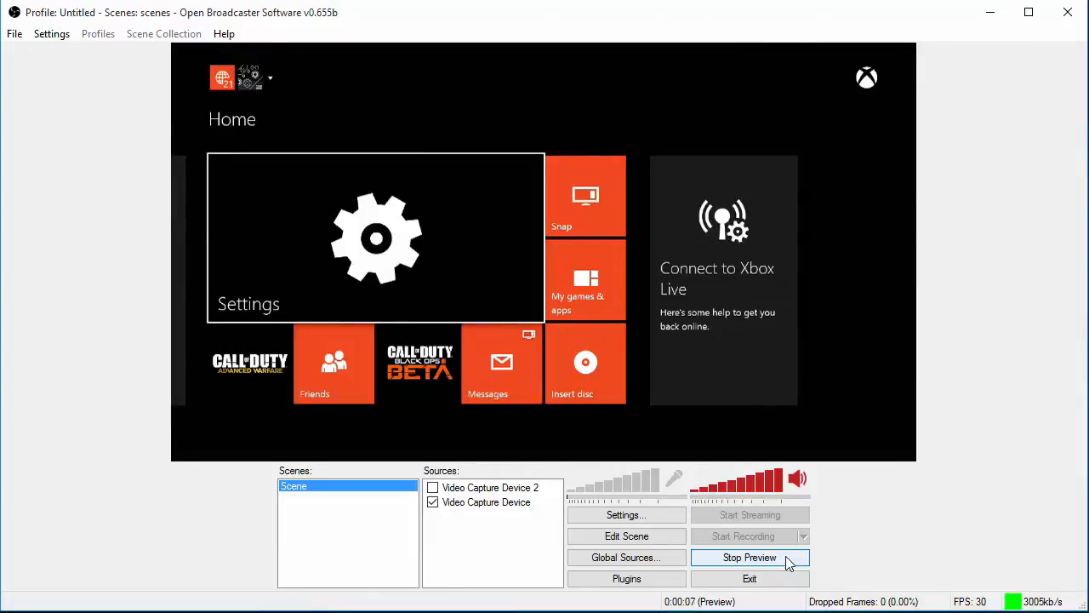
mouse_move(822, 439)
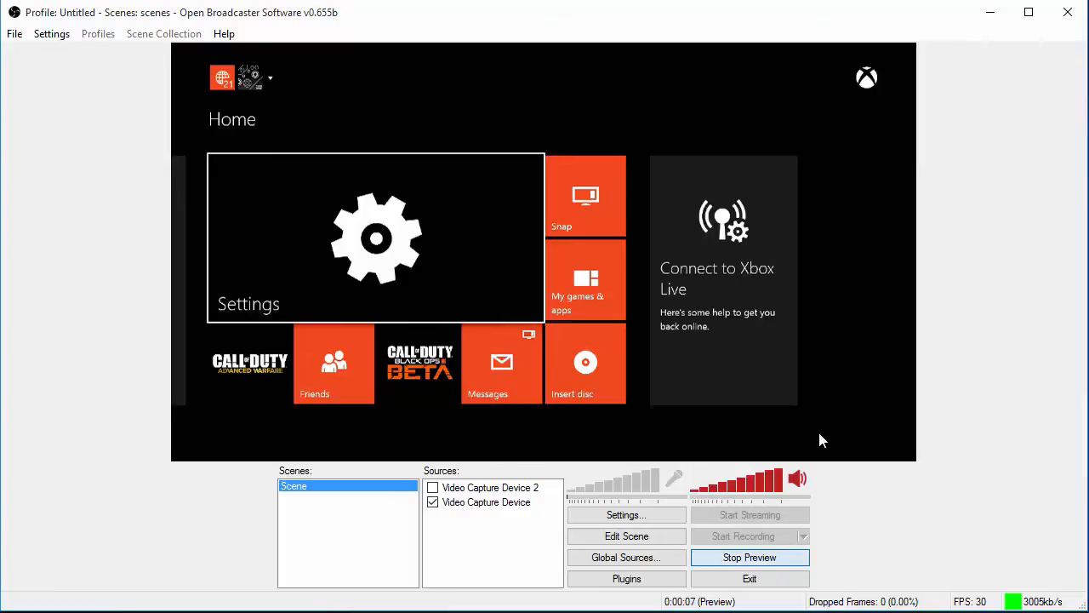
click(748, 558)
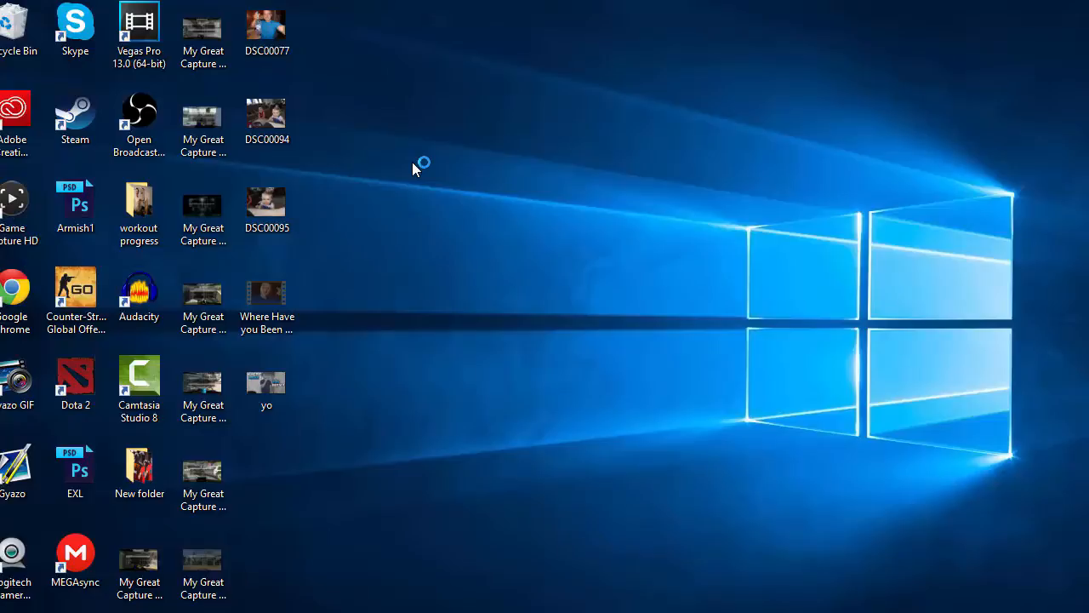
Step: Launch Game Capture HD from its desktop shortcut, check the Xbox feed, and close it
double_click(12, 204)
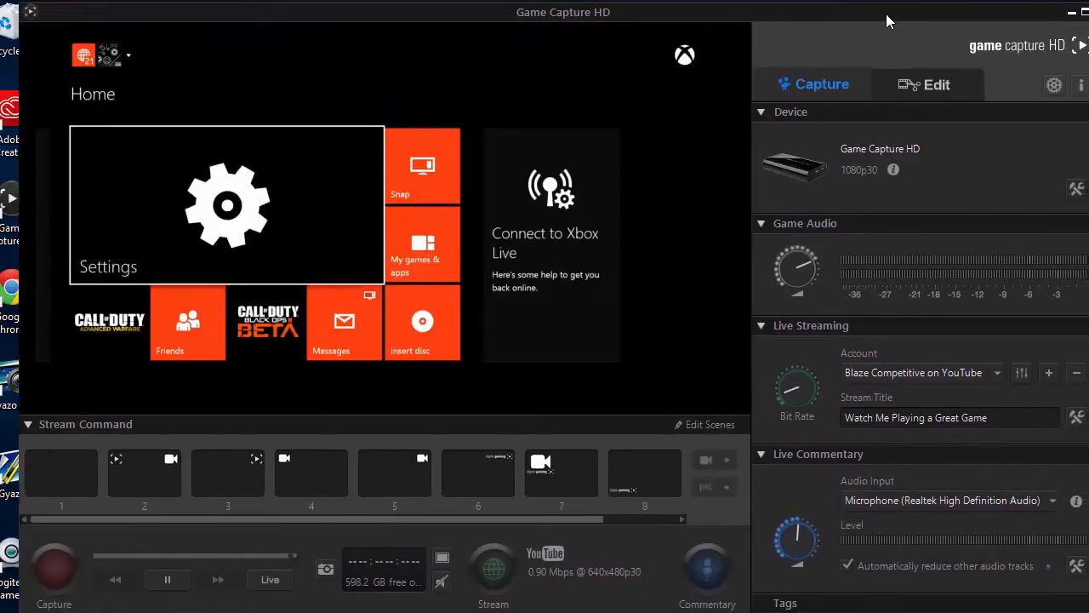
click(55, 578)
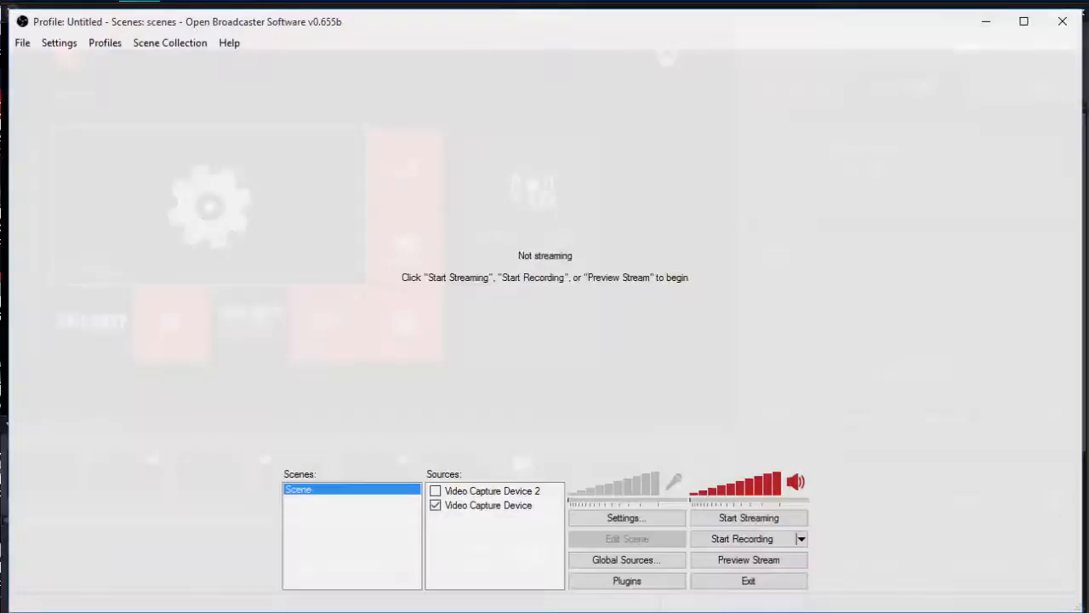
Step: Start the preview, hit the 'device is in use by another application' error, and stop it
click(748, 560)
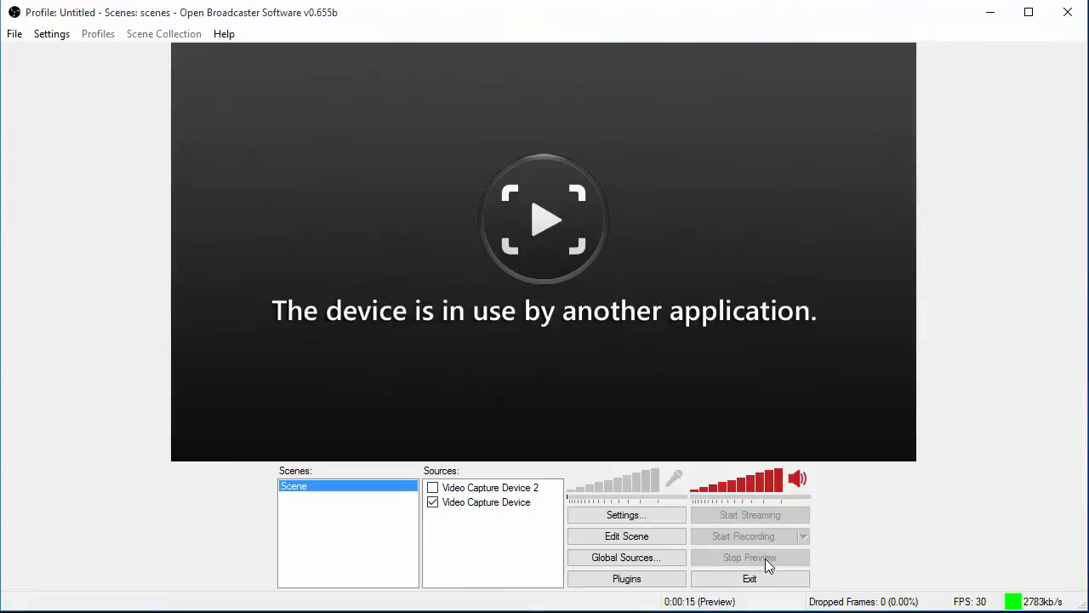
click(748, 558)
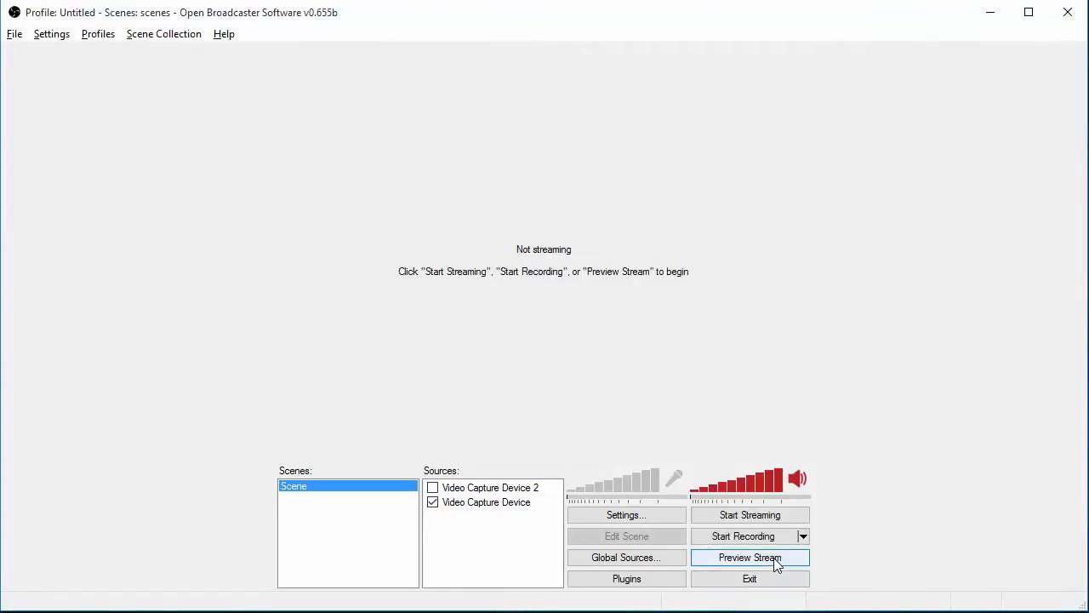
click(749, 559)
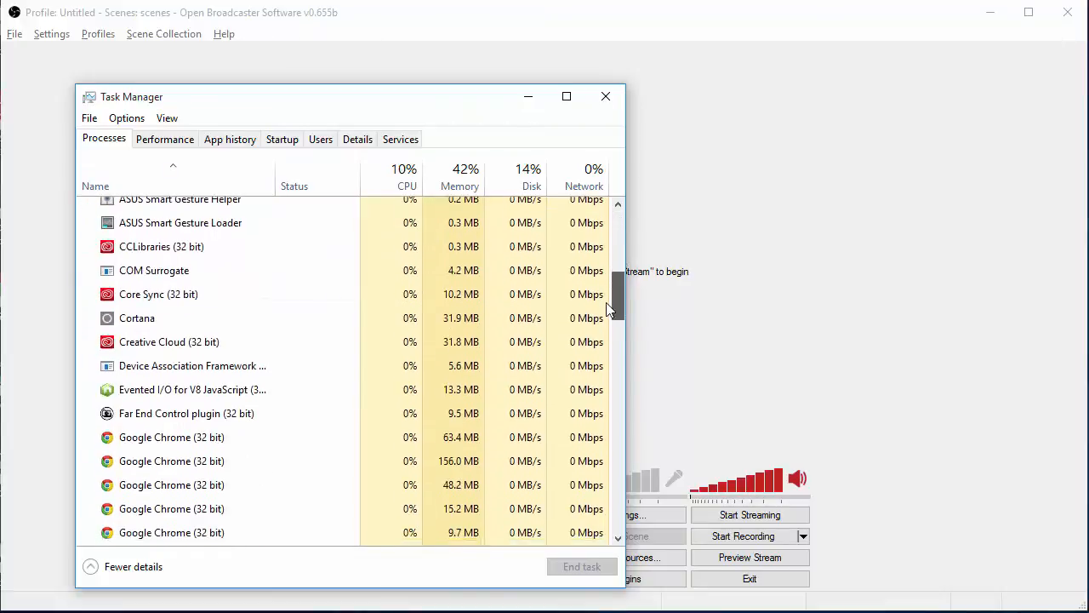
Step: Scroll the Task Manager process list for the device holder, then close Task Manager
scroll(down, 3)
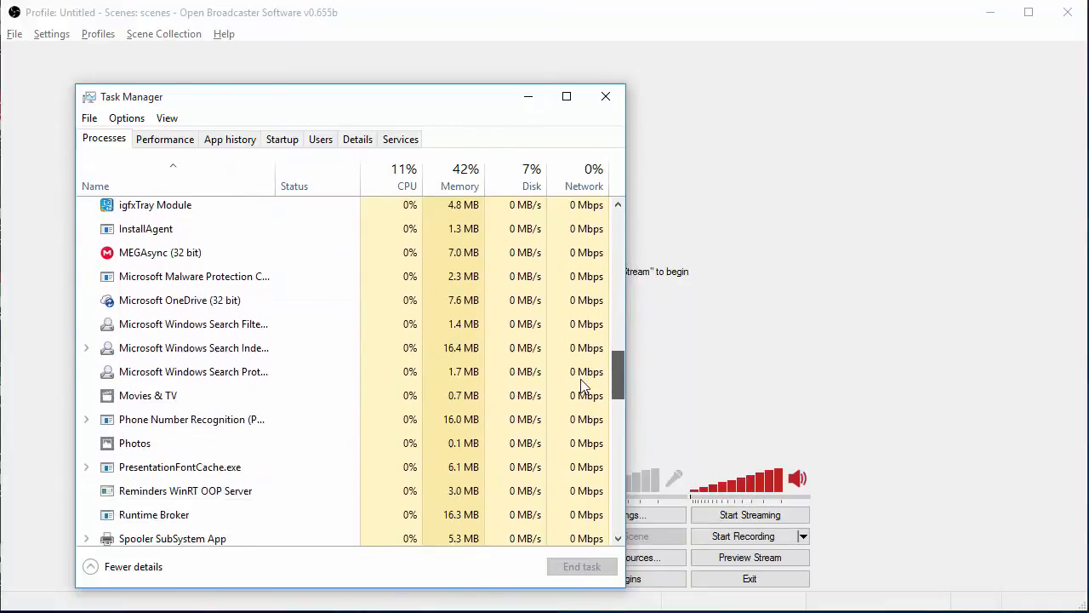
scroll(down, 3)
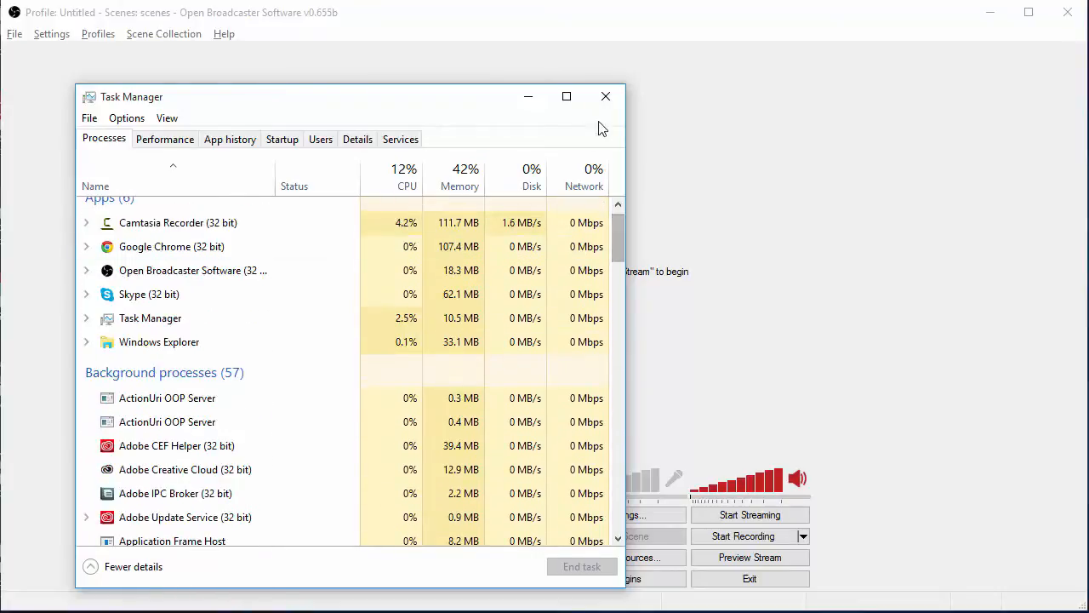
click(606, 95)
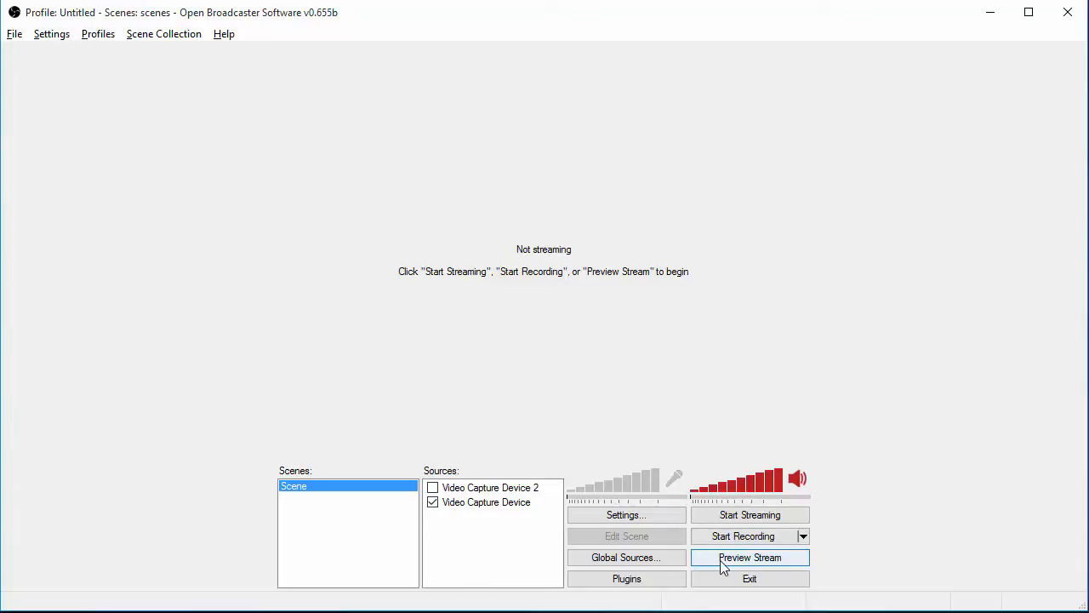
Step: Start the preview again so the Xbox home screen feed appears in OBS
click(749, 558)
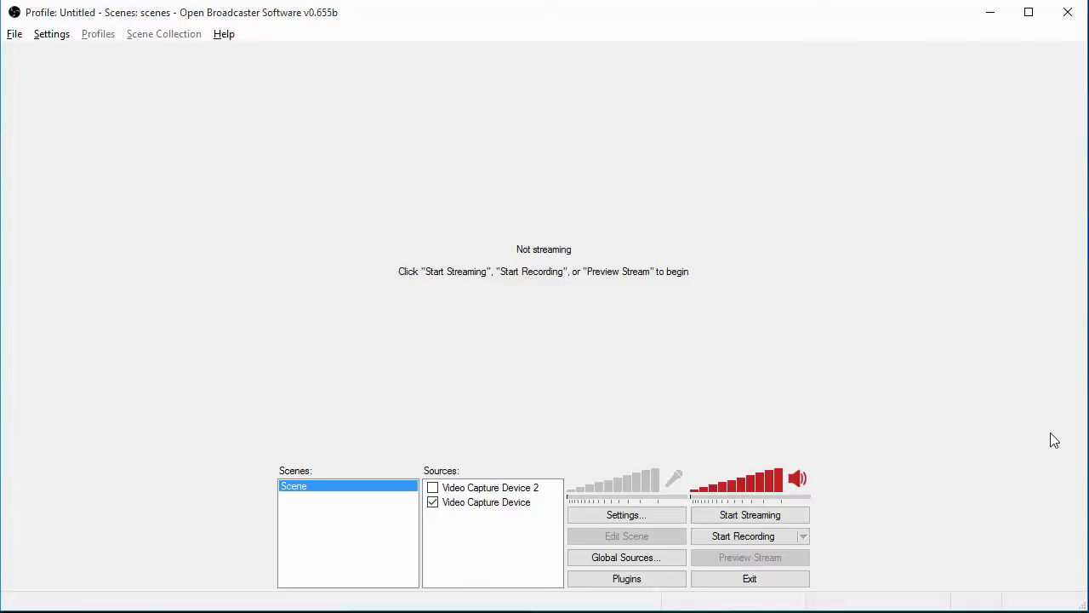
click(748, 558)
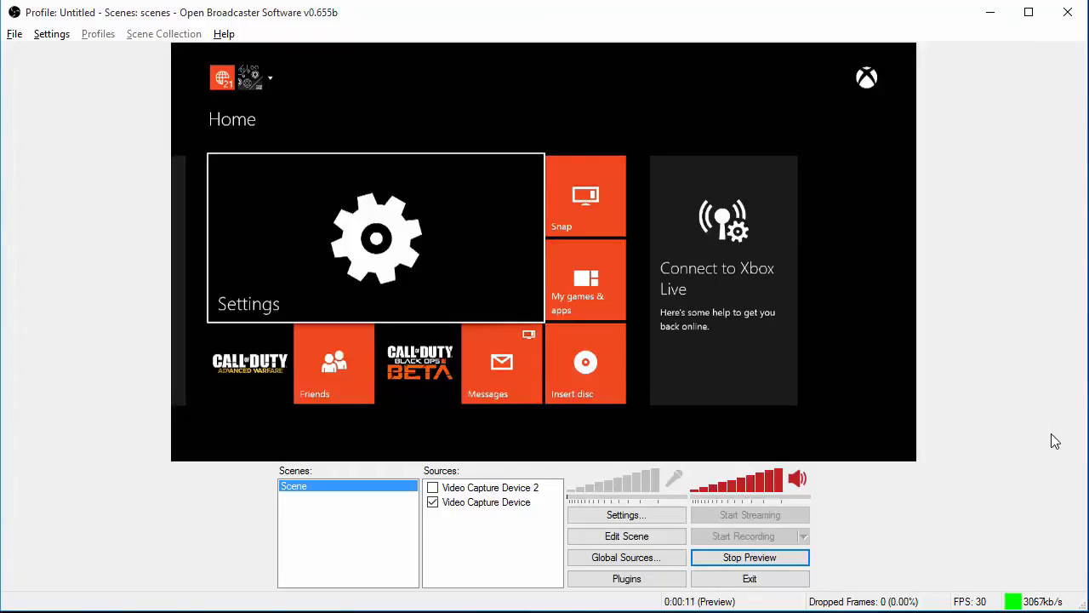
mouse_move(750, 559)
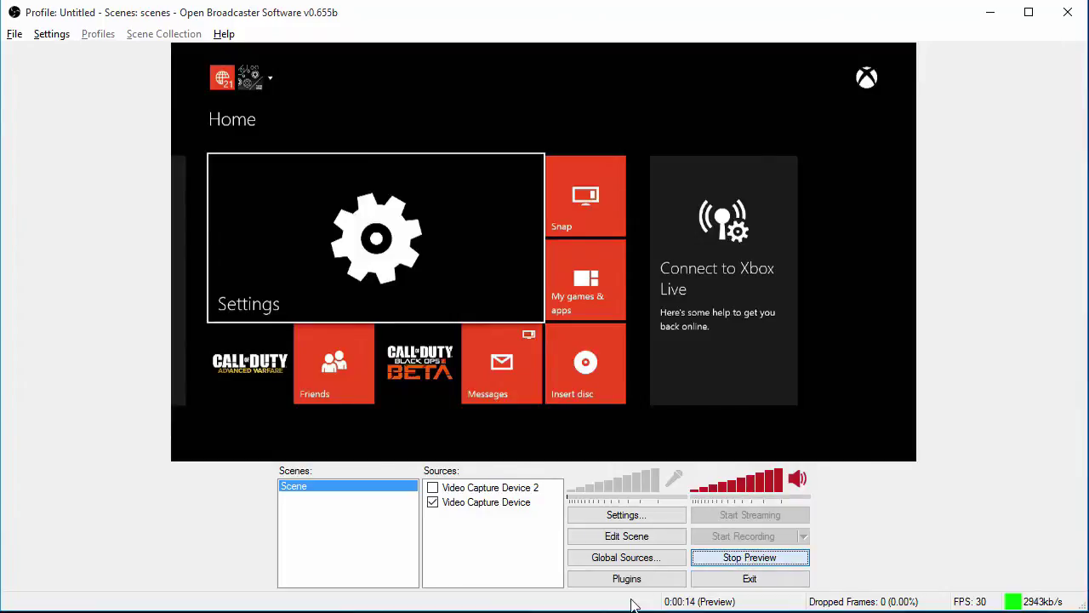
Step: Stop the preview and bring up the Encoding page of the OBS settings window
click(11, 34)
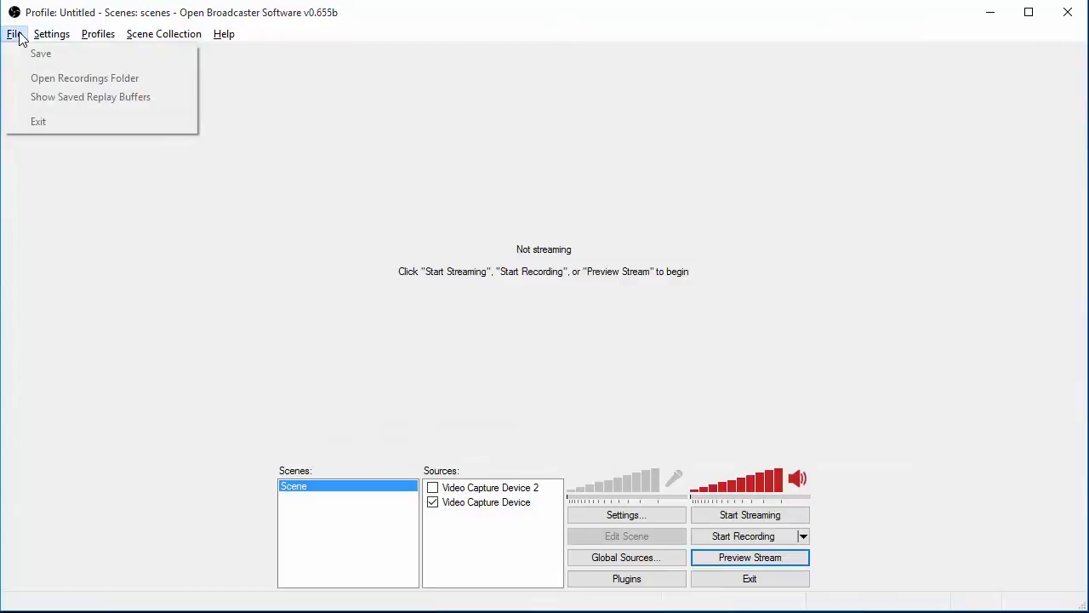
click(58, 34)
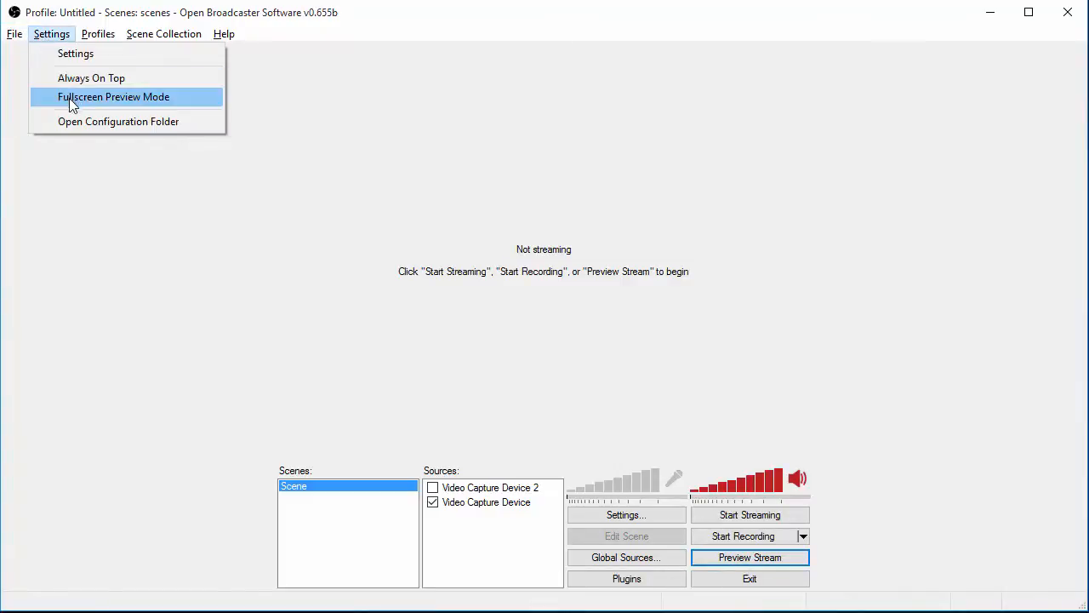
mouse_move(80, 56)
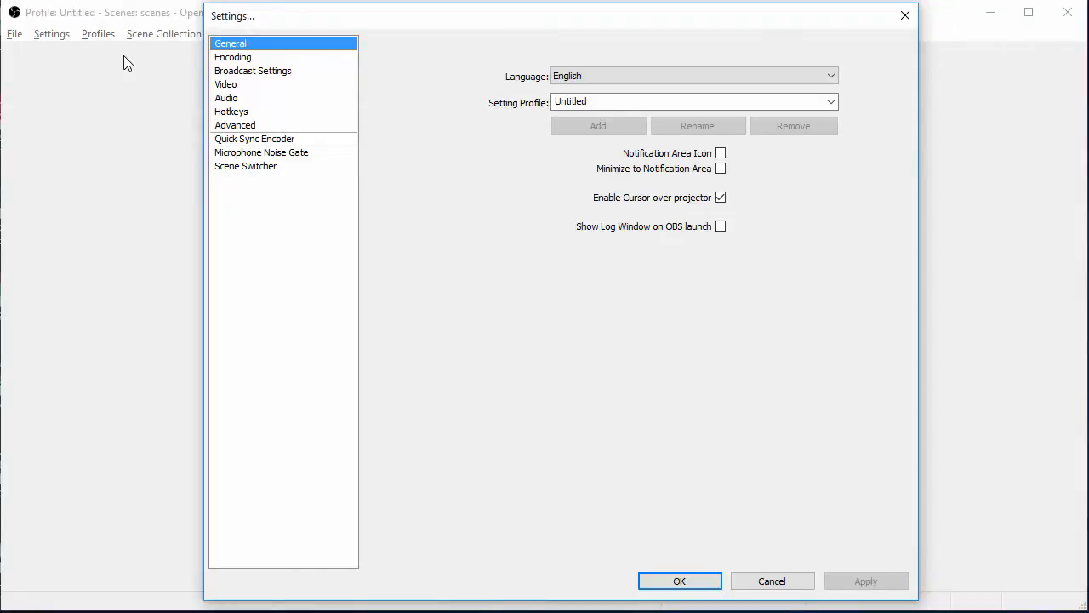
click(234, 58)
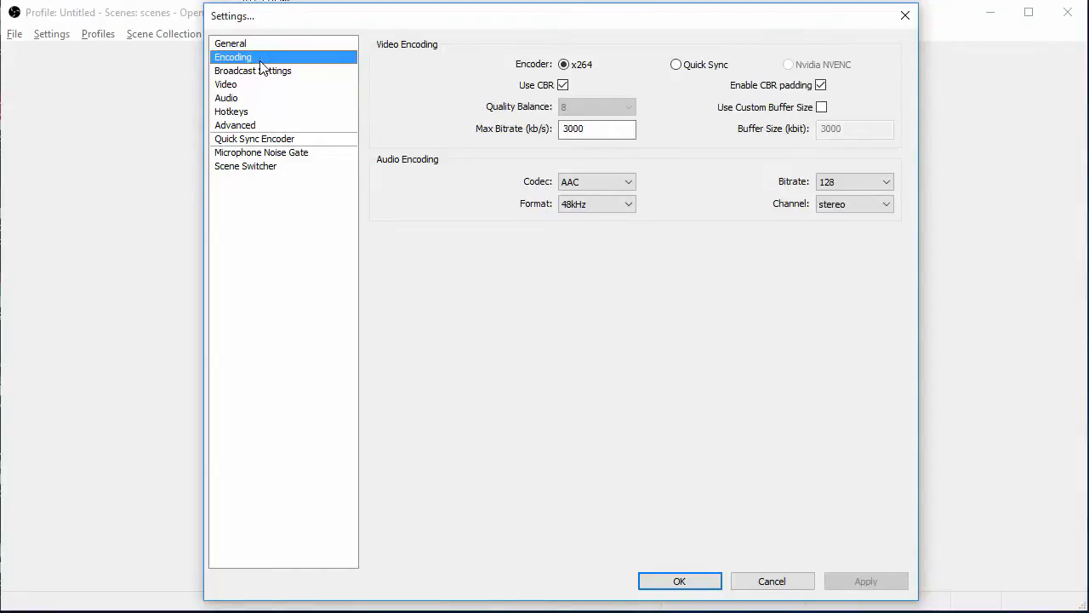
mouse_move(435, 44)
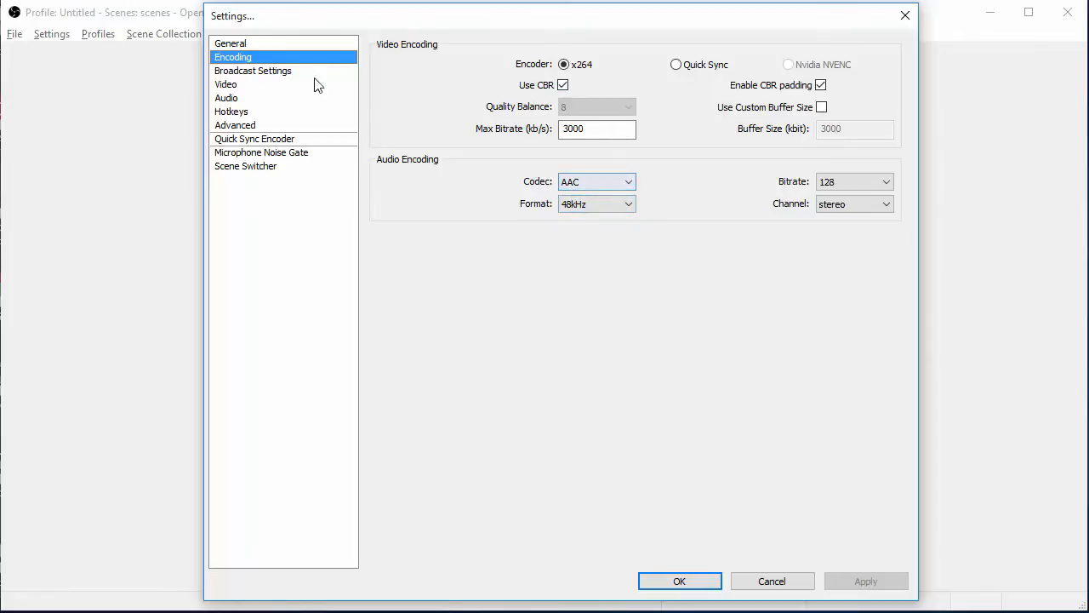
Step: Target Twitch with the US West: San Francisco, CA server in Broadcast Settings, stream key empty
click(252, 71)
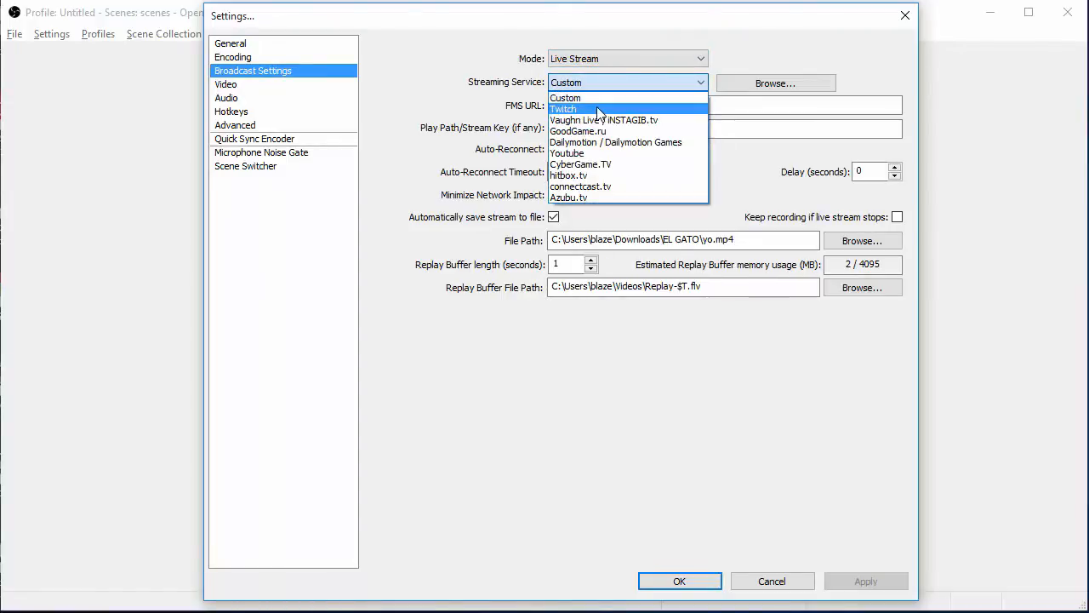
click(565, 109)
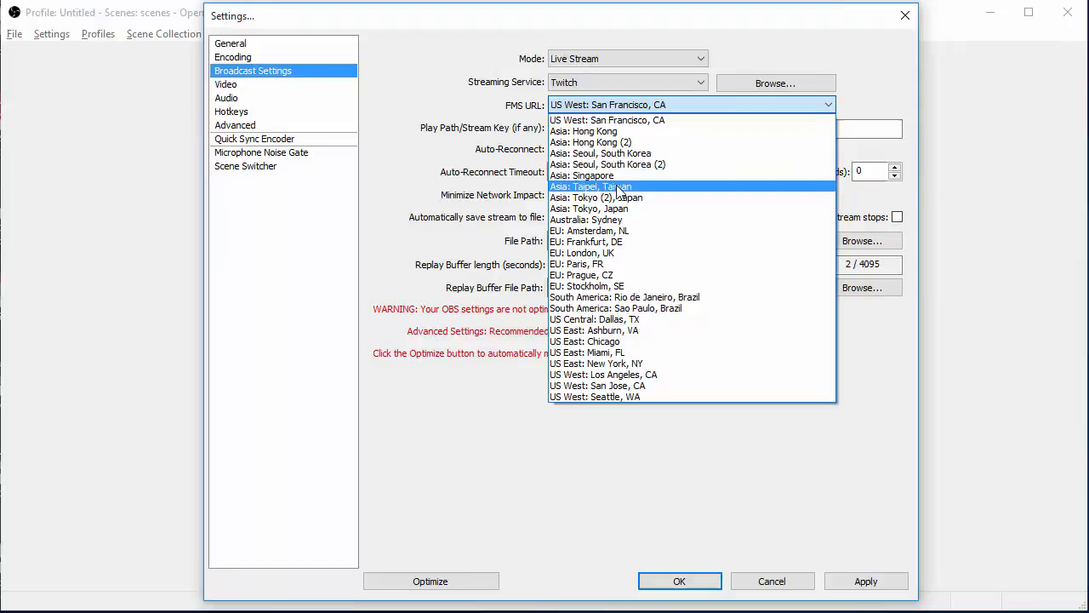
mouse_move(628, 374)
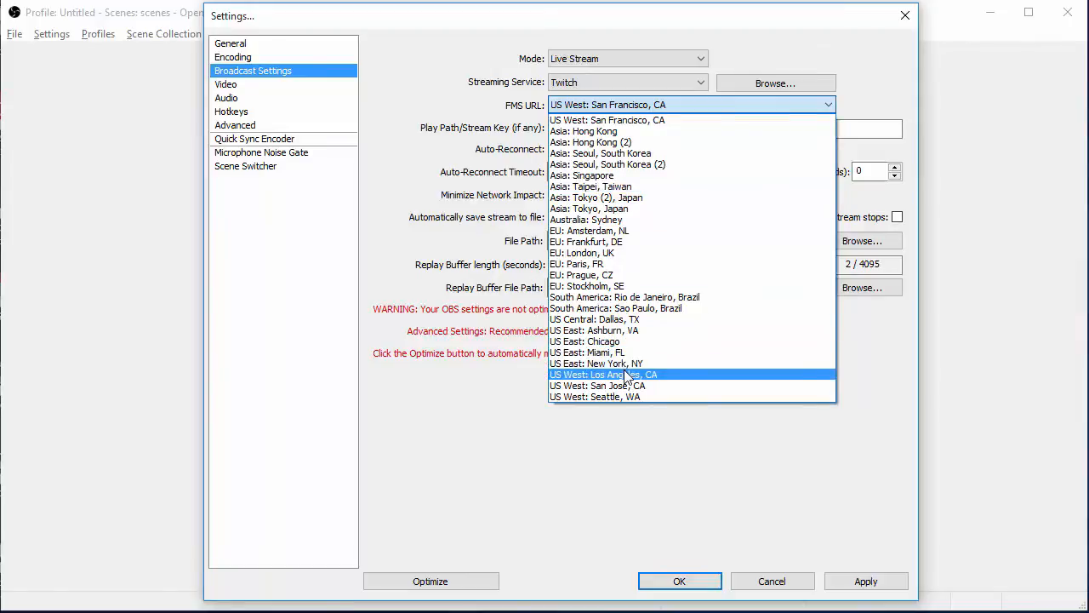
mouse_move(609, 330)
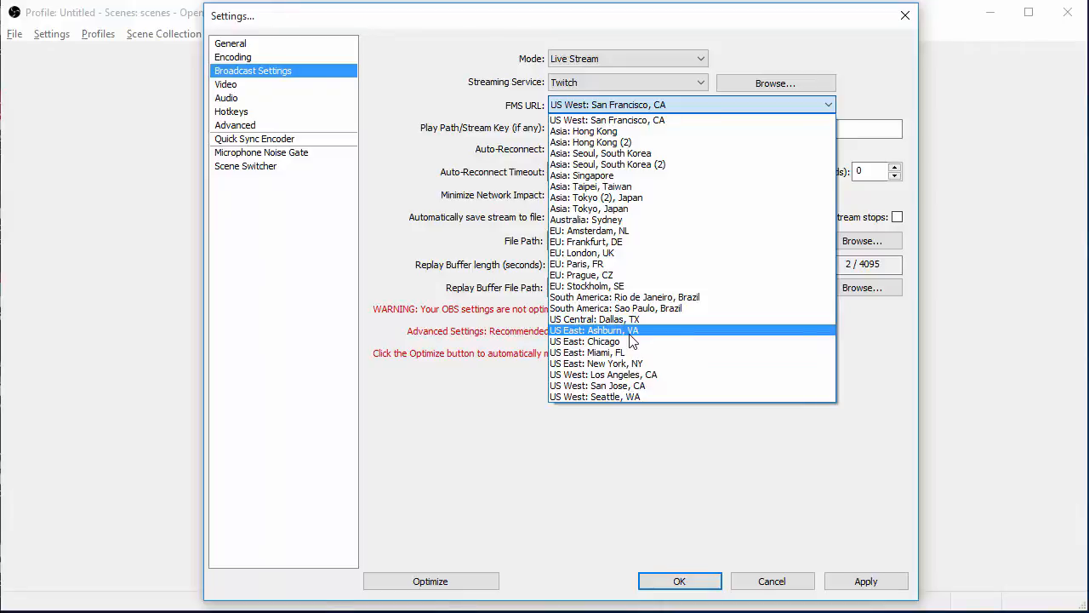
mouse_move(631, 342)
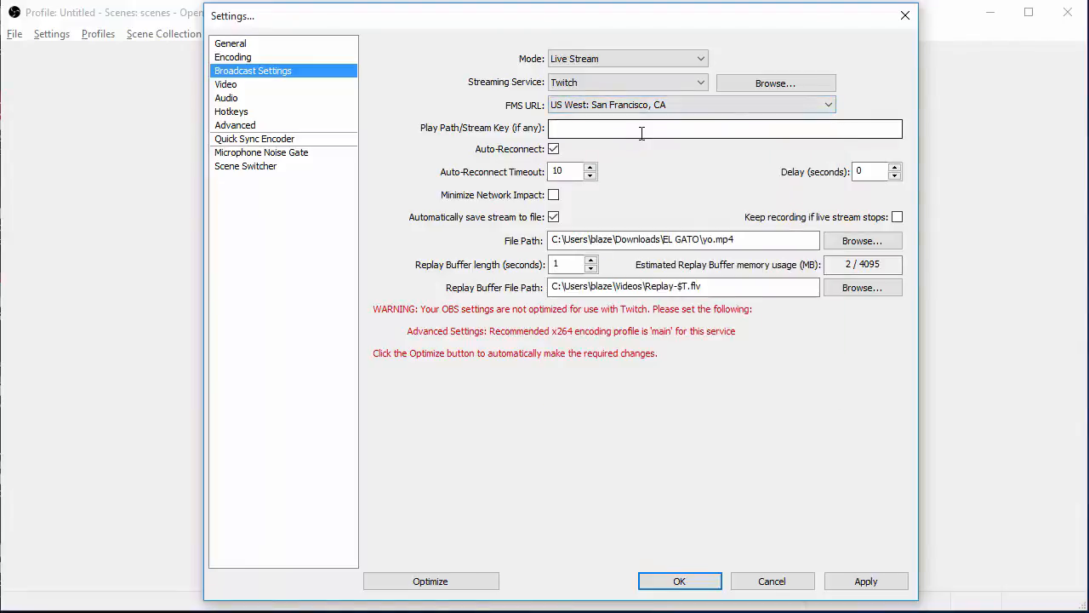
click(642, 127)
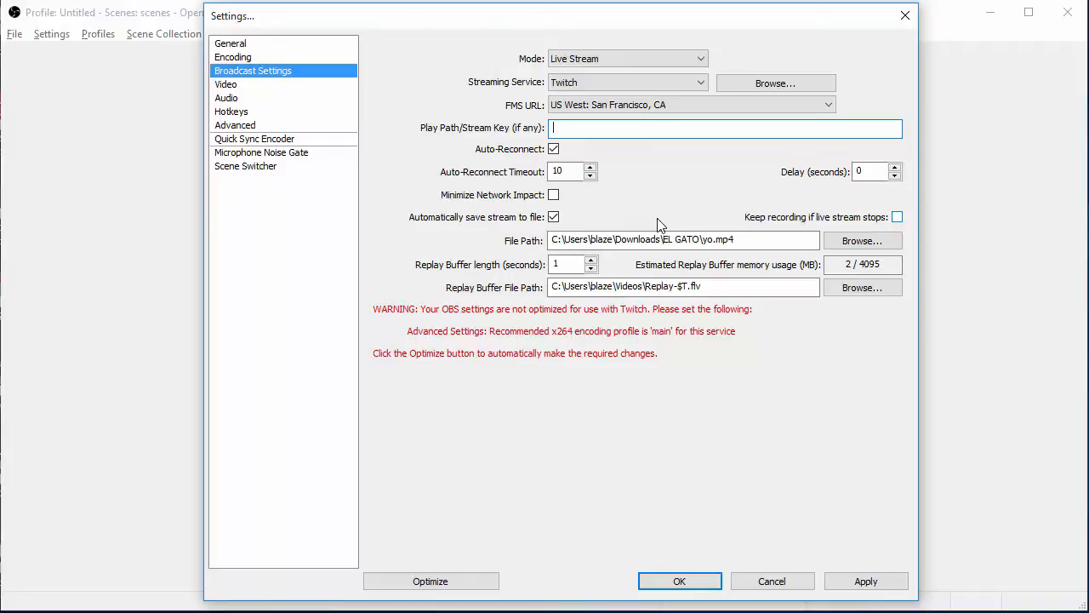
mouse_move(671, 224)
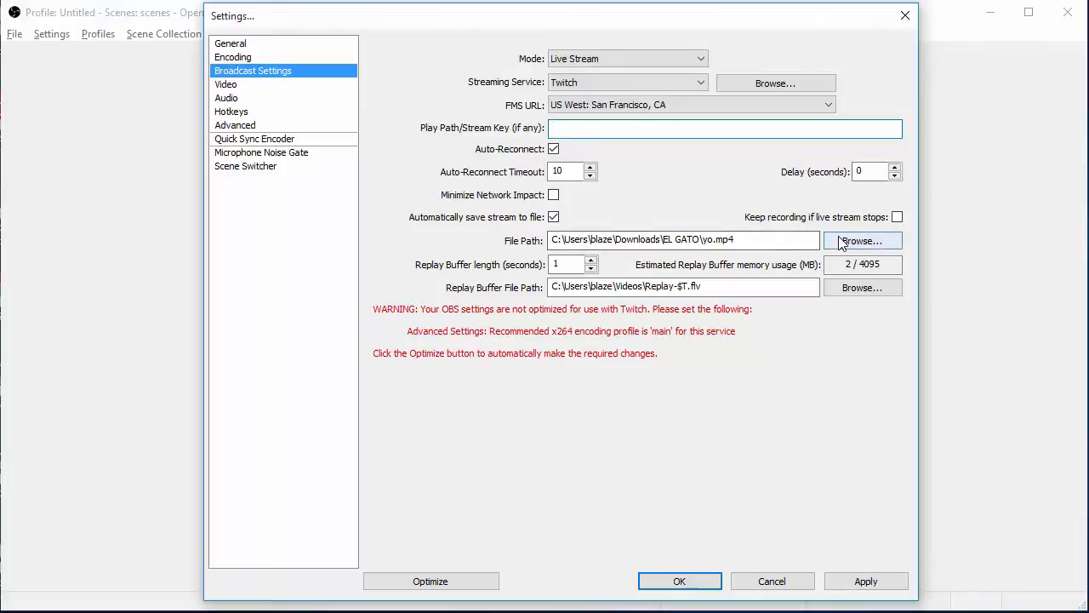
Step: Browse the File Path, landing a Save As dialog in the EL GATO Downloads folder
click(863, 240)
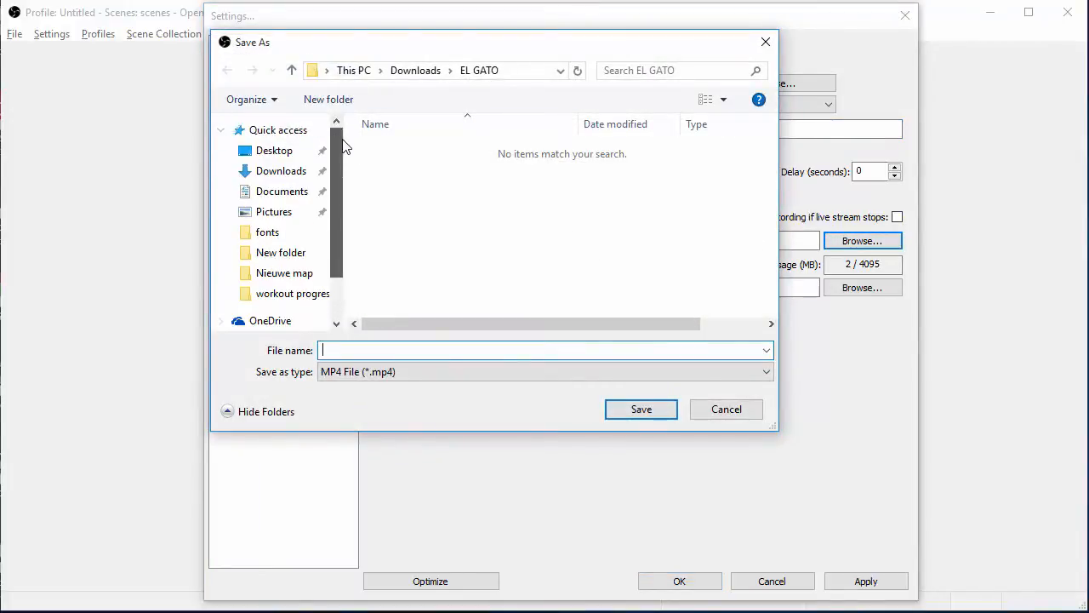
mouse_move(354, 153)
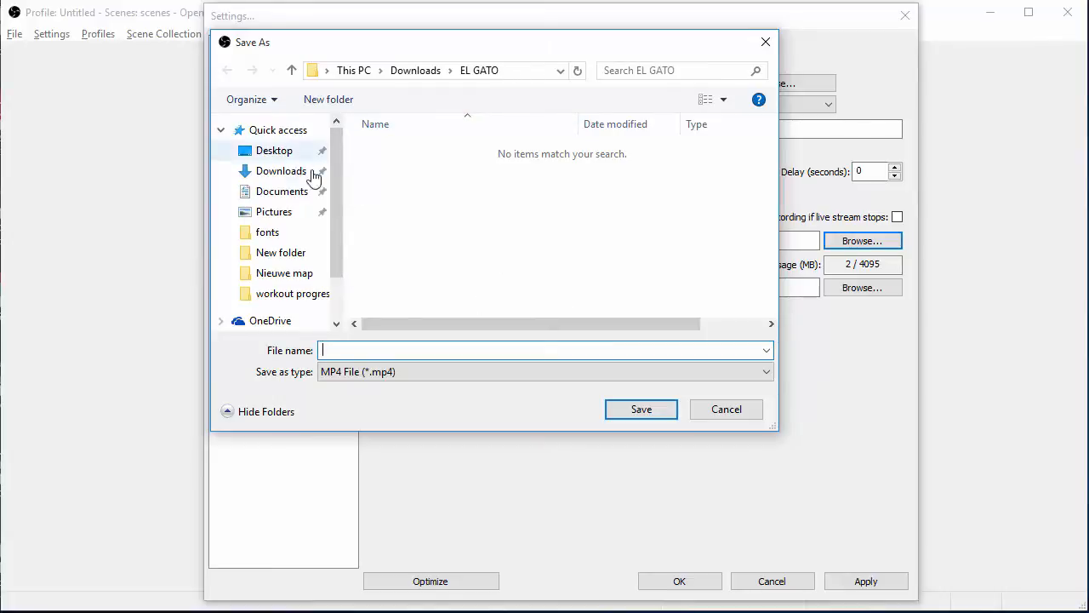
mouse_move(704, 415)
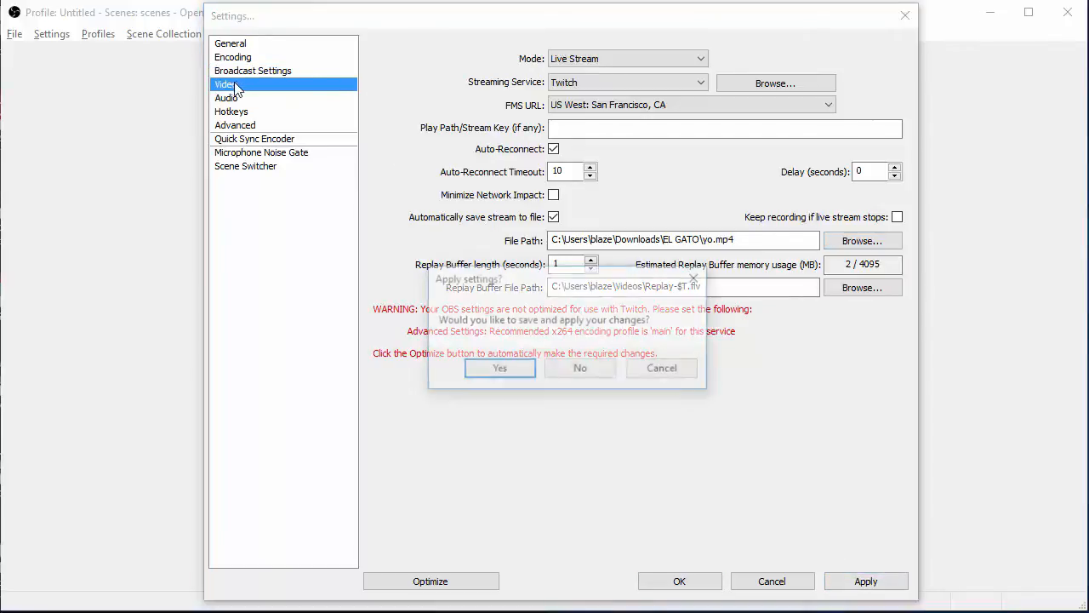
Step: Apply the broadcast changes, review the 1280x720 at 30 FPS video adapter settings, and move to Audio
click(500, 368)
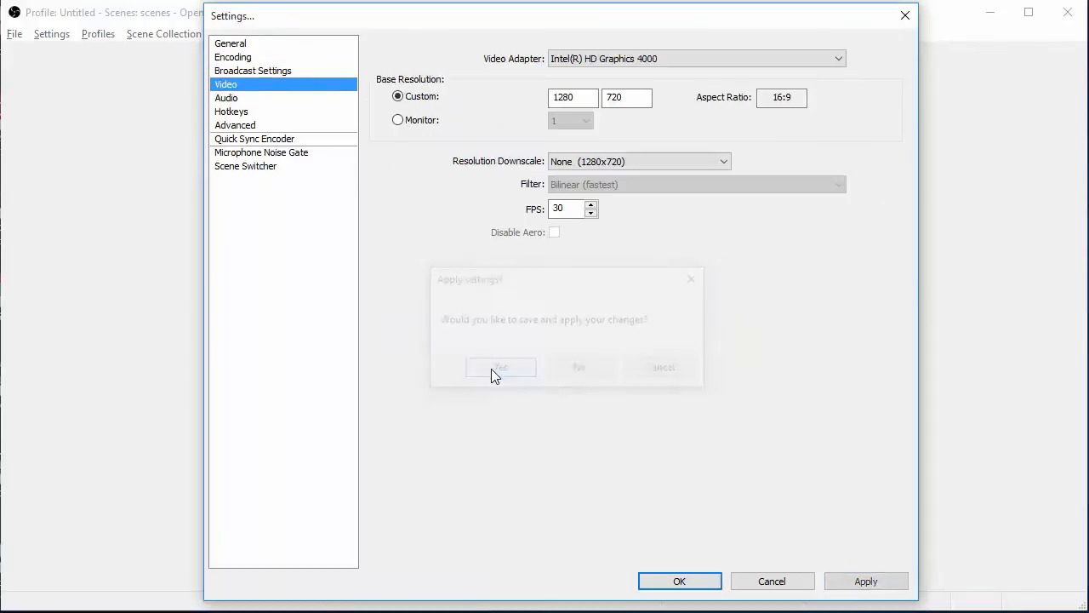
click(500, 367)
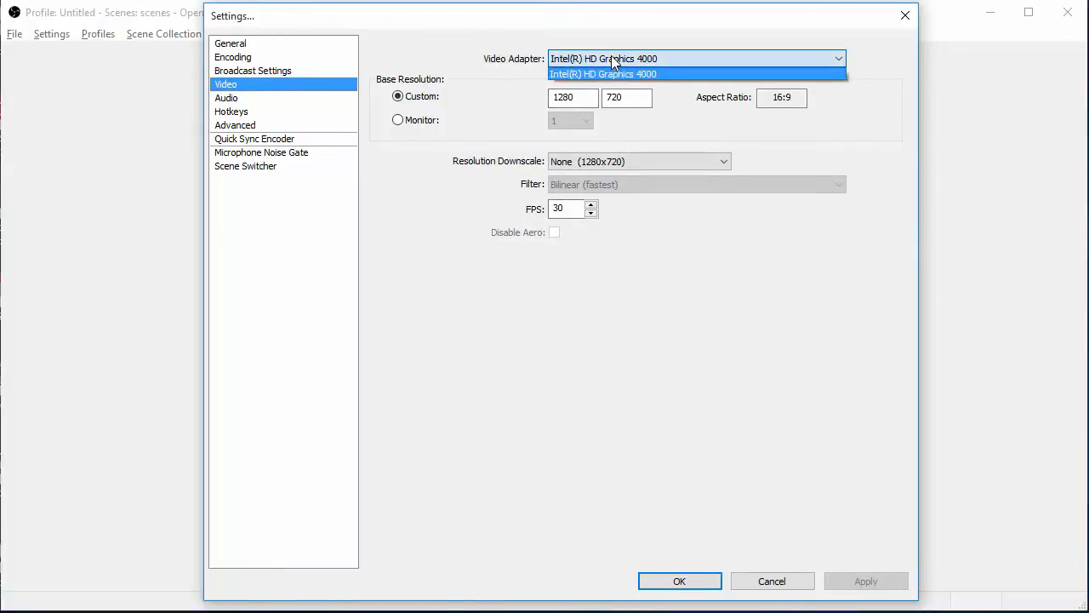
click(613, 75)
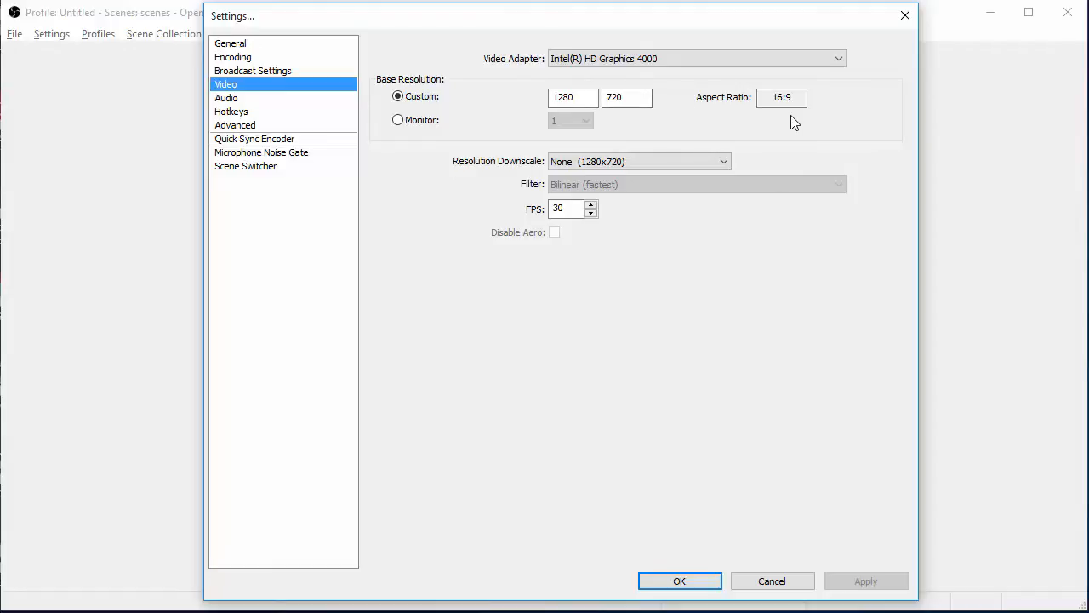
mouse_move(729, 109)
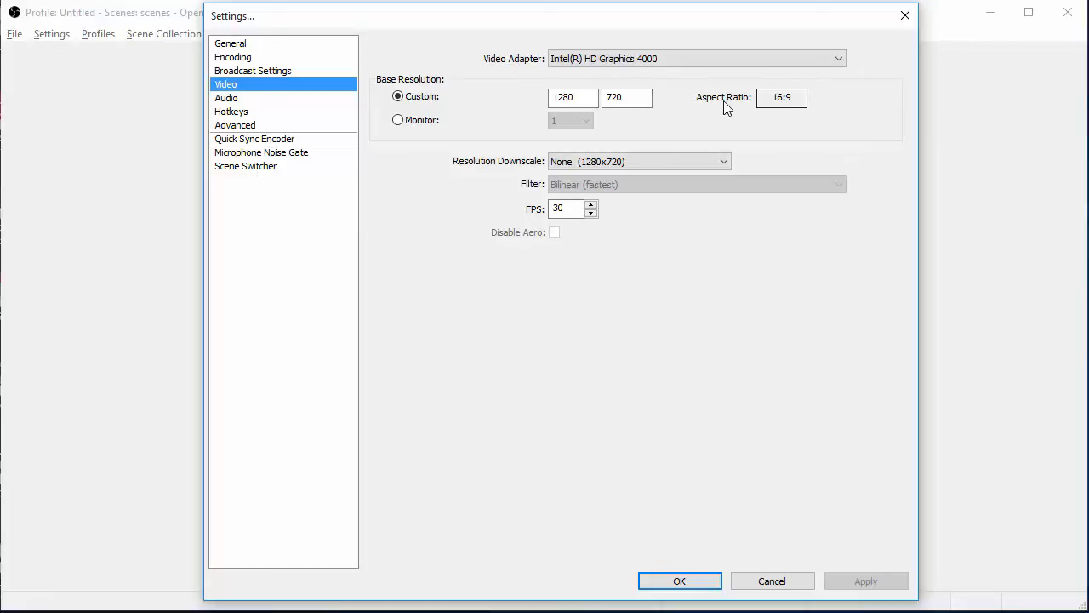
mouse_move(640, 162)
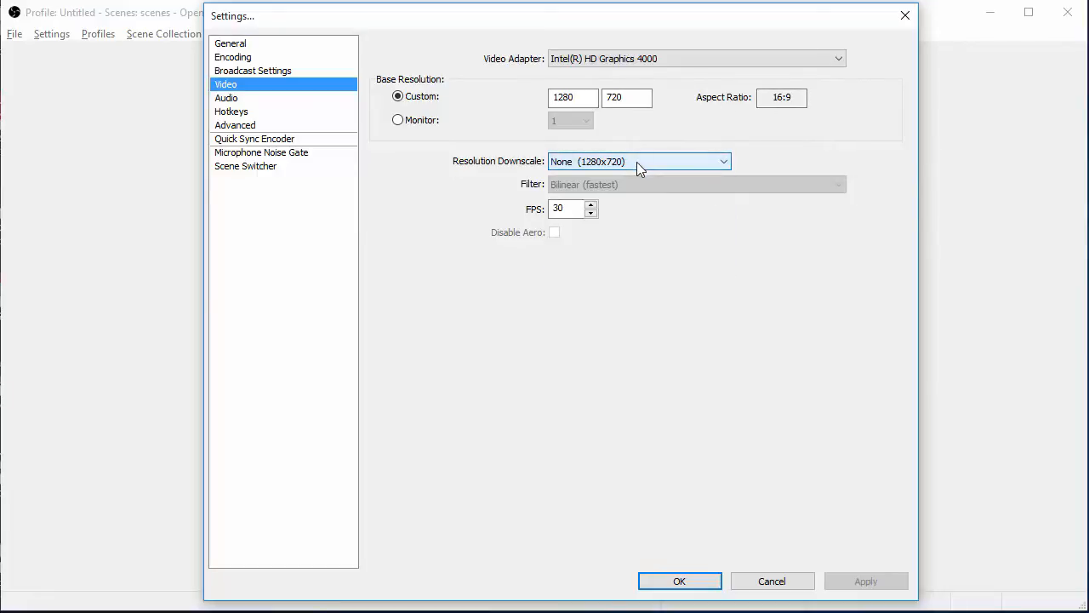
mouse_move(647, 175)
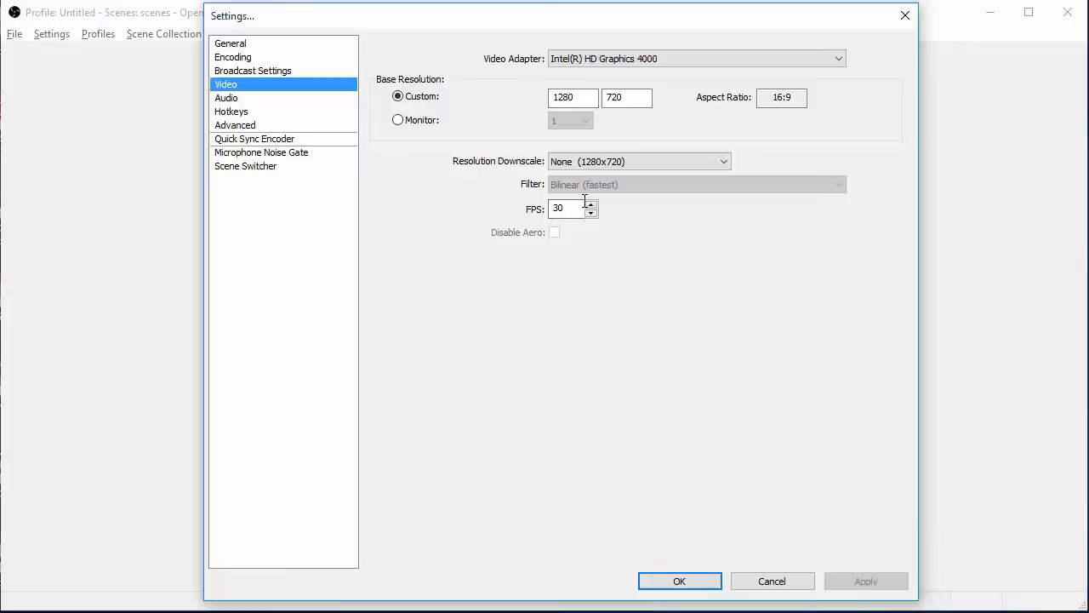
mouse_move(609, 202)
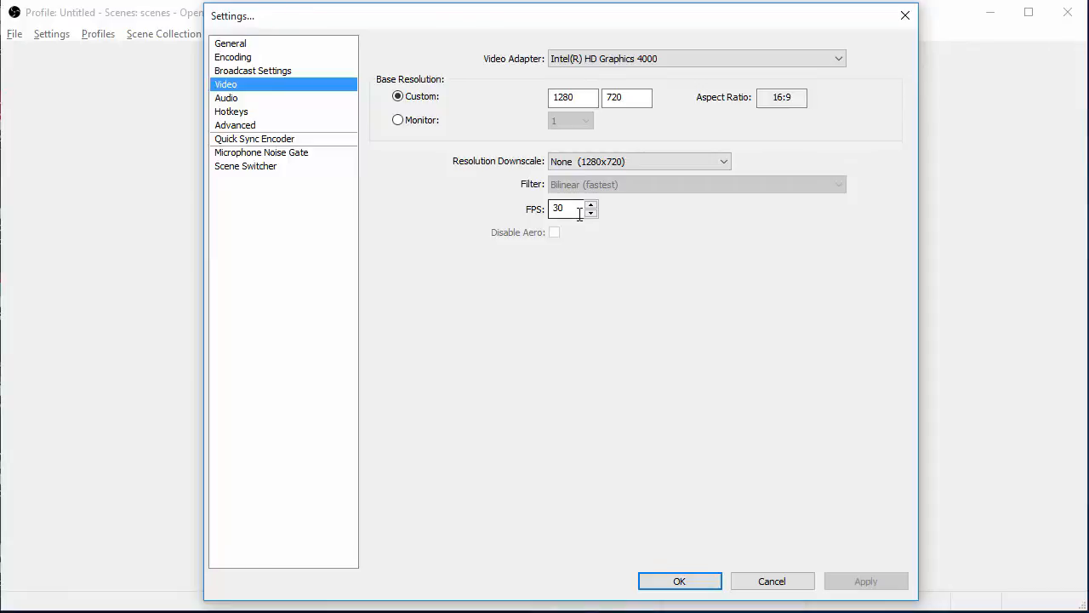
mouse_move(436, 140)
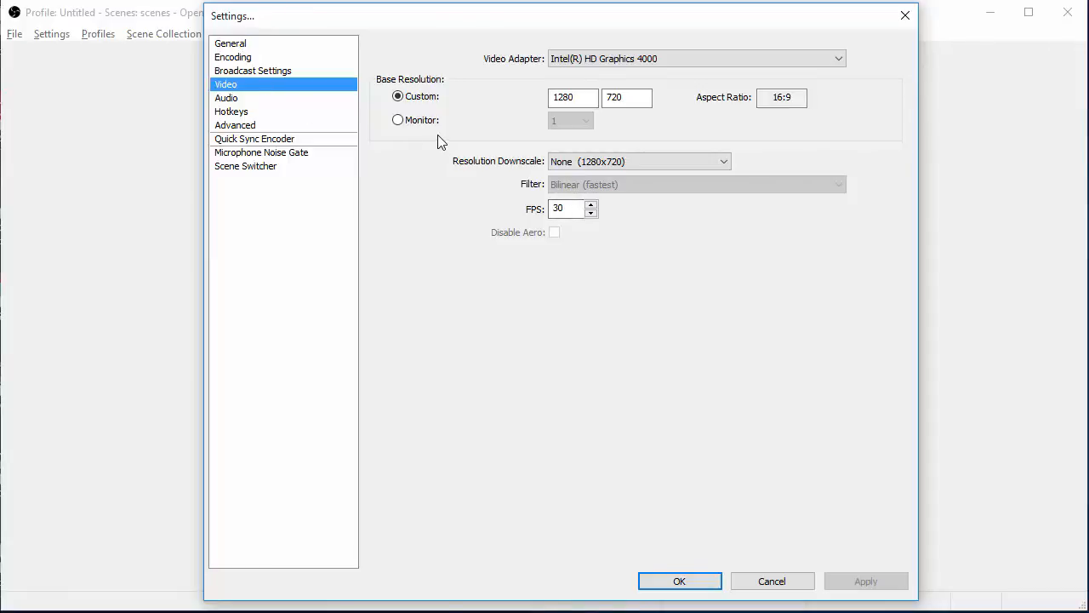
mouse_move(143, 92)
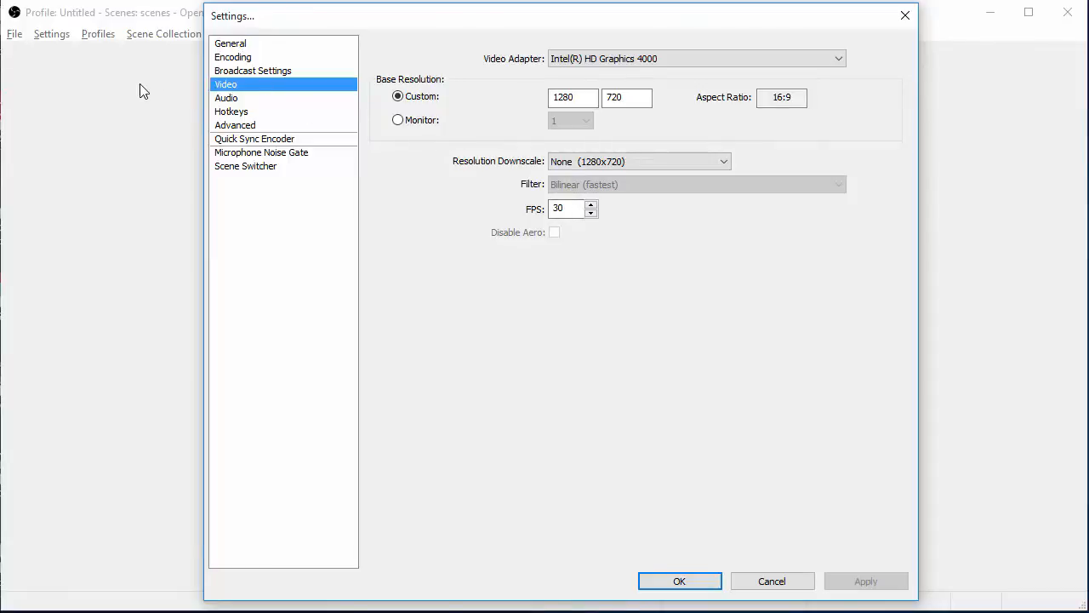
mouse_move(375, 126)
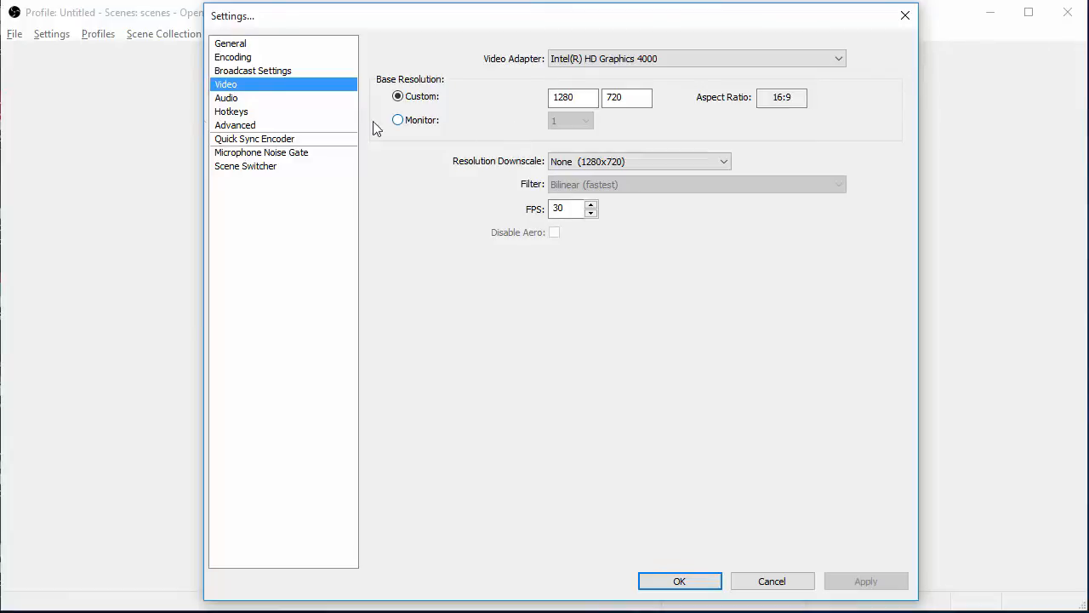
click(227, 97)
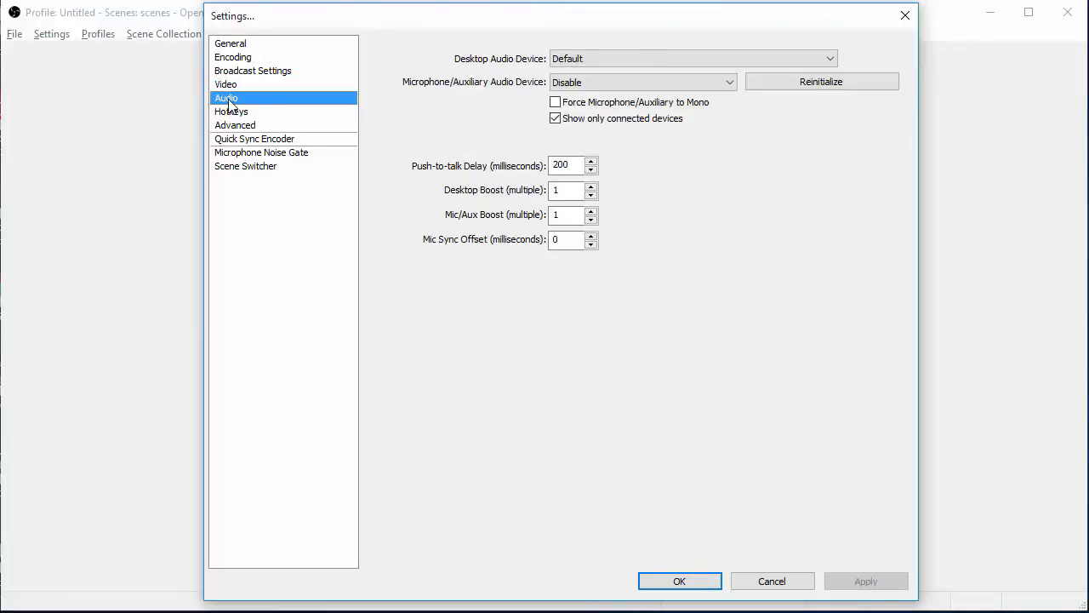
mouse_move(500, 163)
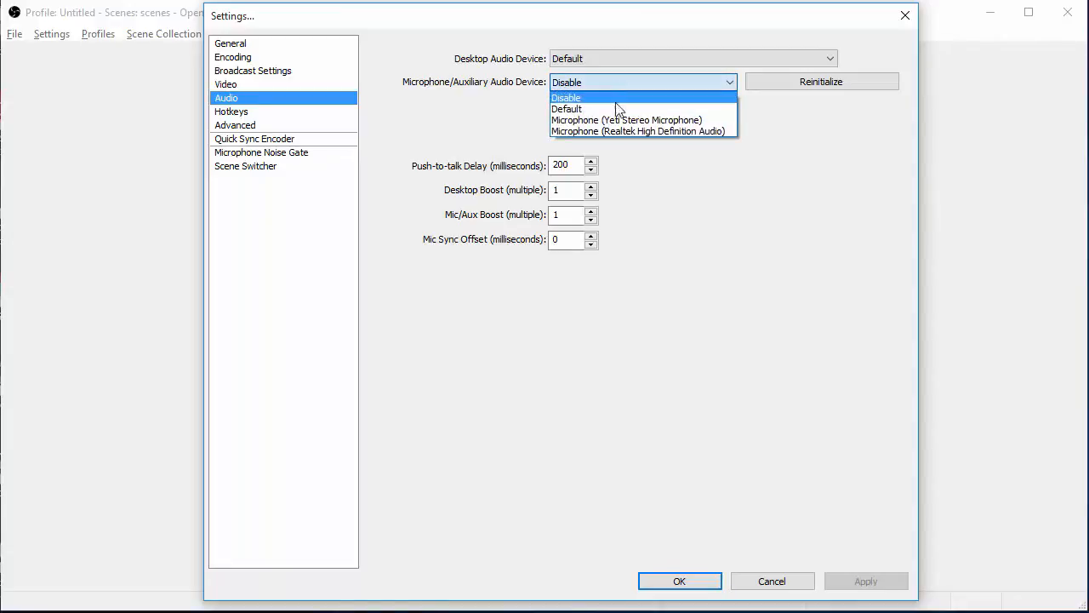
mouse_move(640, 119)
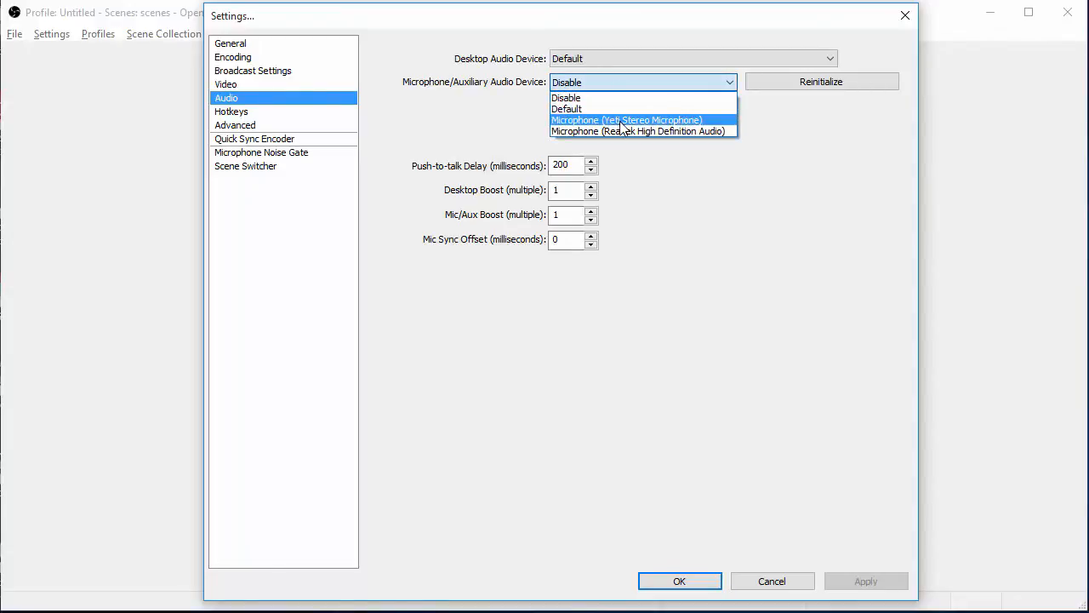
Step: Review the microphone device choices, leave it on Disable, and move to the Hotkeys page
click(568, 97)
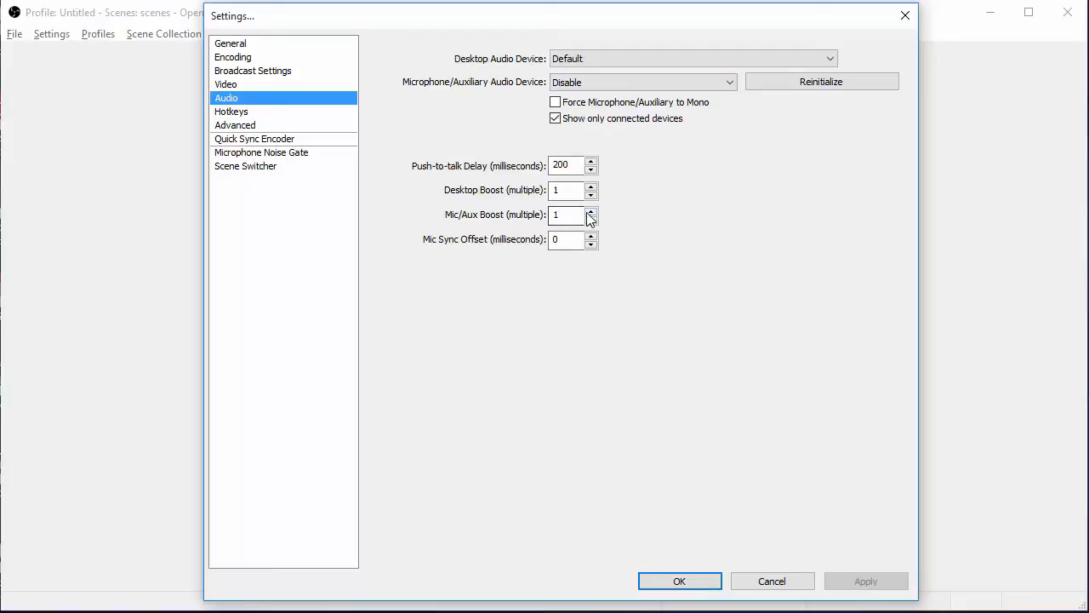
mouse_move(296, 171)
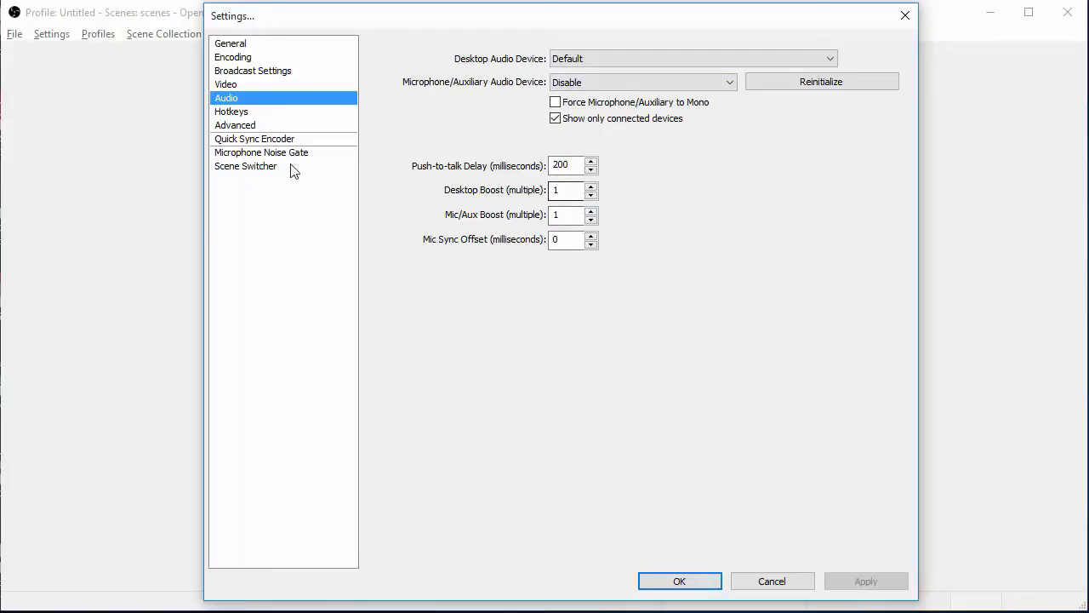
click(232, 112)
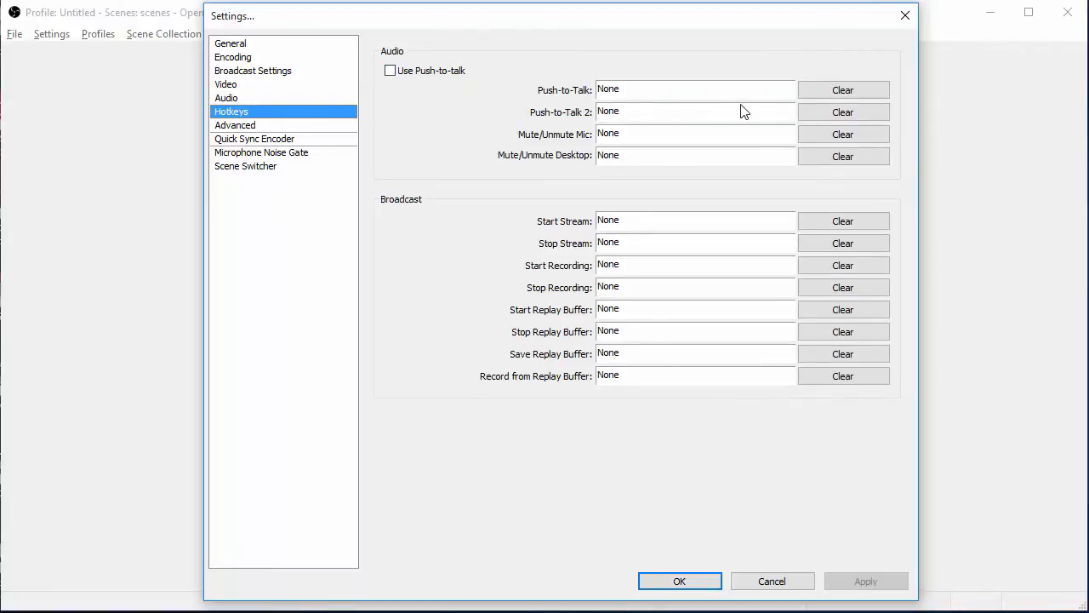
mouse_move(723, 114)
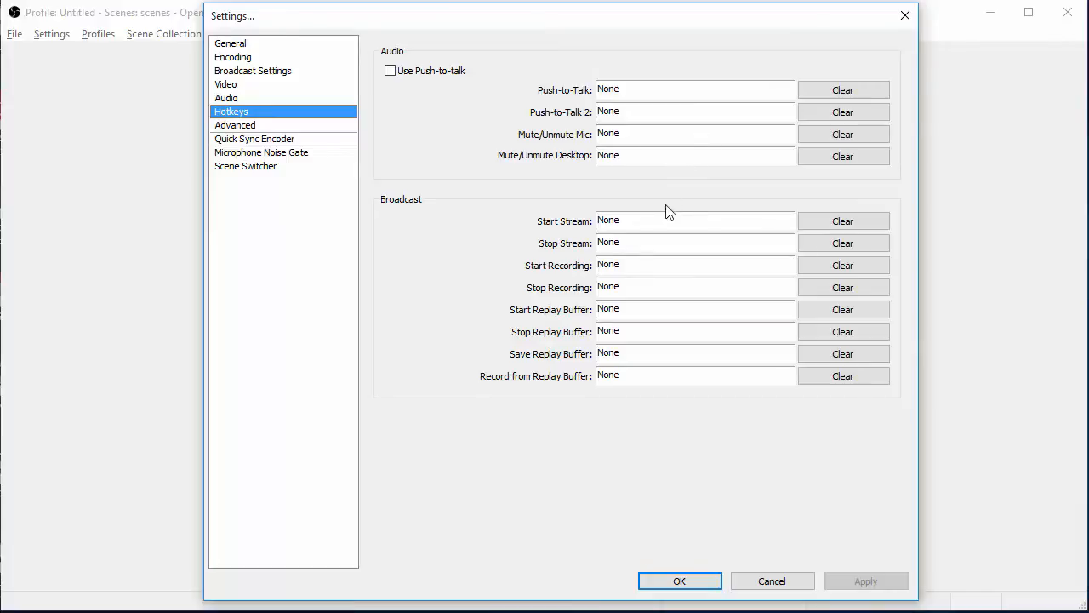
mouse_move(660, 340)
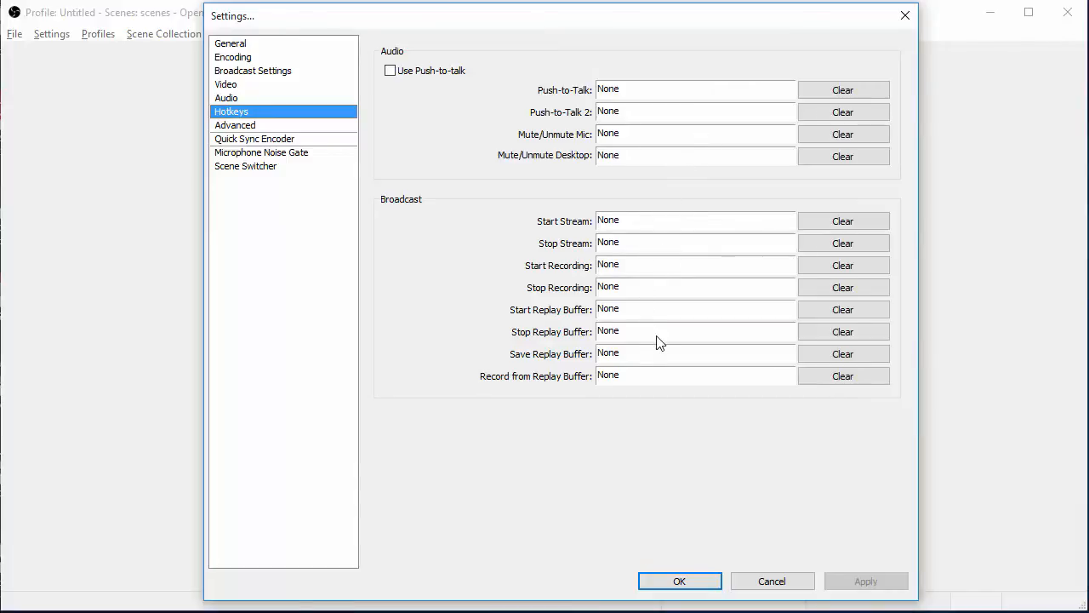
mouse_move(310, 137)
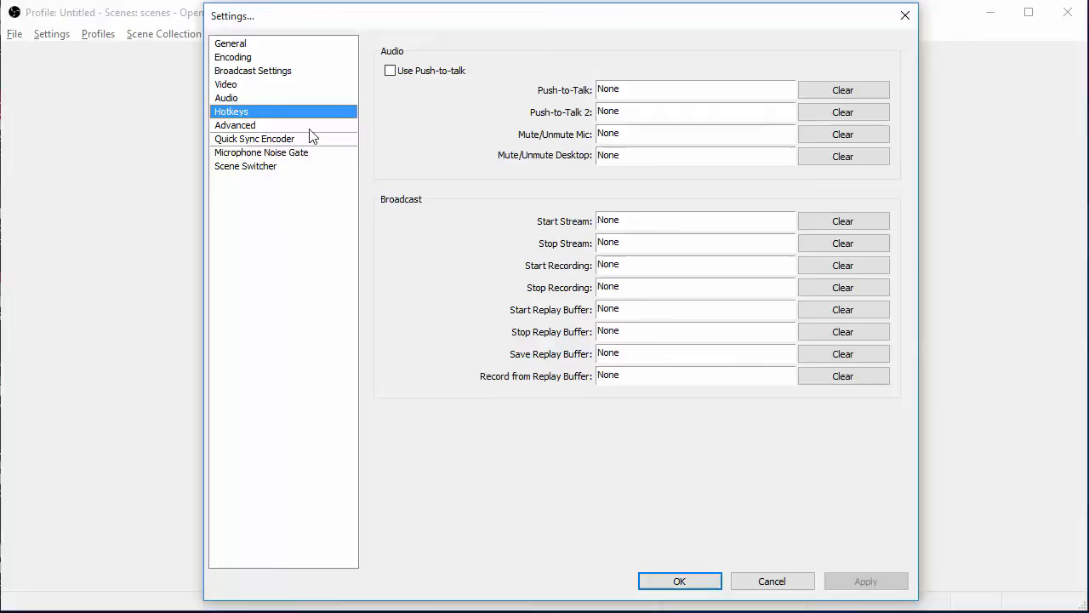
Step: Leave the hotkeys unassigned and switch to the Advanced settings page
click(235, 126)
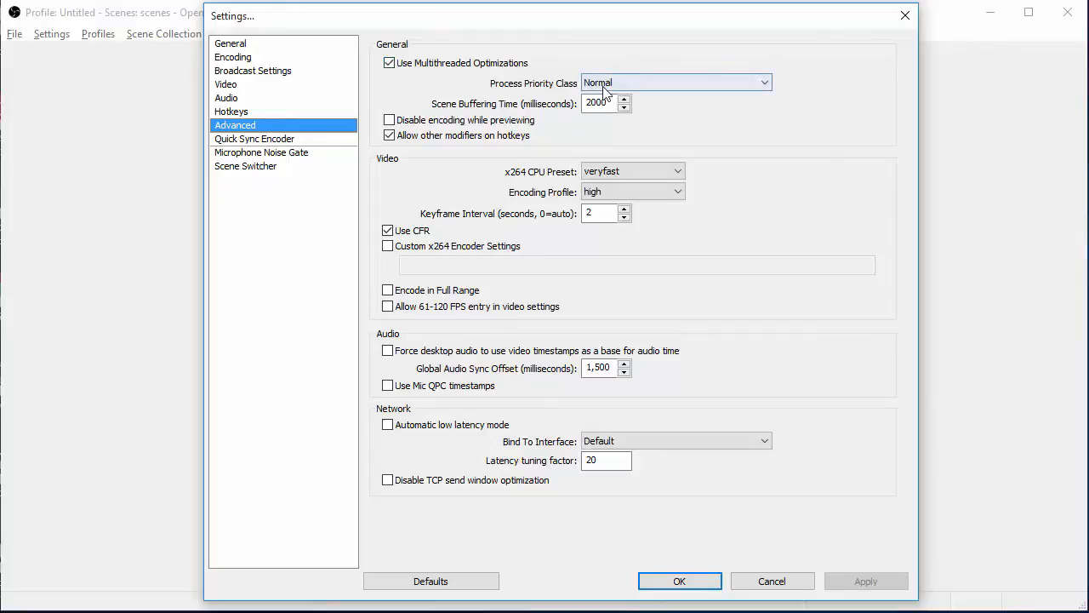
Step: Keep Process Priority Class at Normal and nudge Scene Buffering Time up to 2001 ms
click(679, 82)
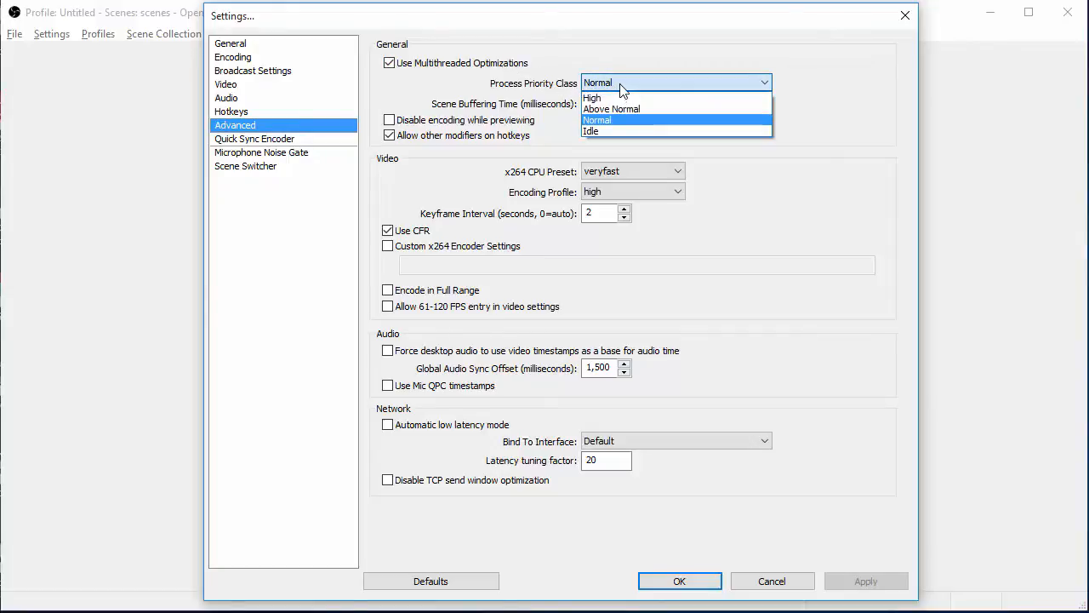
mouse_move(616, 88)
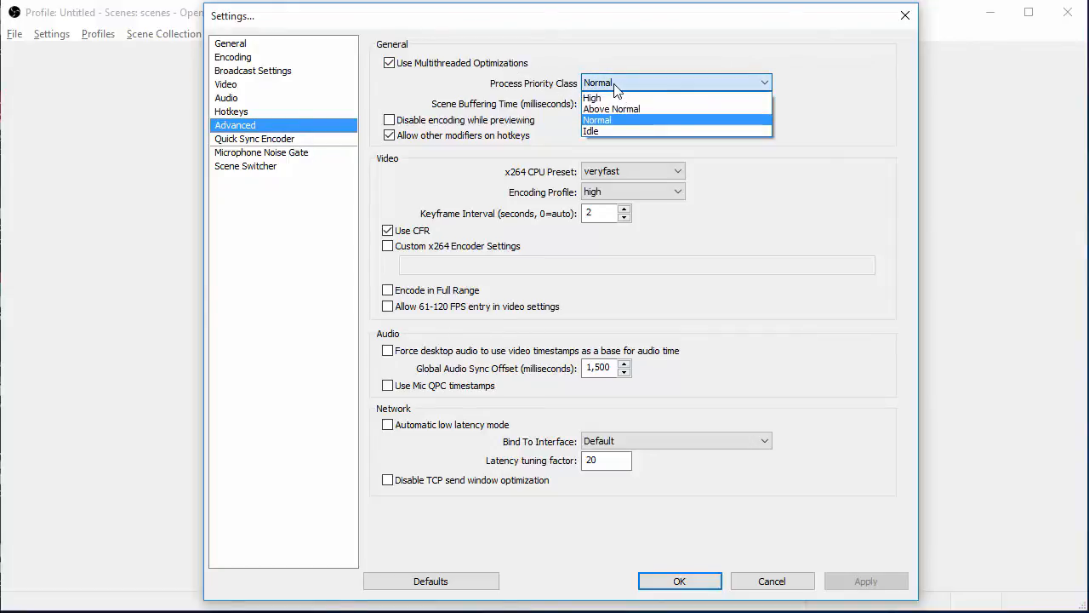
mouse_move(629, 126)
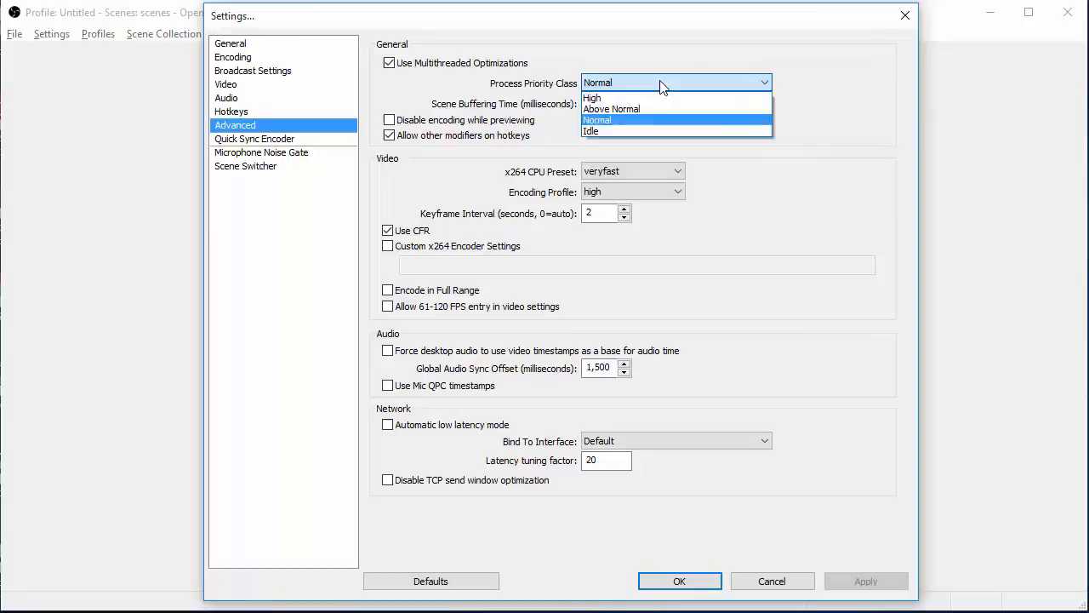
click(618, 119)
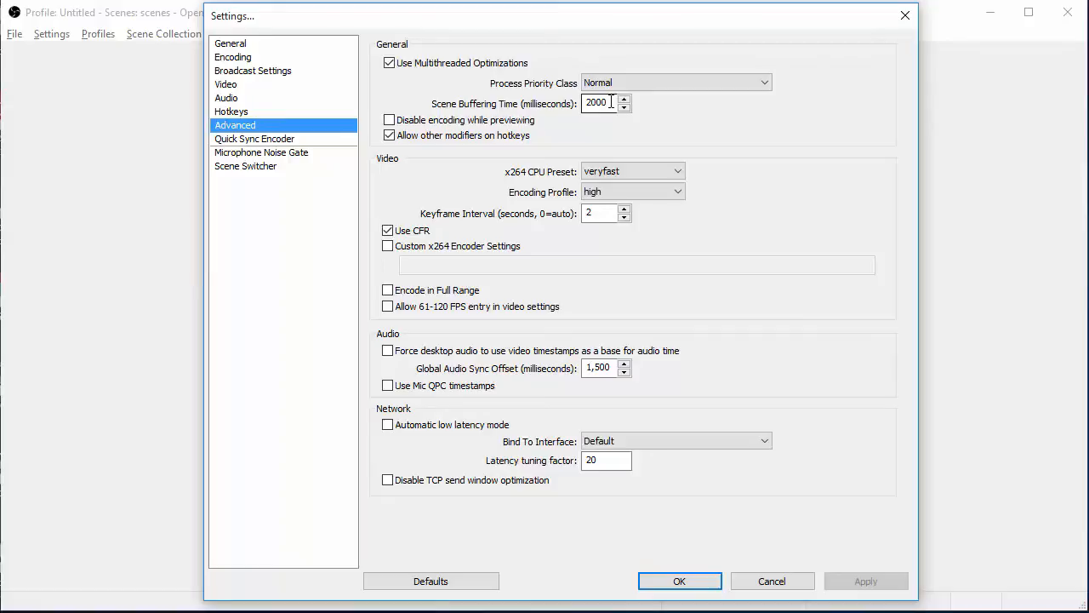
click(629, 97)
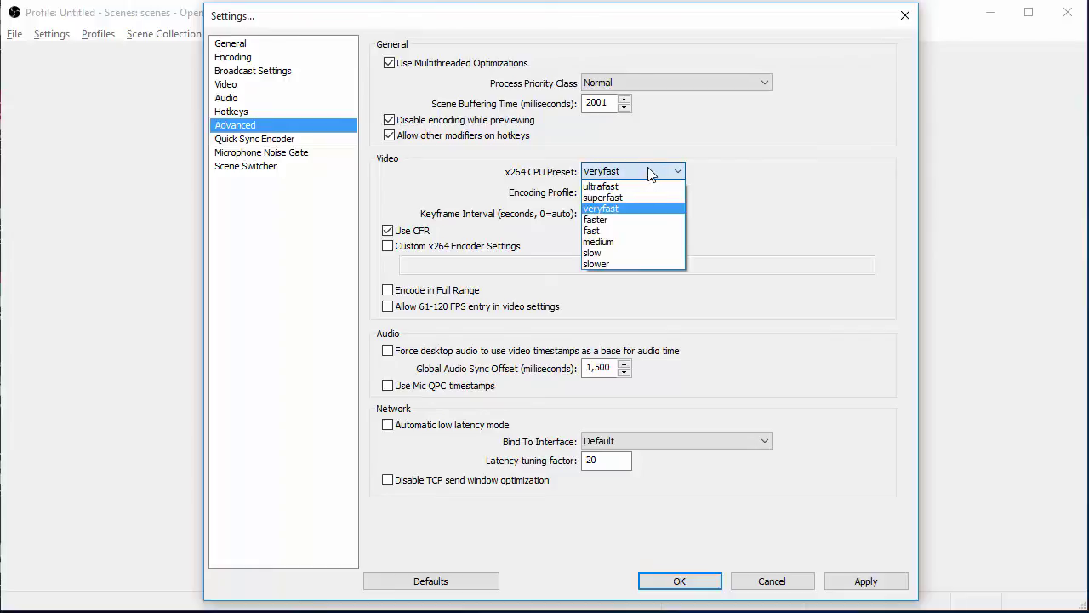
mouse_move(633, 231)
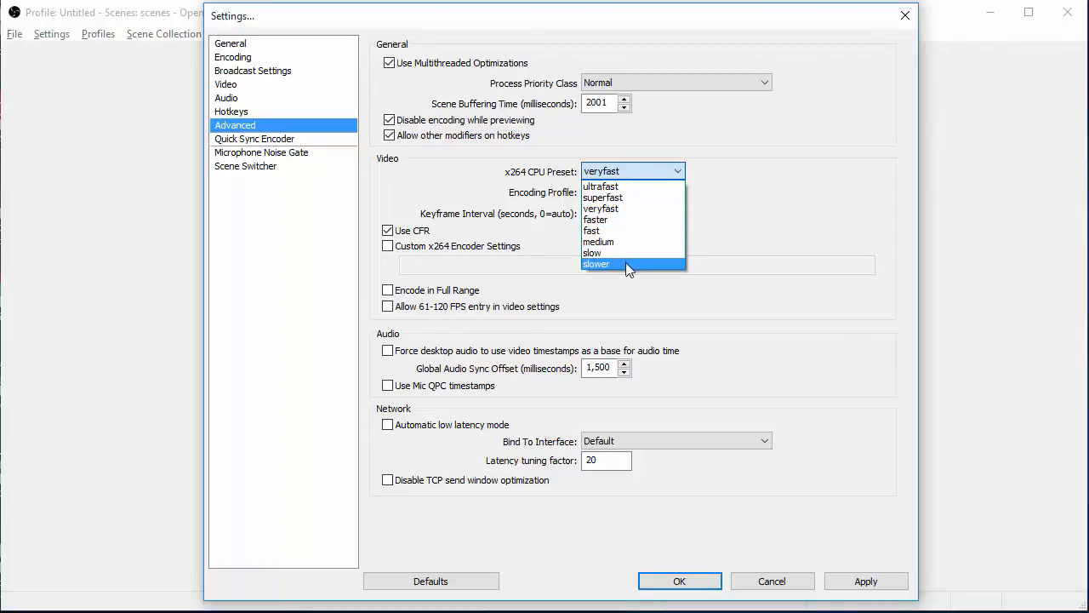
mouse_move(640, 231)
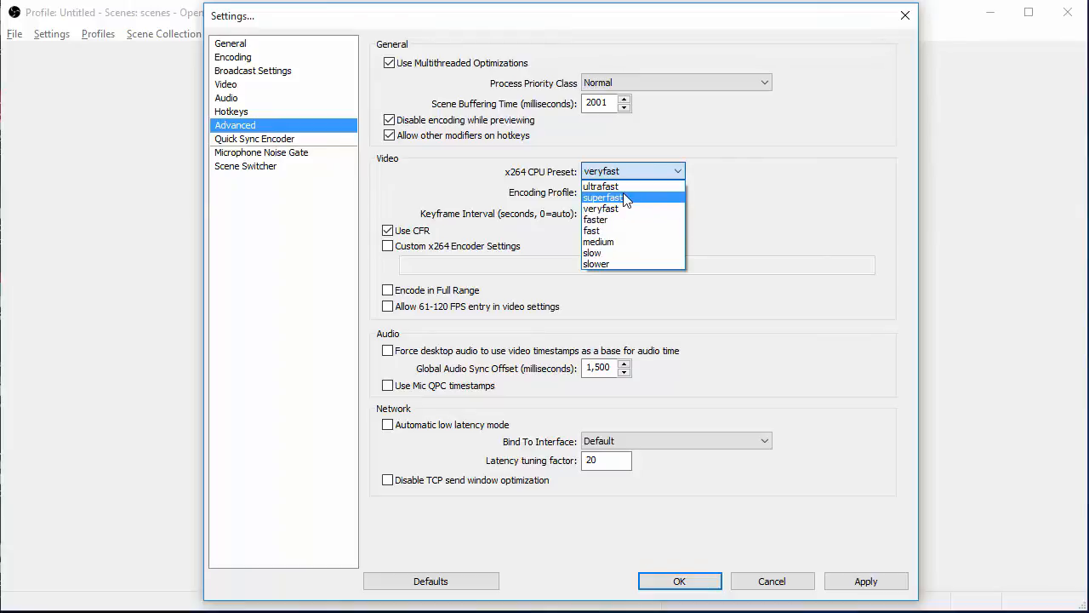
mouse_move(621, 211)
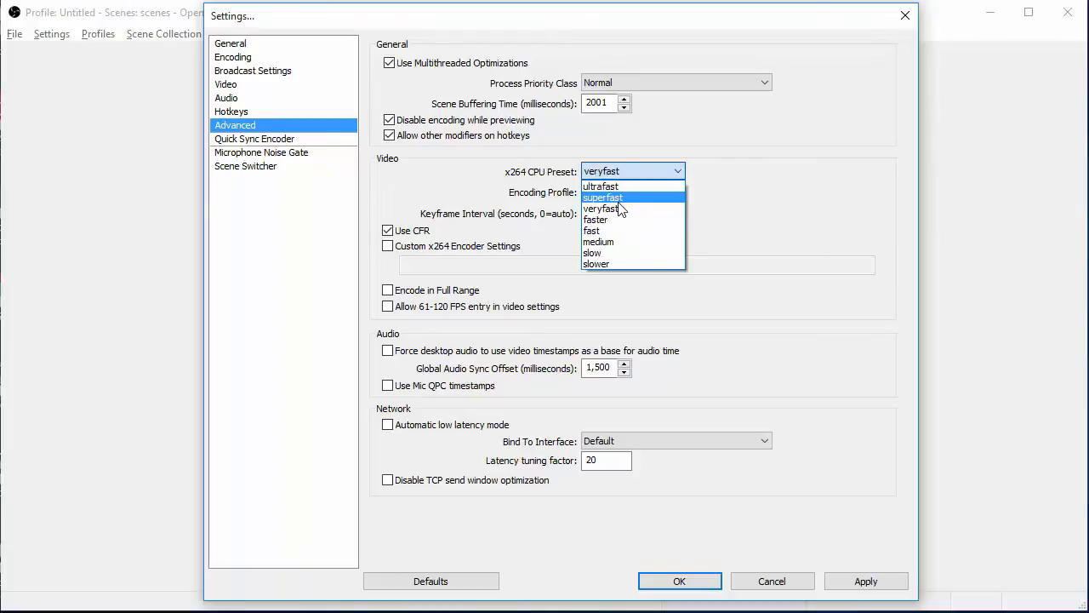
mouse_move(613, 211)
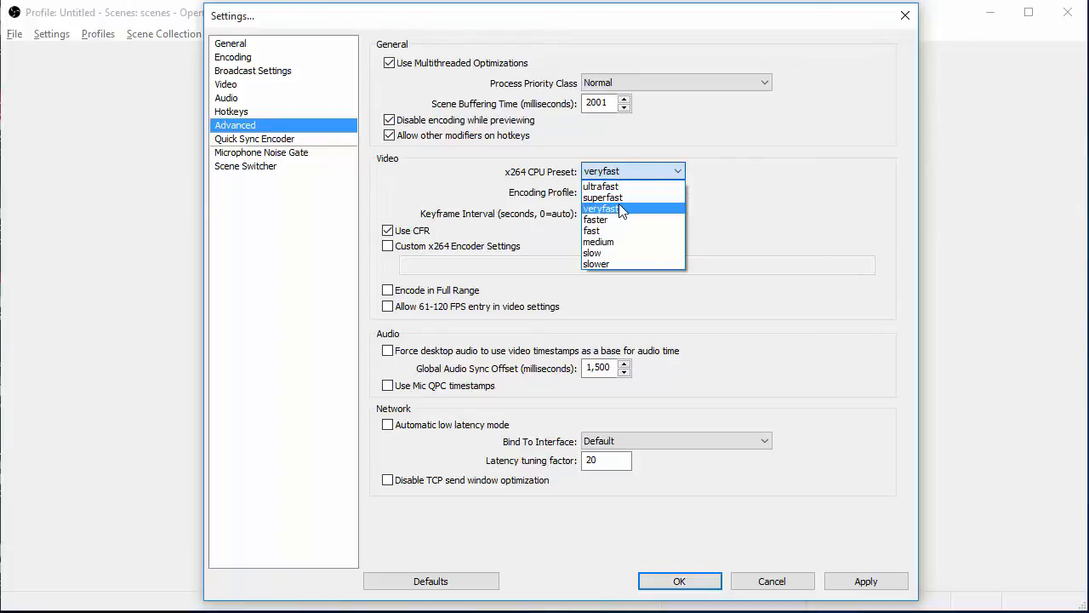
mouse_move(607, 220)
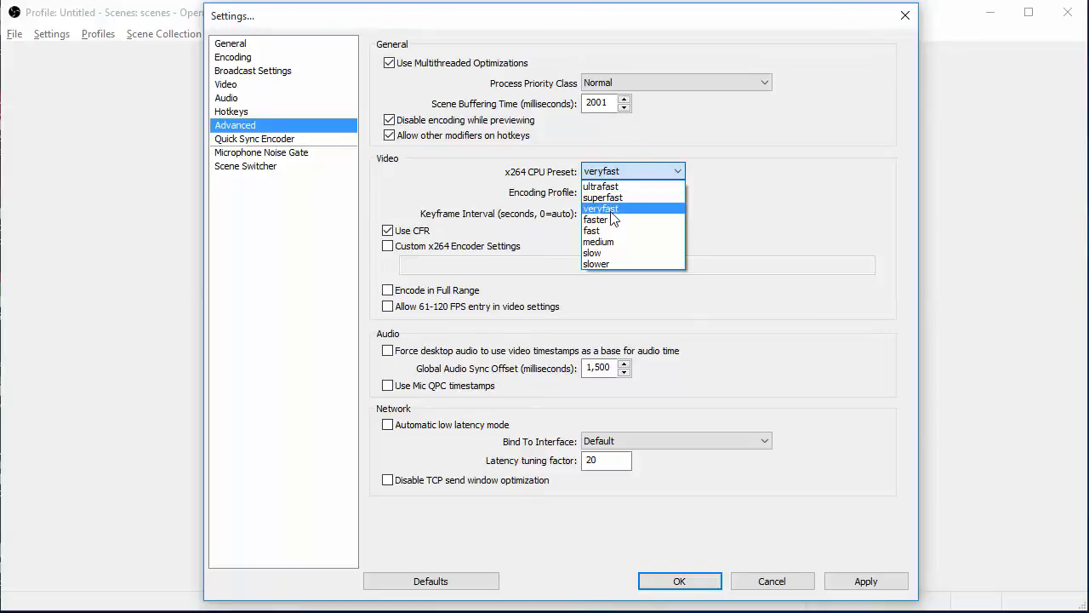
mouse_move(627, 189)
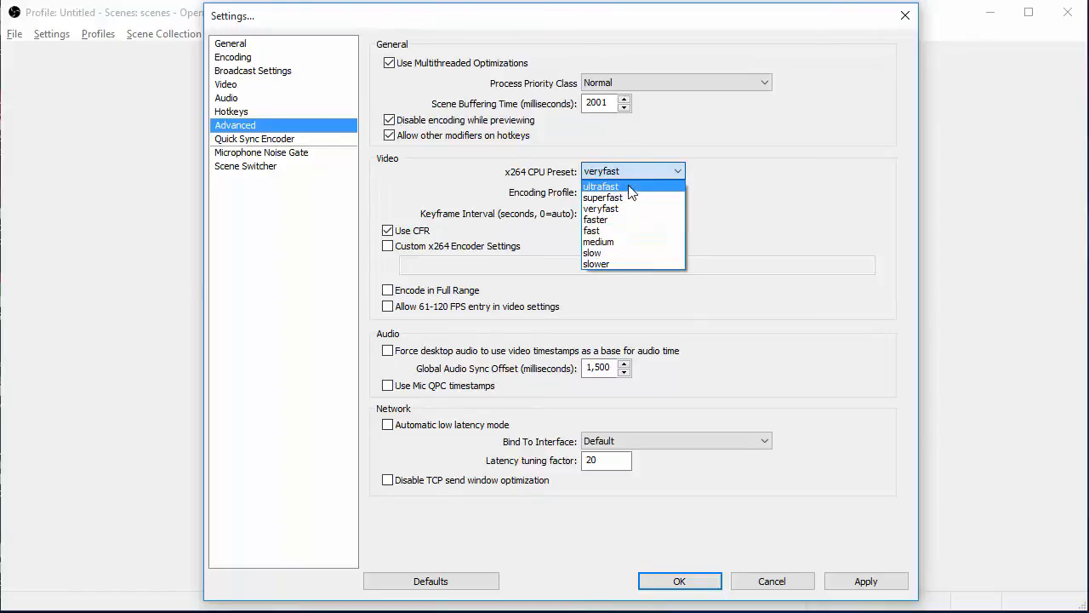
mouse_move(644, 180)
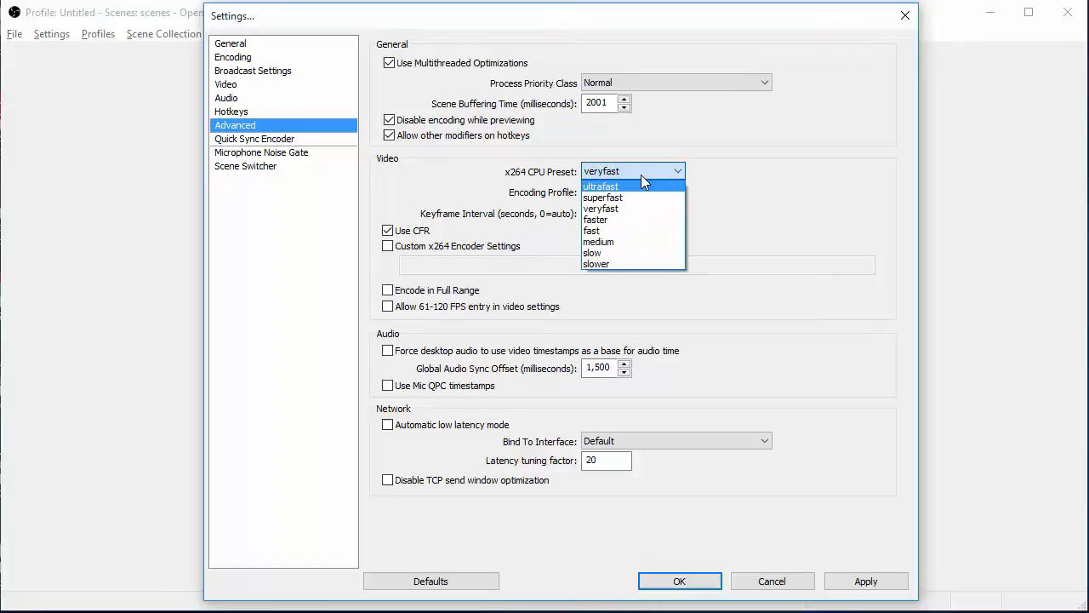
mouse_move(623, 186)
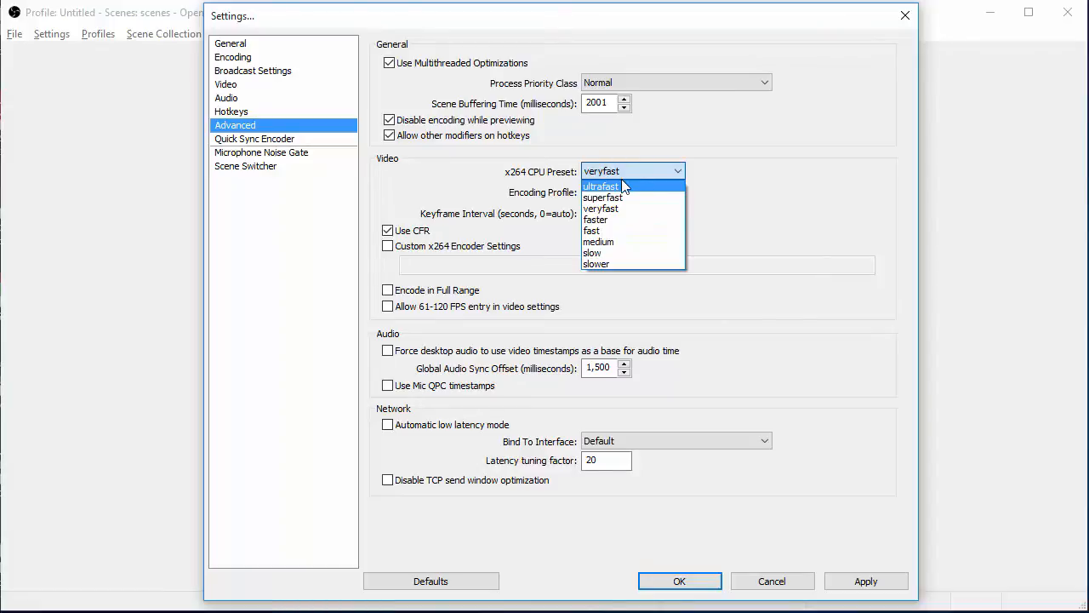
mouse_move(634, 178)
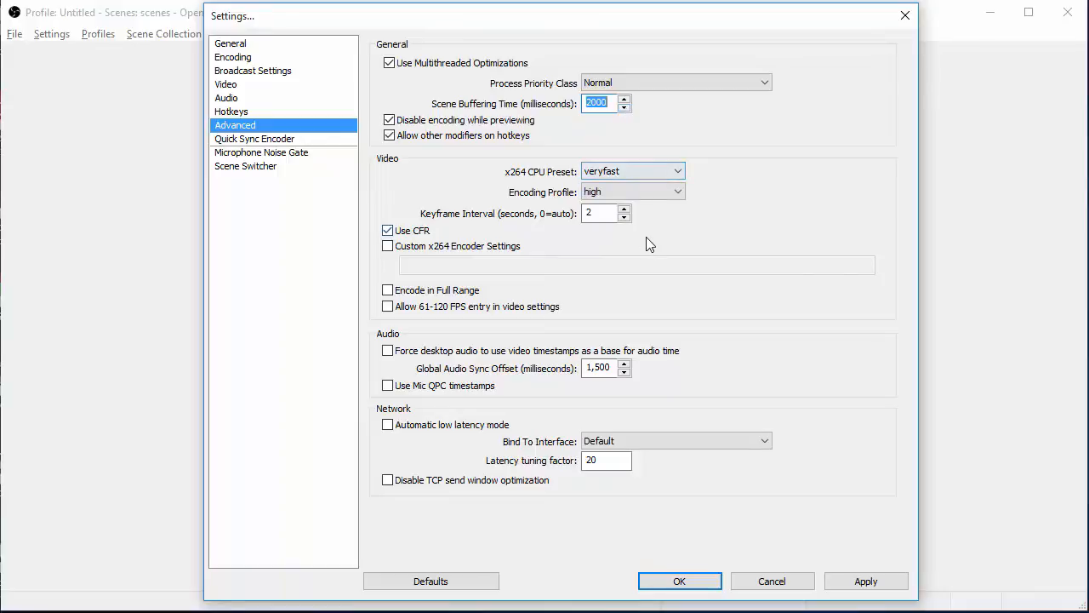
mouse_move(616, 245)
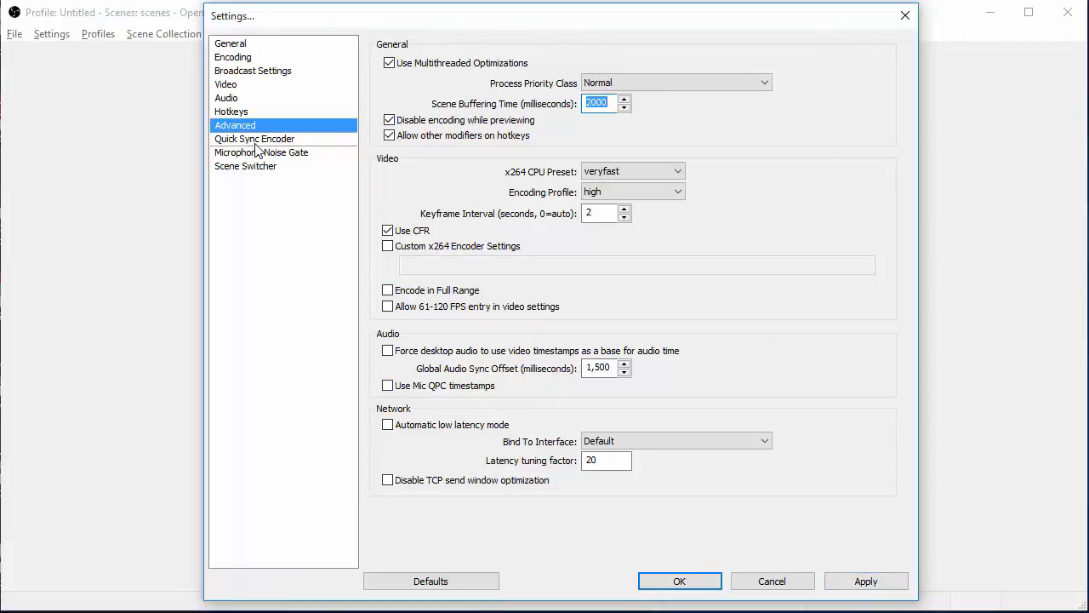
Step: Show the Quick Sync Encoder page with its greyed-out CBR, 1000 kbps defaults
click(255, 140)
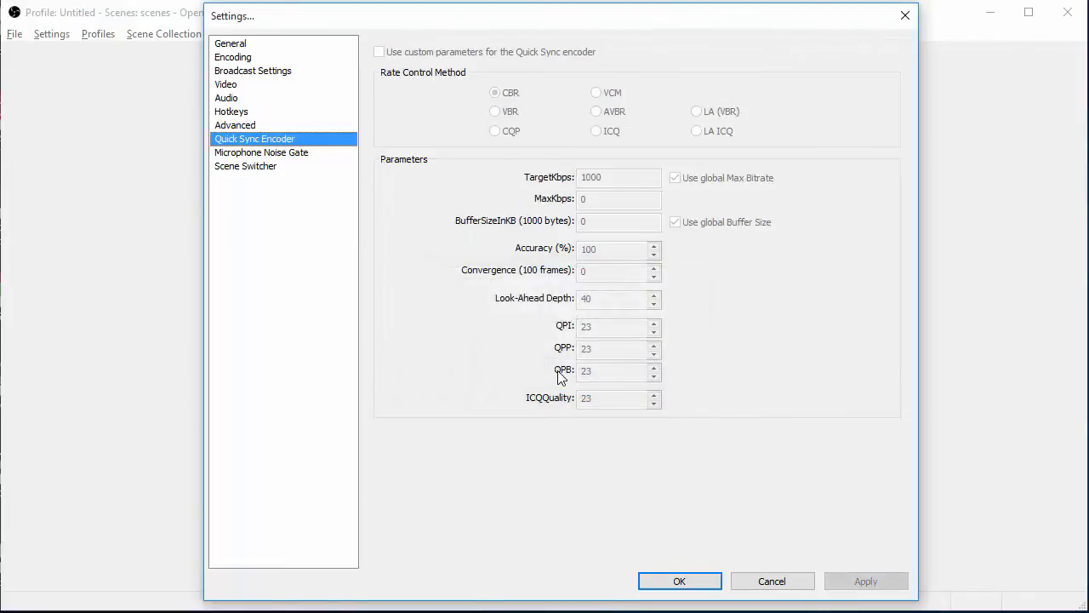
mouse_move(466, 257)
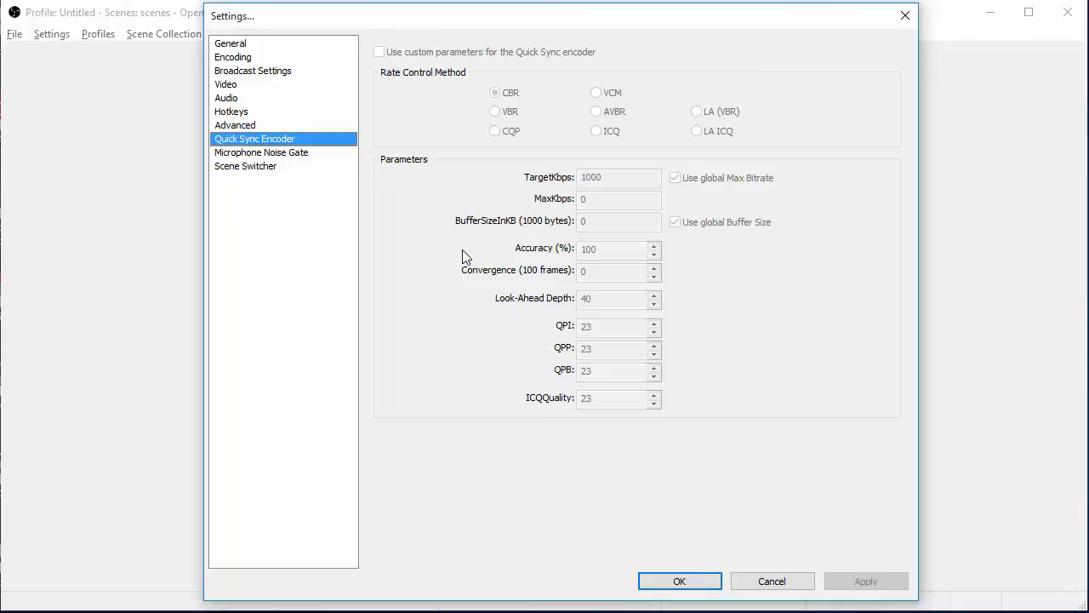
mouse_move(347, 235)
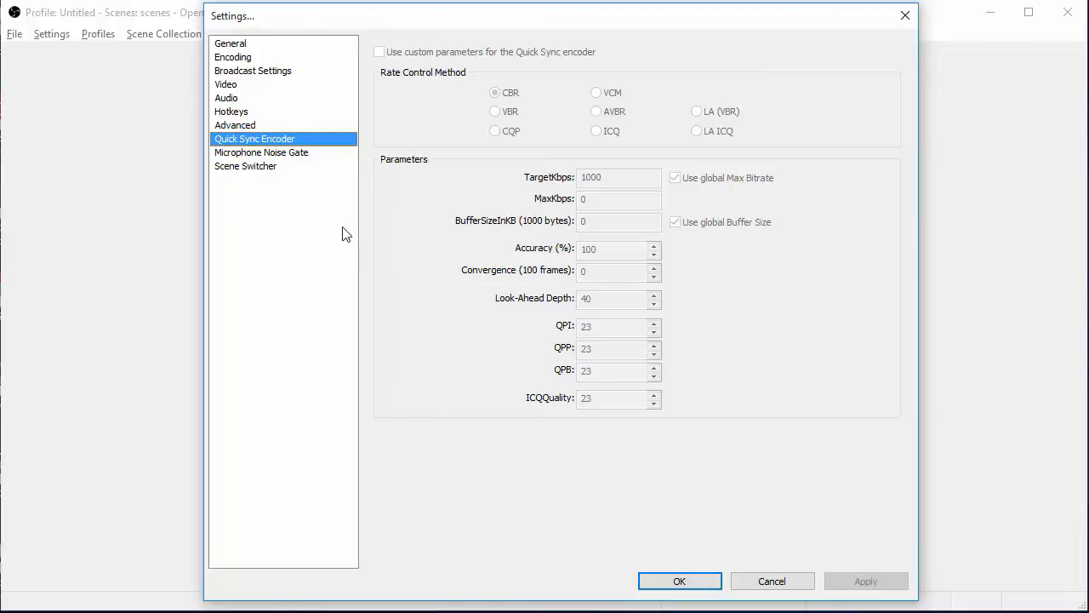
Step: Show the Microphone Noise Gate page, leaving the noise gate unchecked
click(262, 151)
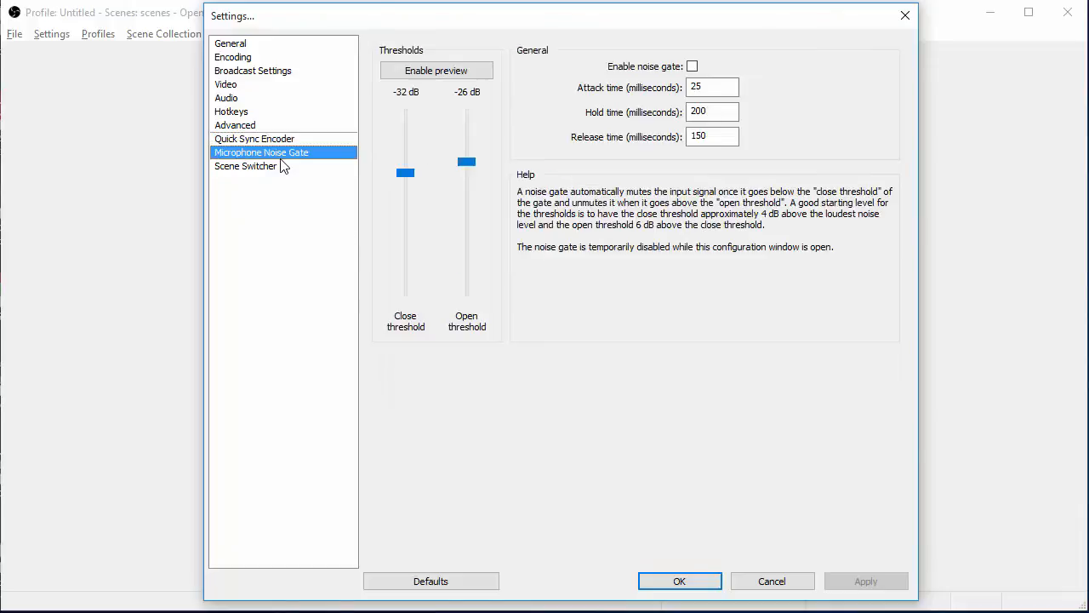
mouse_move(388, 177)
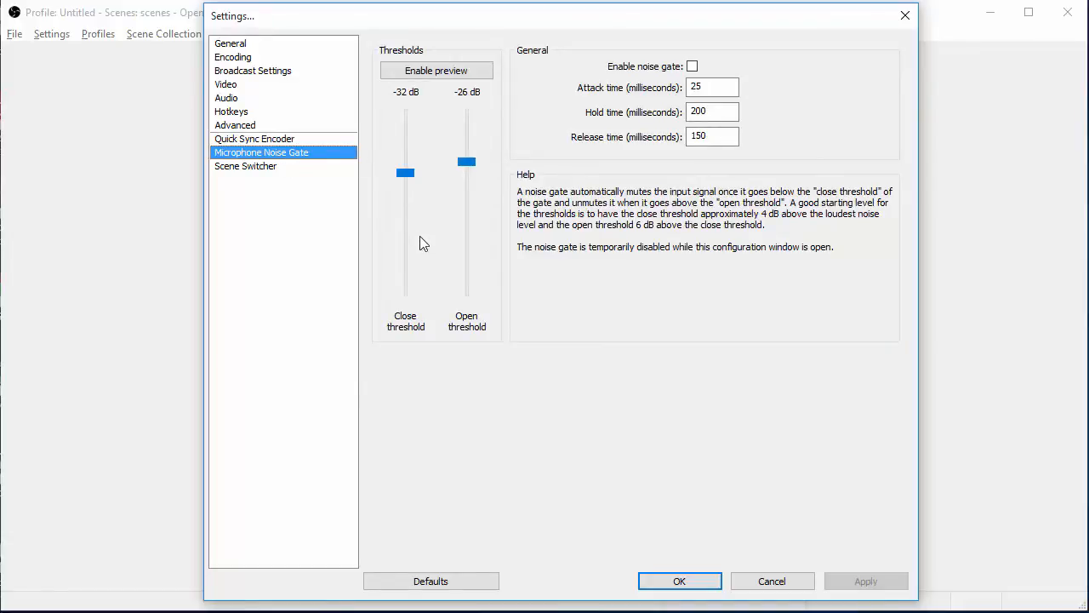
mouse_move(456, 198)
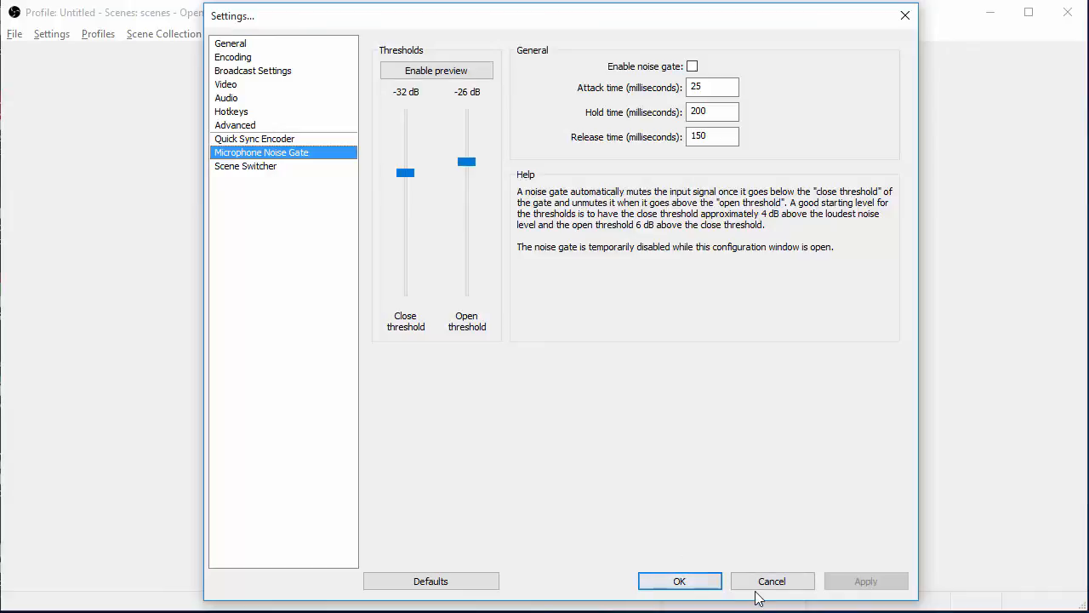
Step: Cancel out of Settings without saving, returning to the main window
click(773, 581)
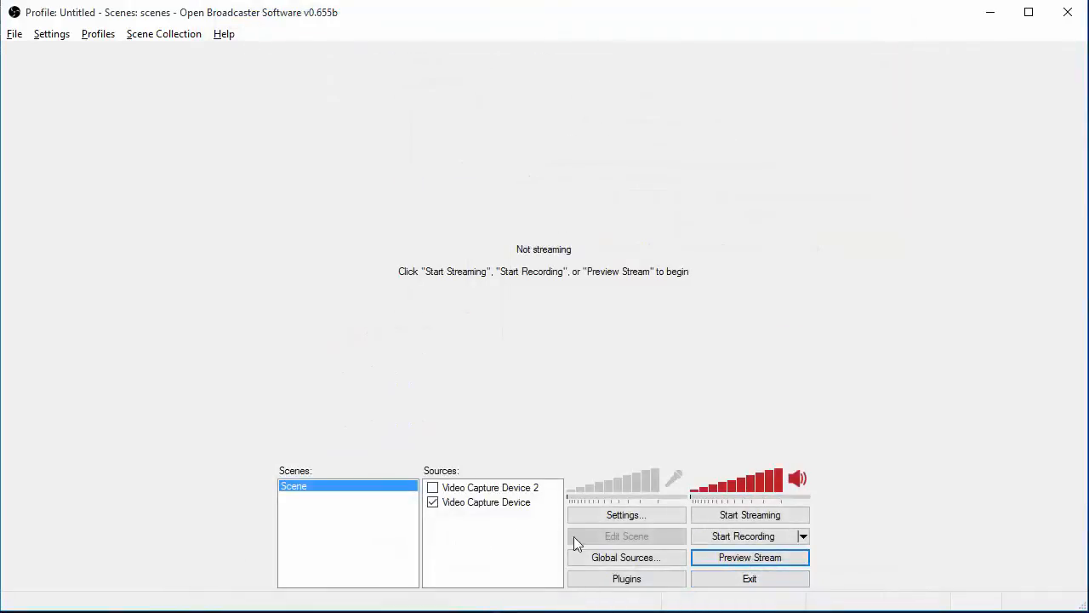
mouse_move(701, 558)
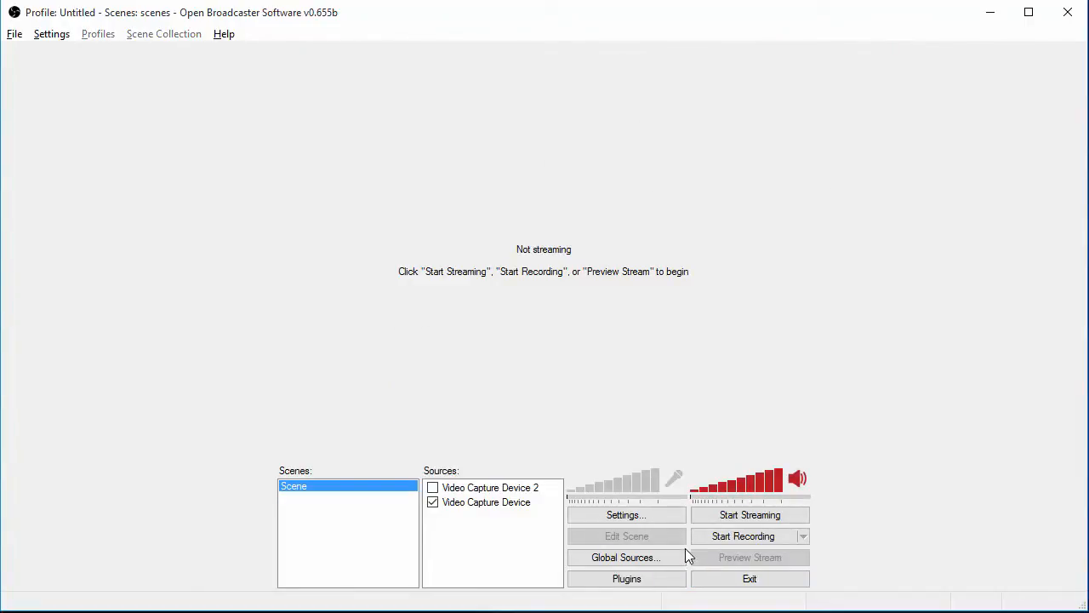
mouse_move(694, 558)
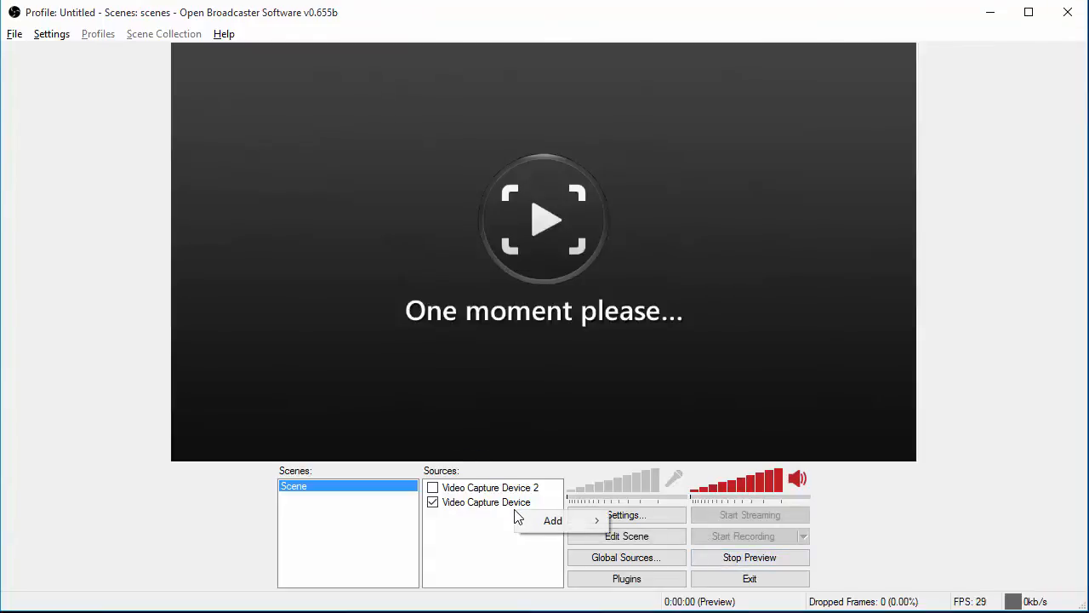
Step: In the Video Capture Device properties, select Elgato Game Capture HD as the device
right_click(486, 502)
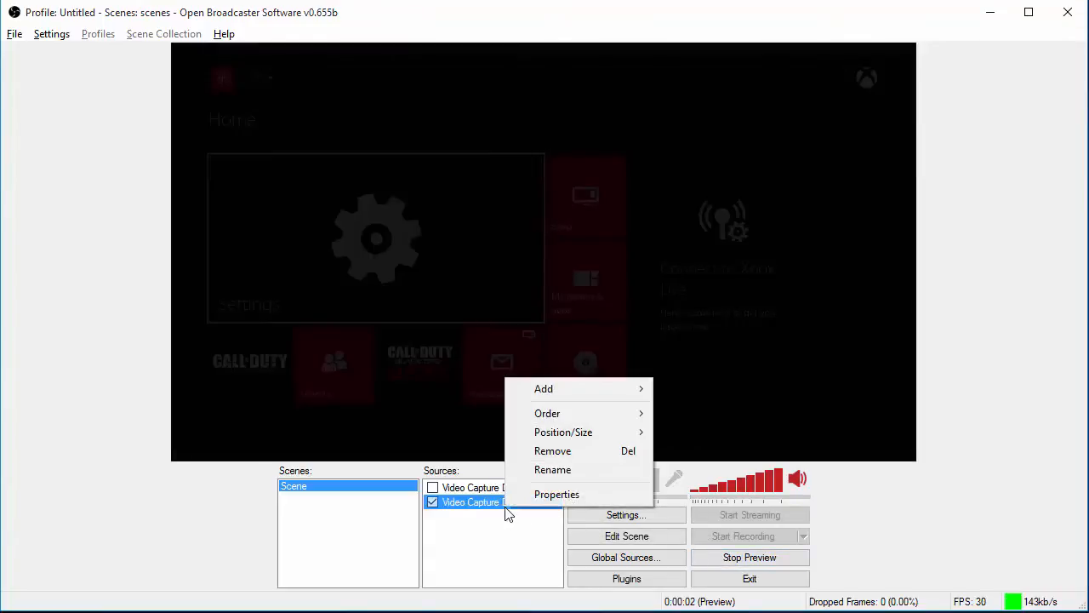
click(557, 493)
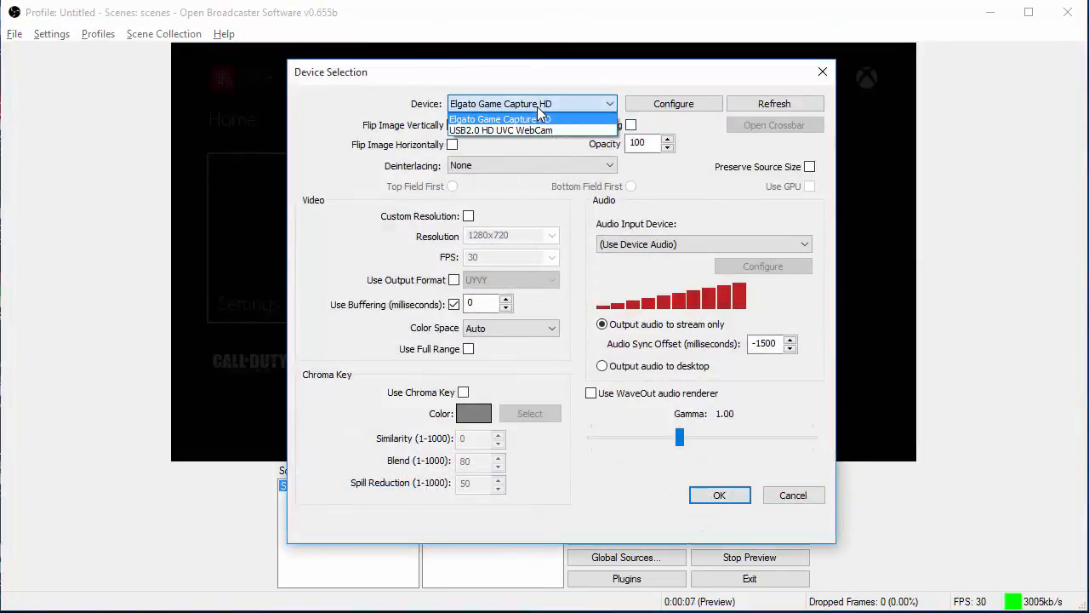
click(500, 119)
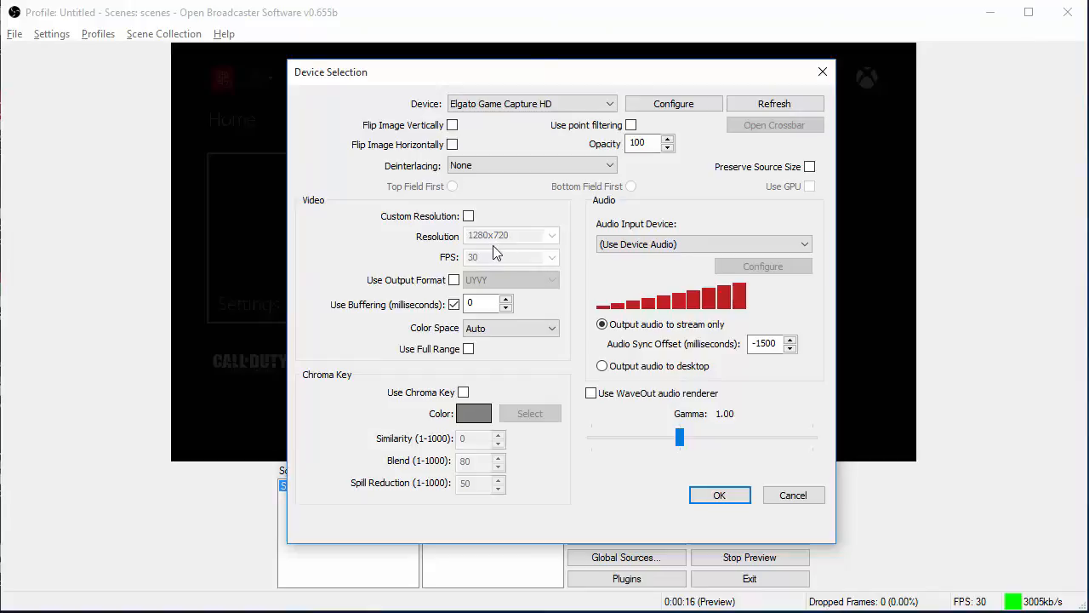
mouse_move(492, 267)
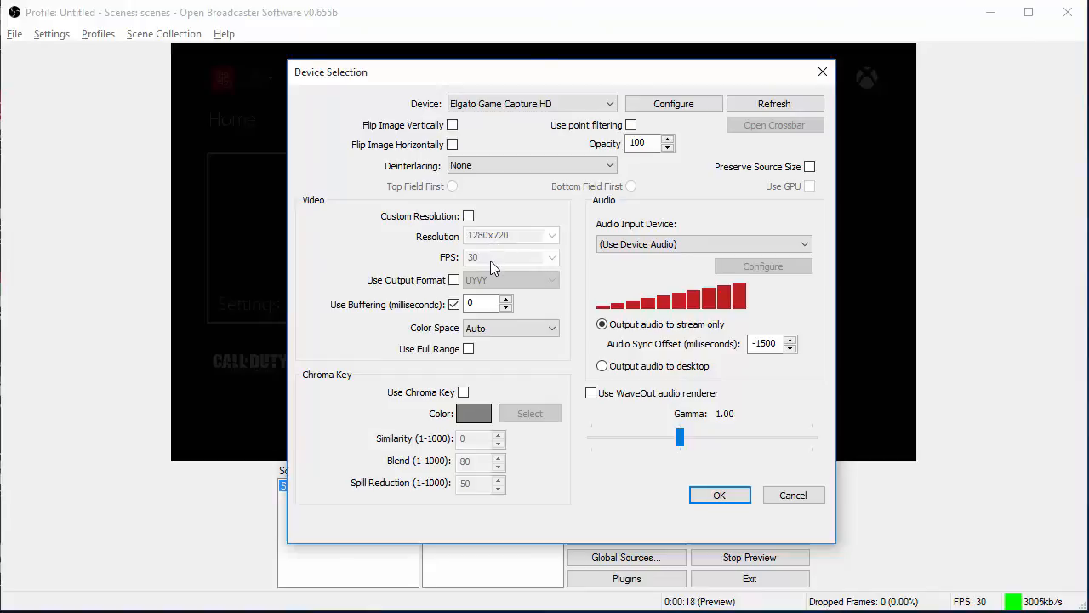
mouse_move(442, 318)
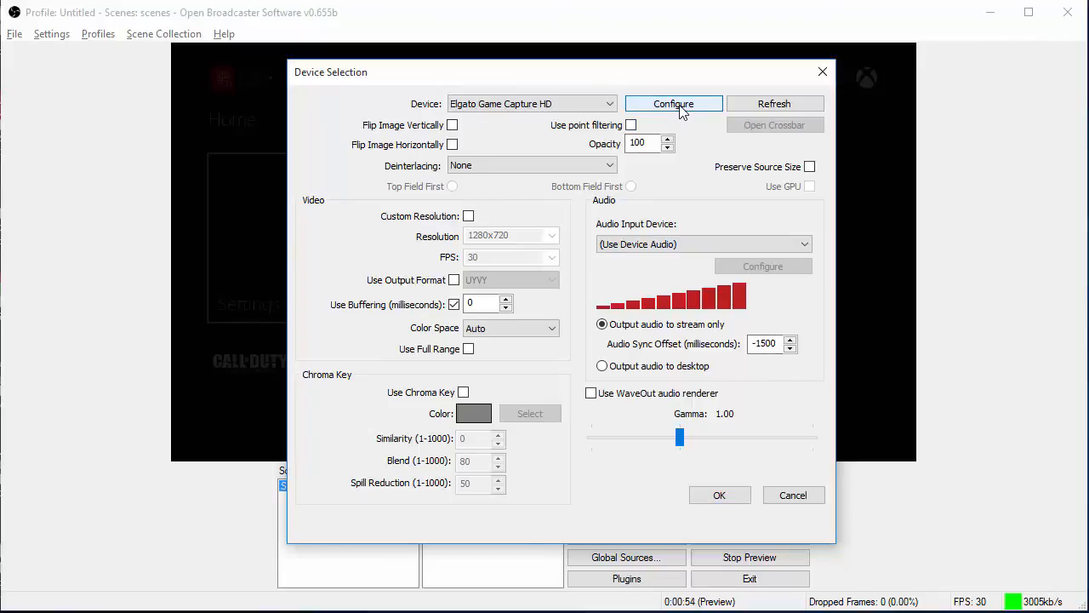
Step: In the Game Capture HD configuration, keep the HD 720 profile and adjust the audio level knob
click(674, 104)
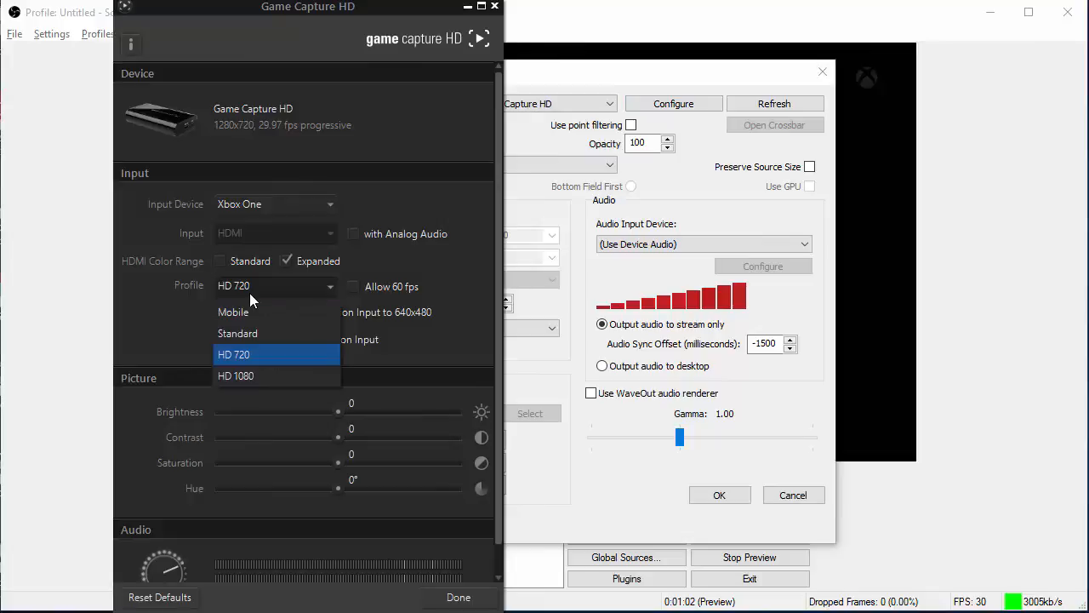
click(235, 354)
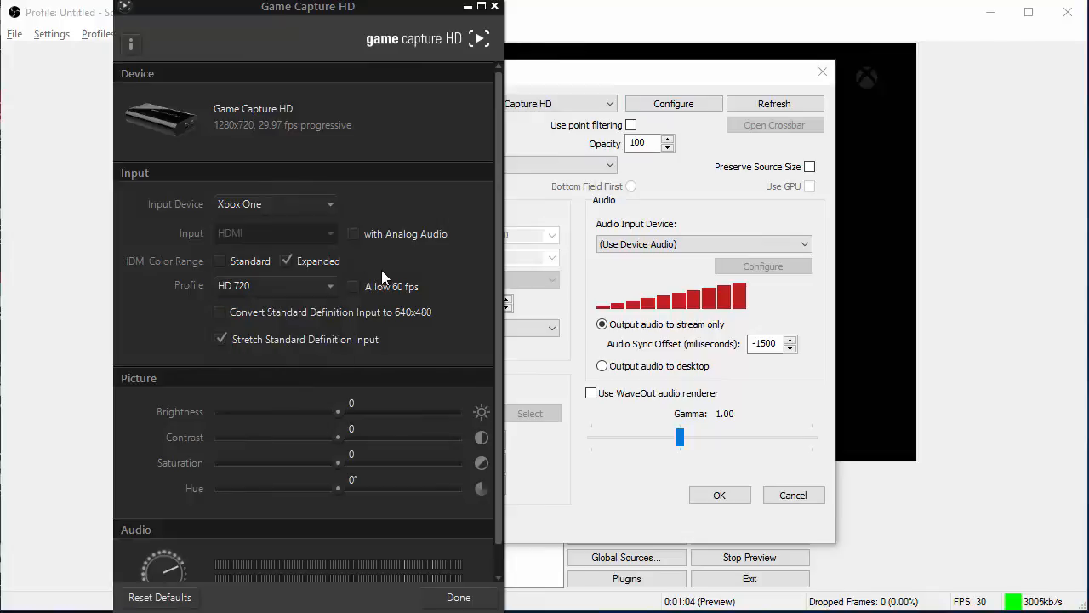
scroll(down, 3)
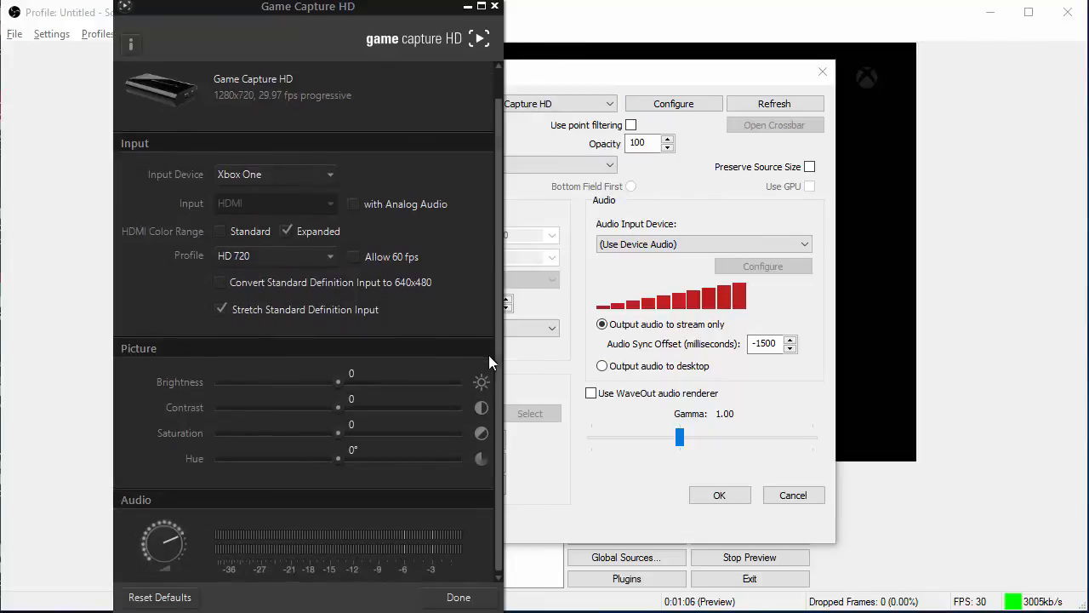
mouse_move(327, 468)
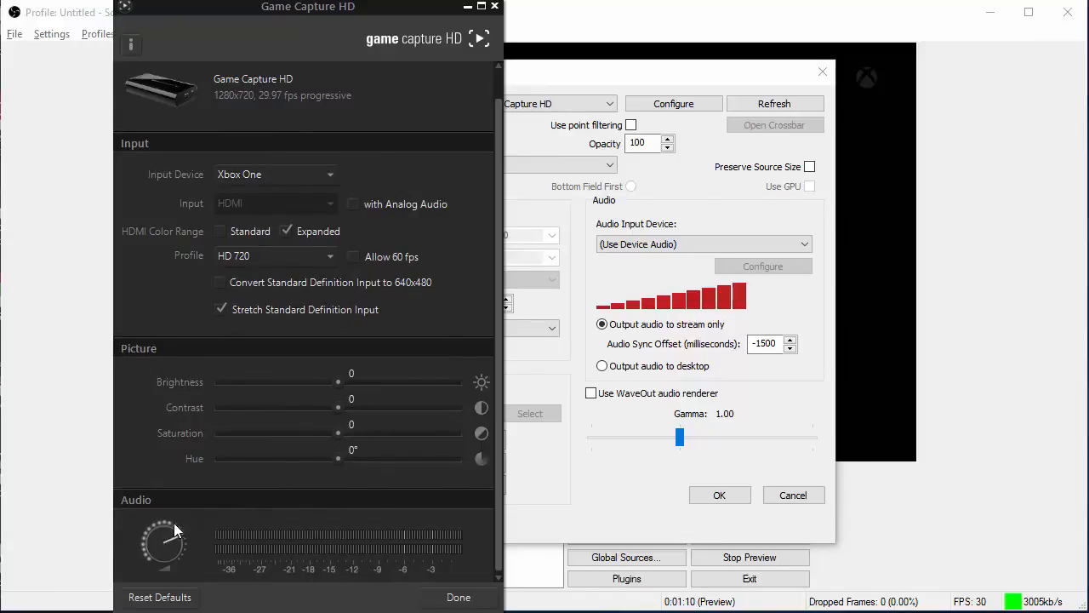
mouse_move(163, 531)
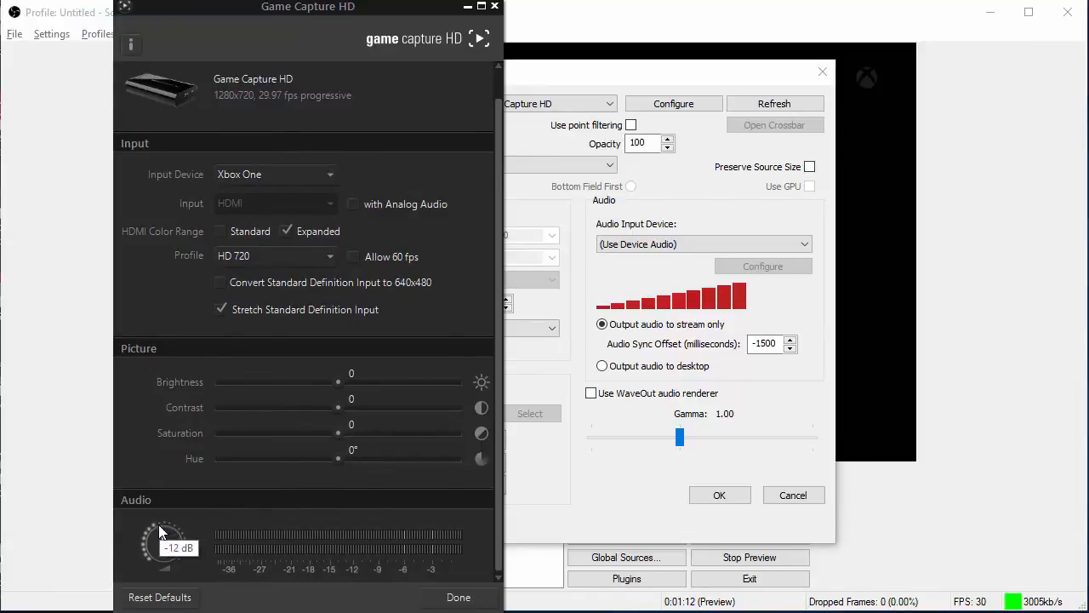
drag(167, 536, 157, 553)
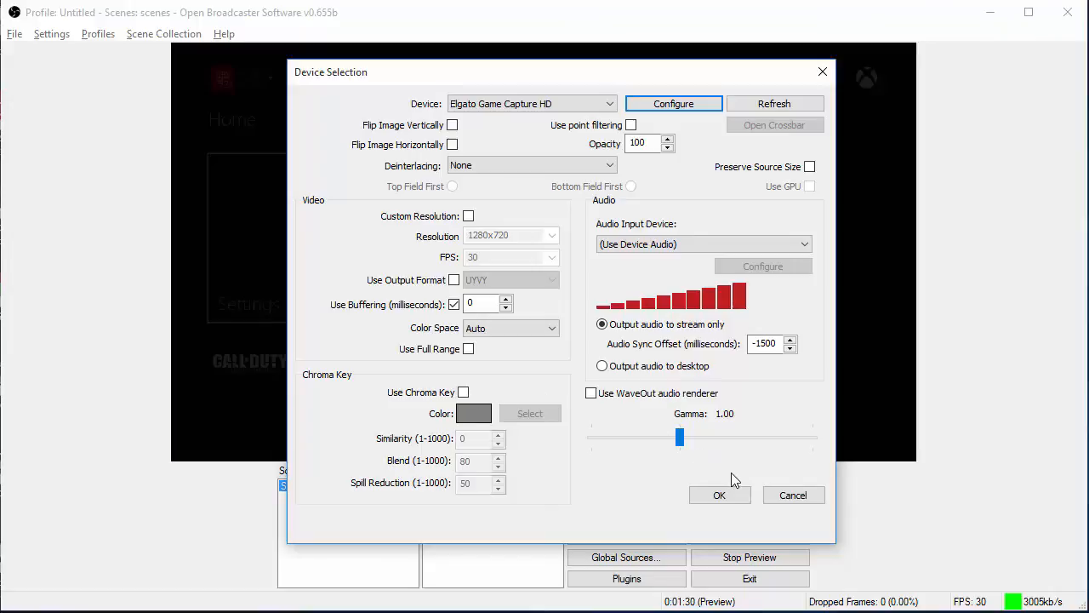
mouse_move(756, 487)
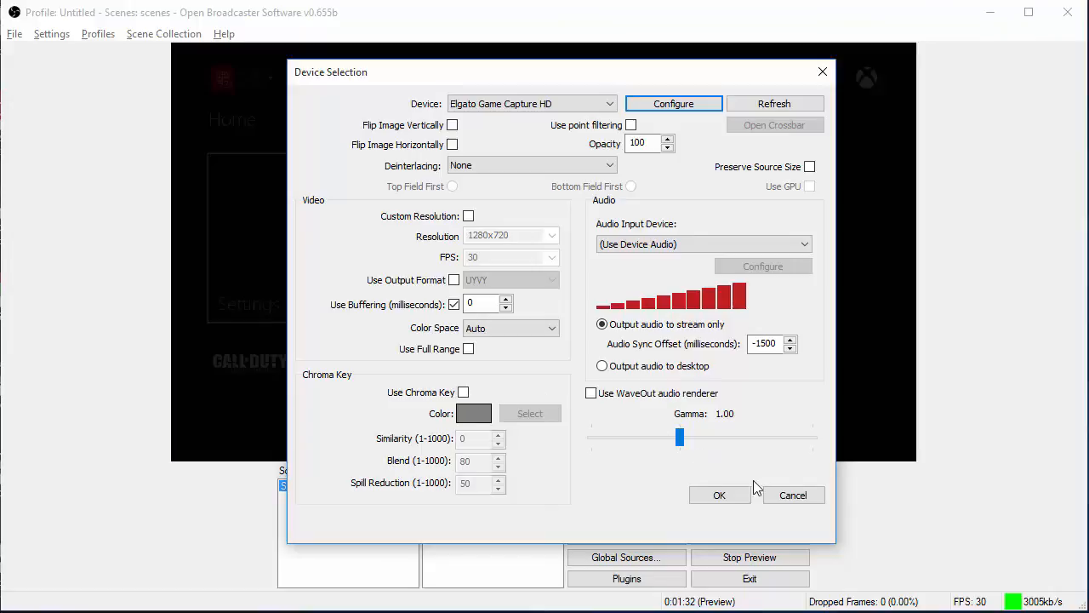
mouse_move(718, 509)
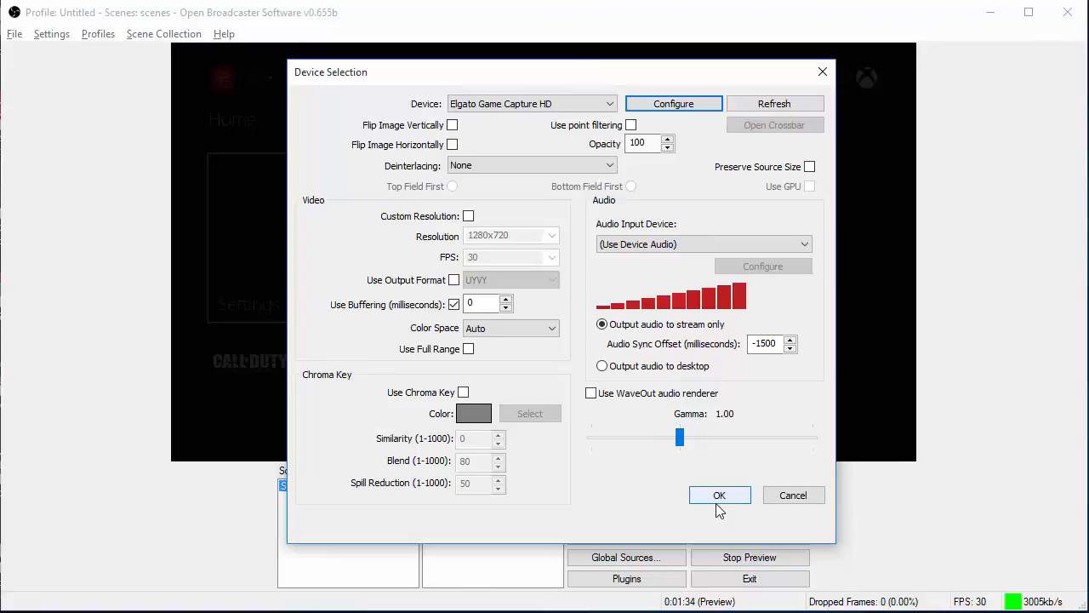
Step: Add a new Video Capture Device source named cam to the scene
click(718, 494)
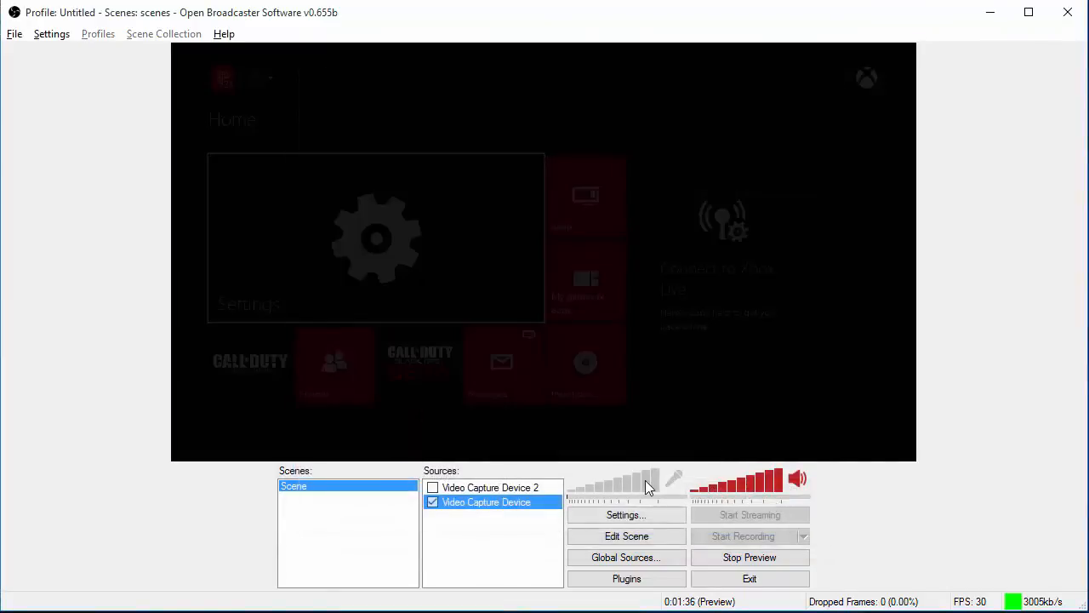
click(432, 486)
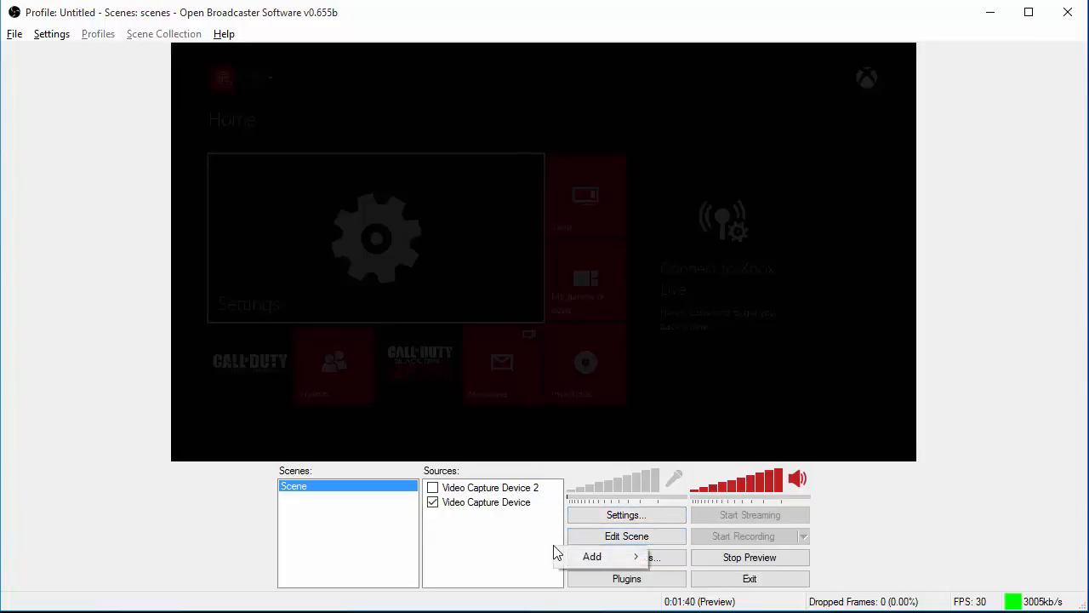
click(592, 555)
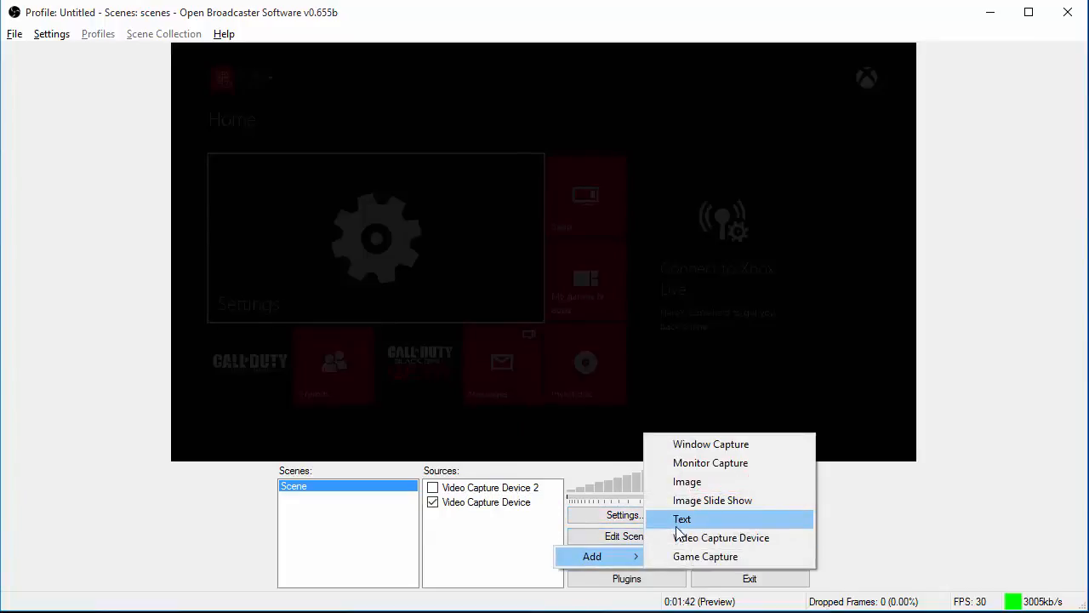
click(722, 538)
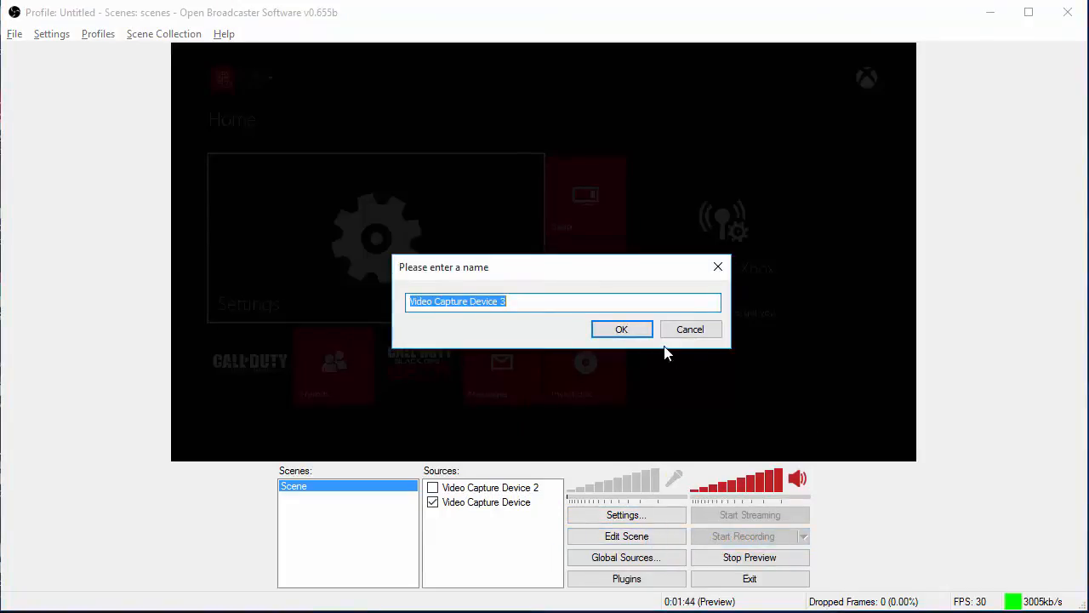
click(623, 328)
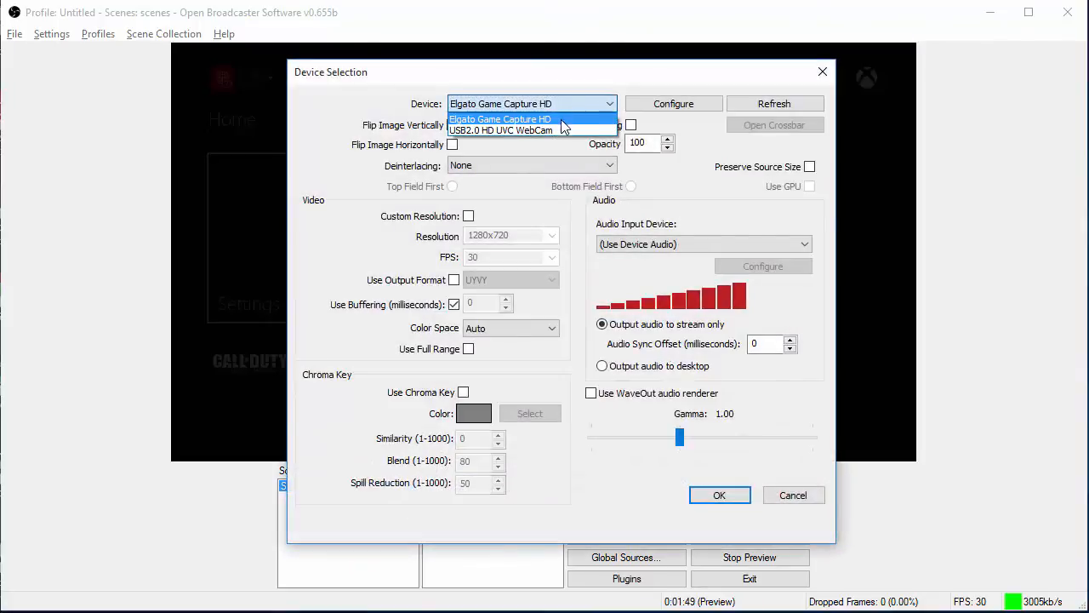
Step: Set the cam source's device to USB2.0 HD UVC WebCam and confirm
click(498, 129)
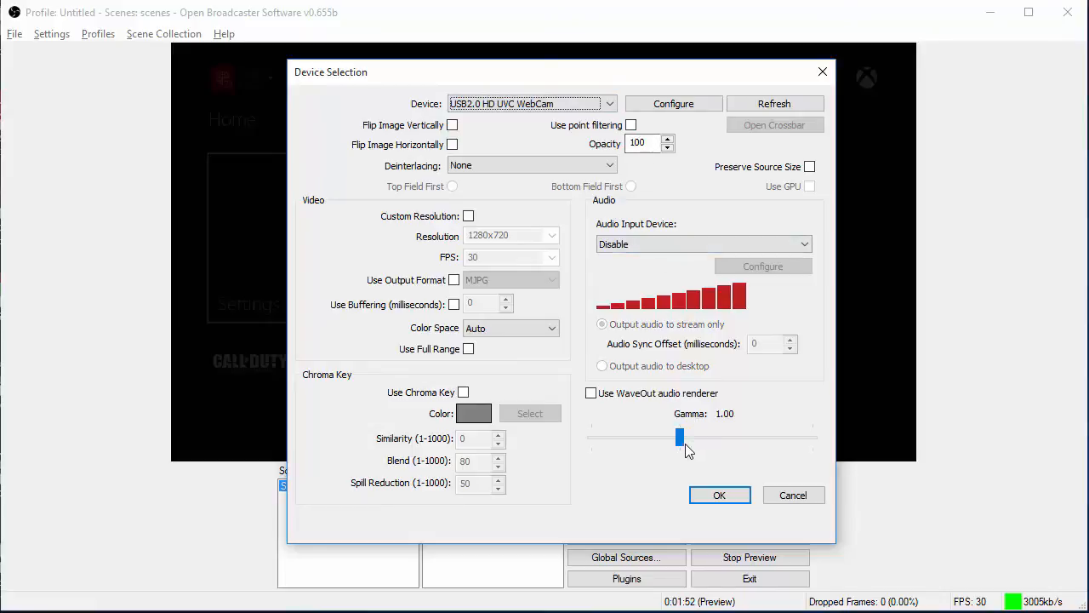
mouse_move(500, 252)
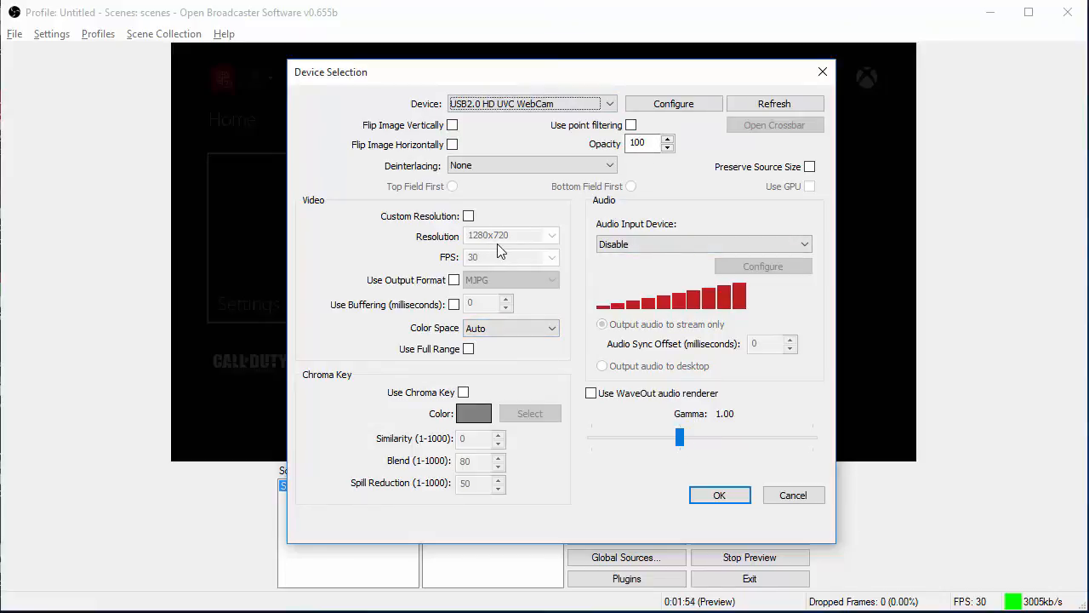
mouse_move(640, 480)
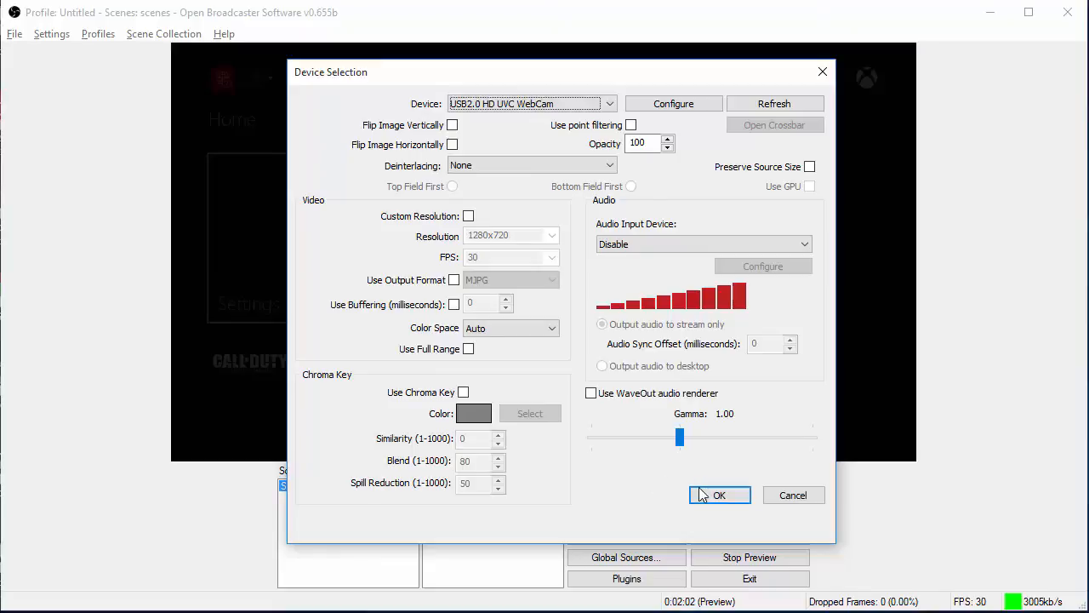
mouse_move(594, 376)
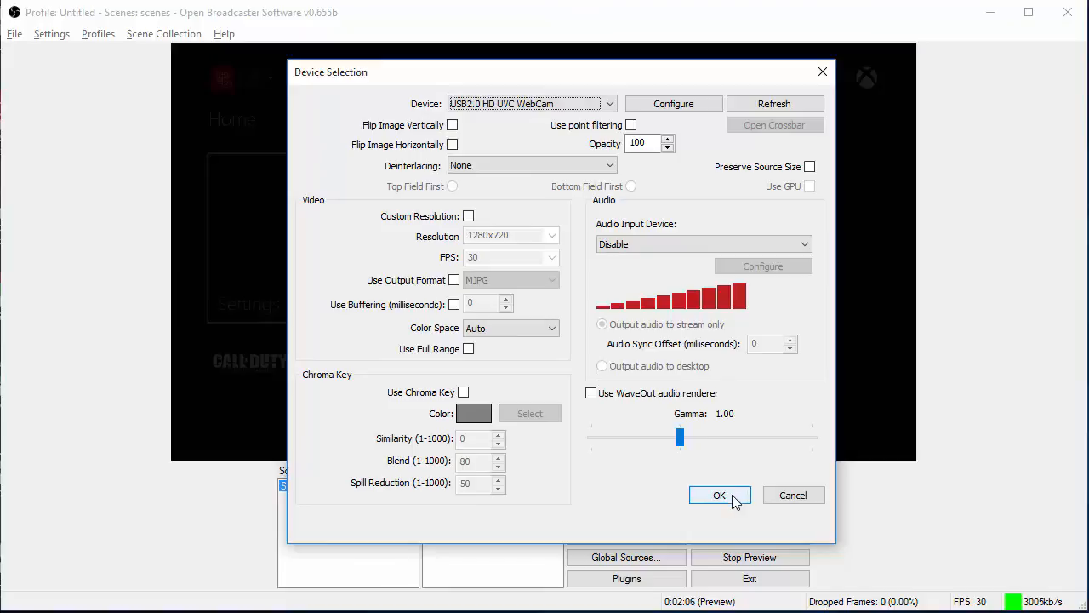
click(720, 496)
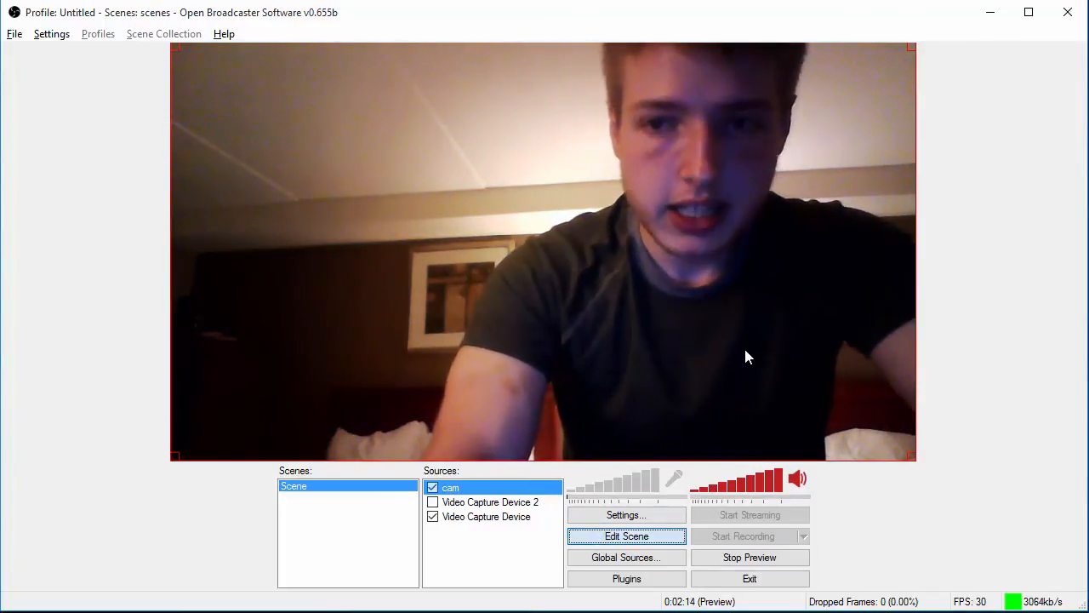
mouse_move(905, 58)
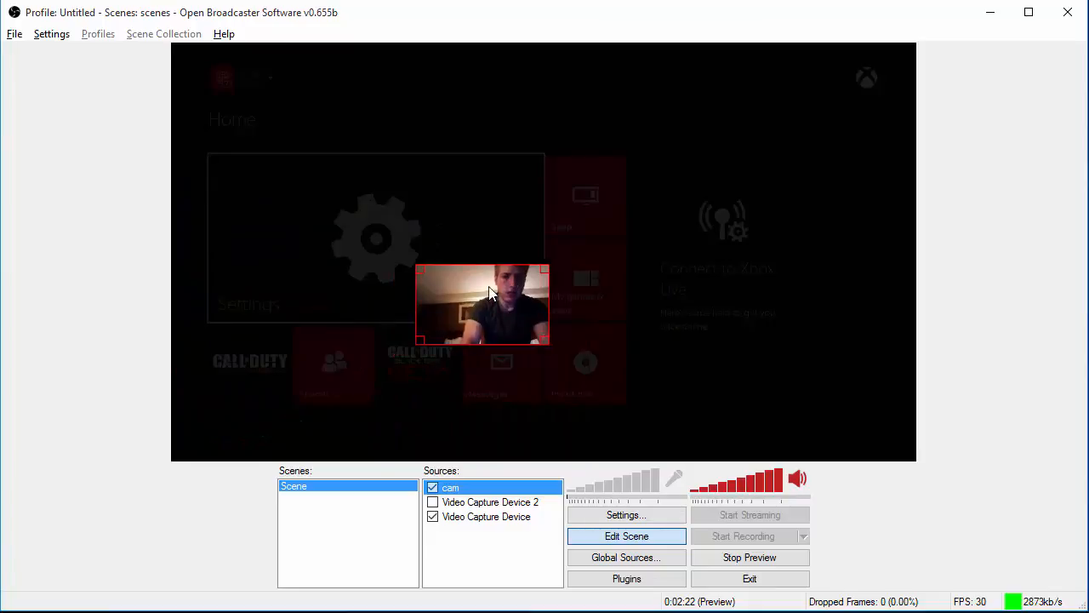
Step: Drag the shrunken webcam picture into the top-right corner over the game capture
drag(483, 304, 847, 206)
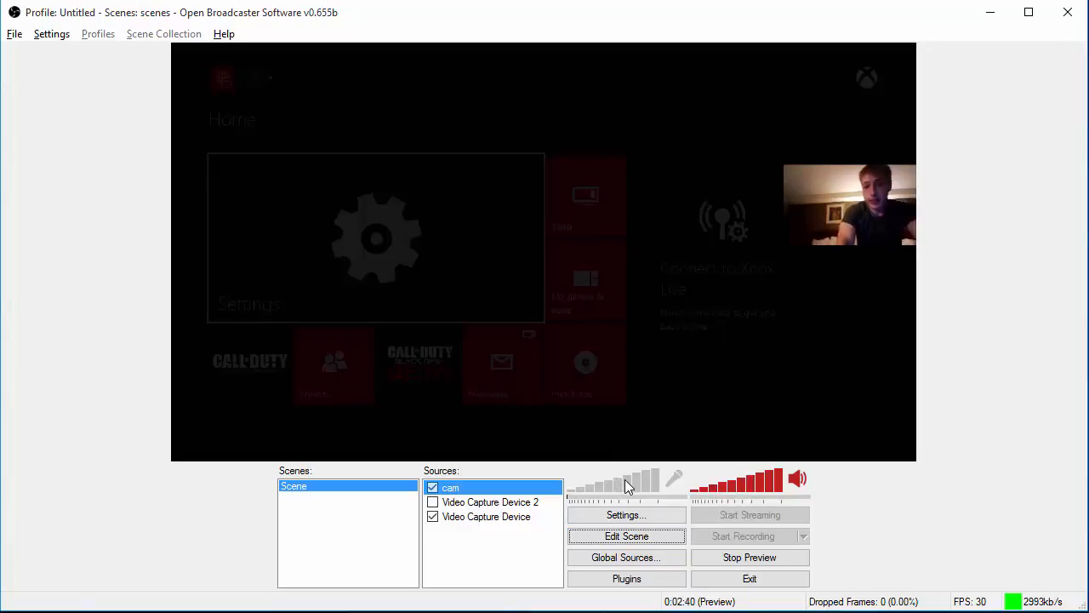
mouse_move(623, 480)
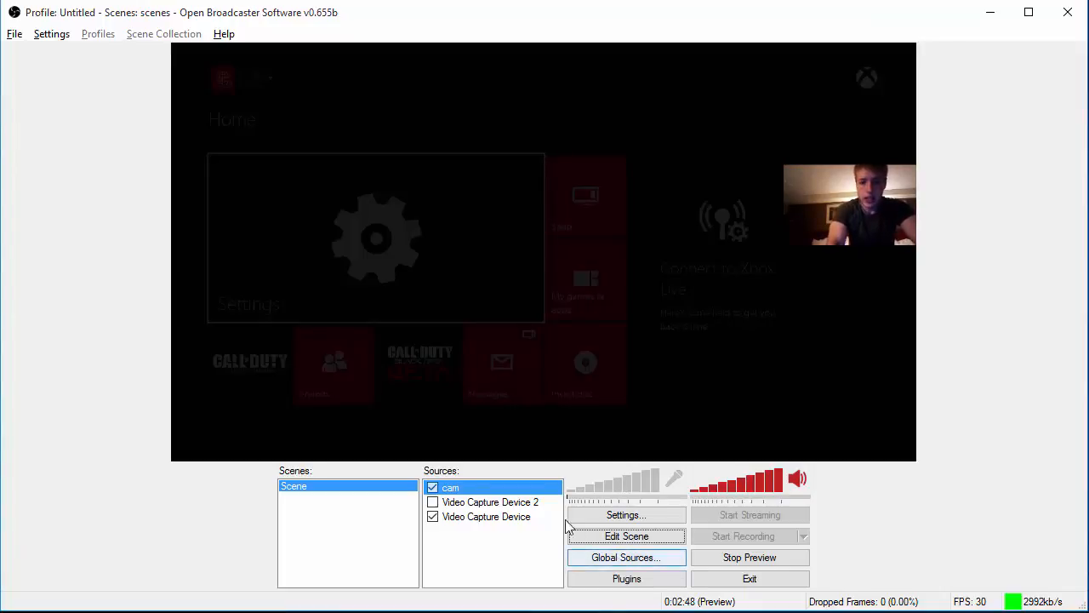
Step: Uncheck the cam source so only the Xbox capture shows, dismissing the stray add-source menu
click(432, 487)
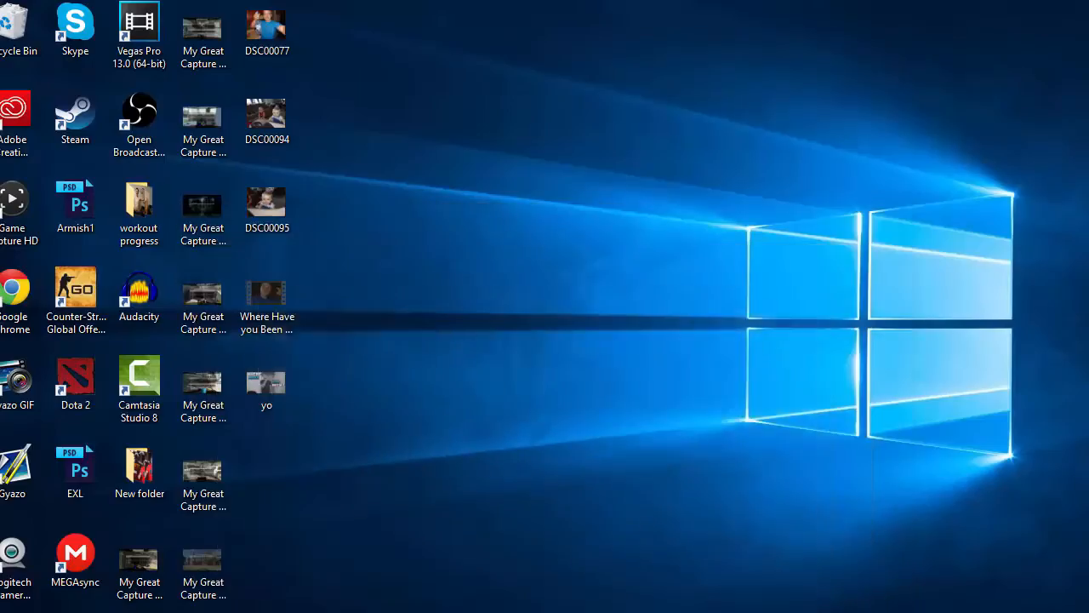
double_click(139, 107)
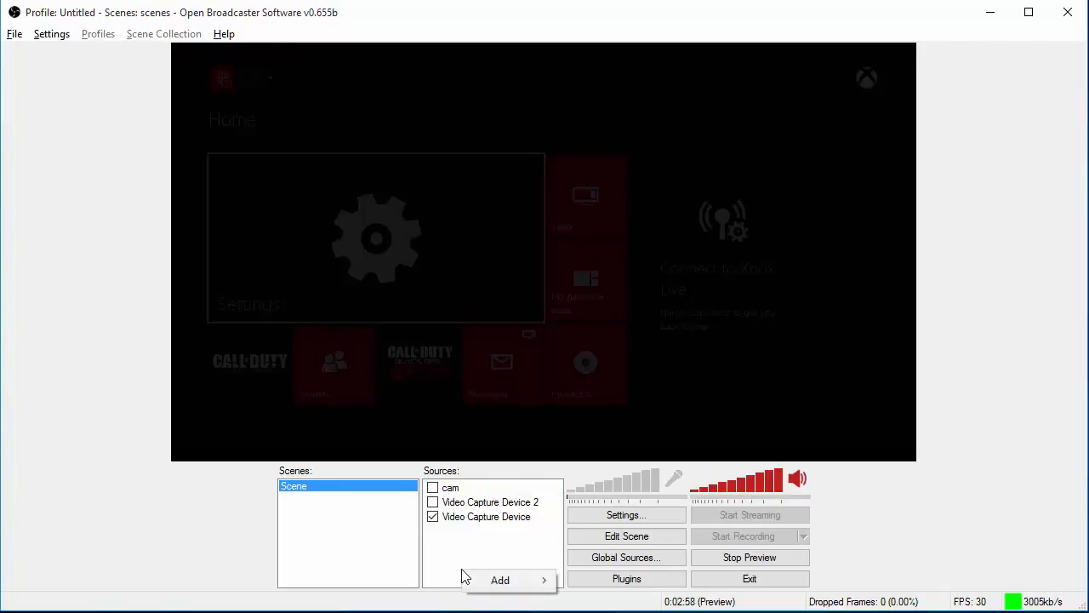
click(500, 579)
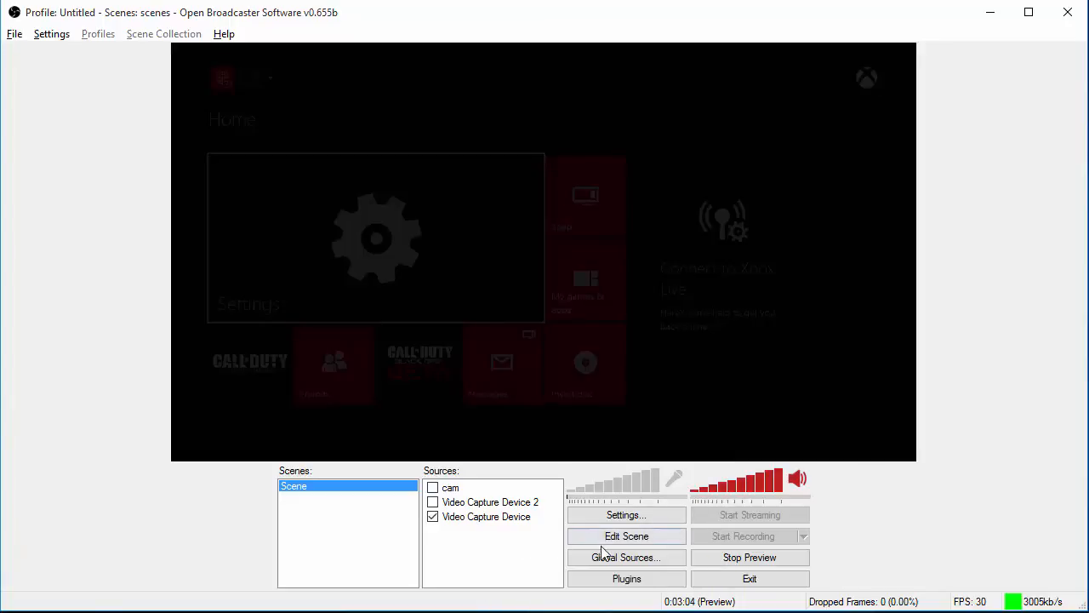
click(627, 556)
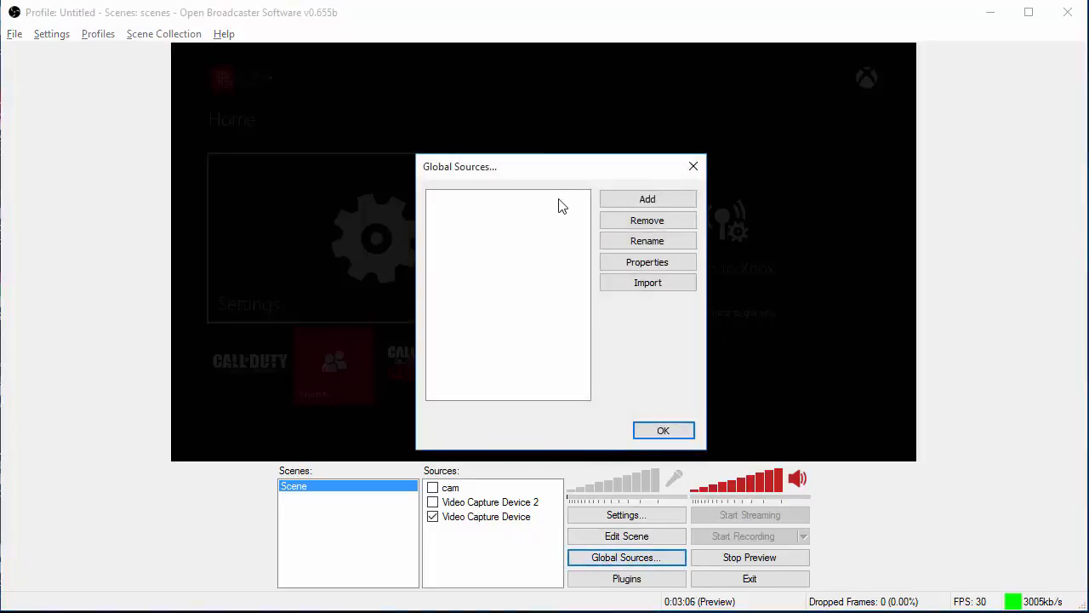
click(646, 198)
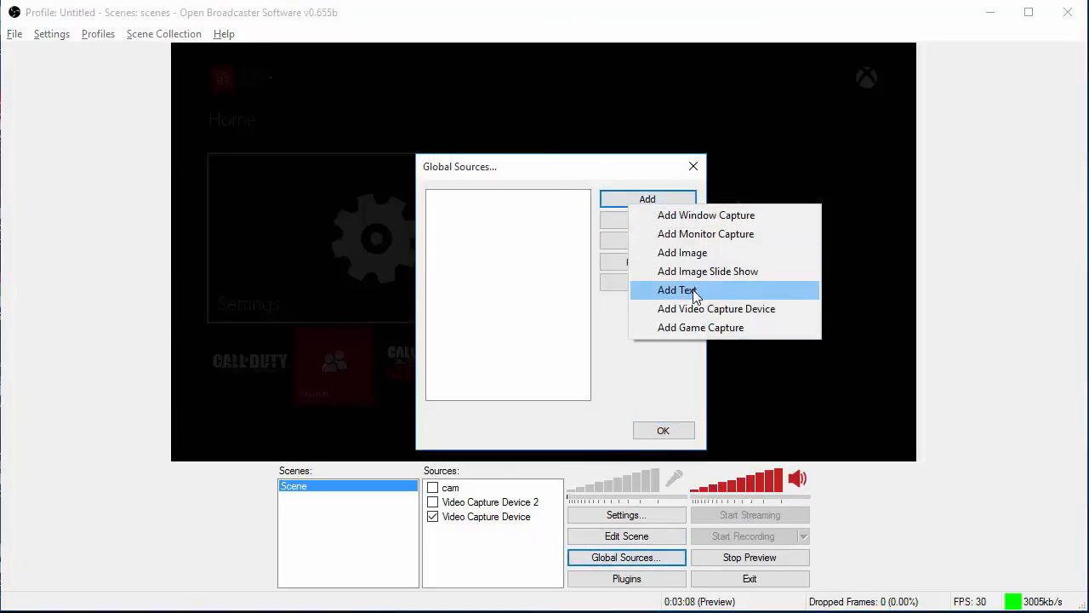
click(674, 289)
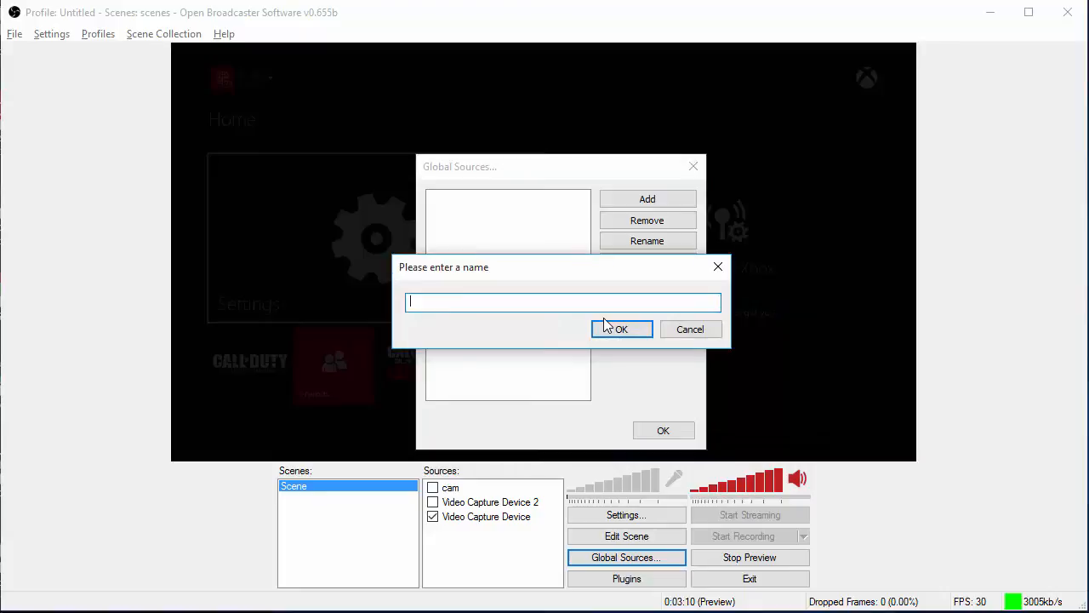
text(Ell)
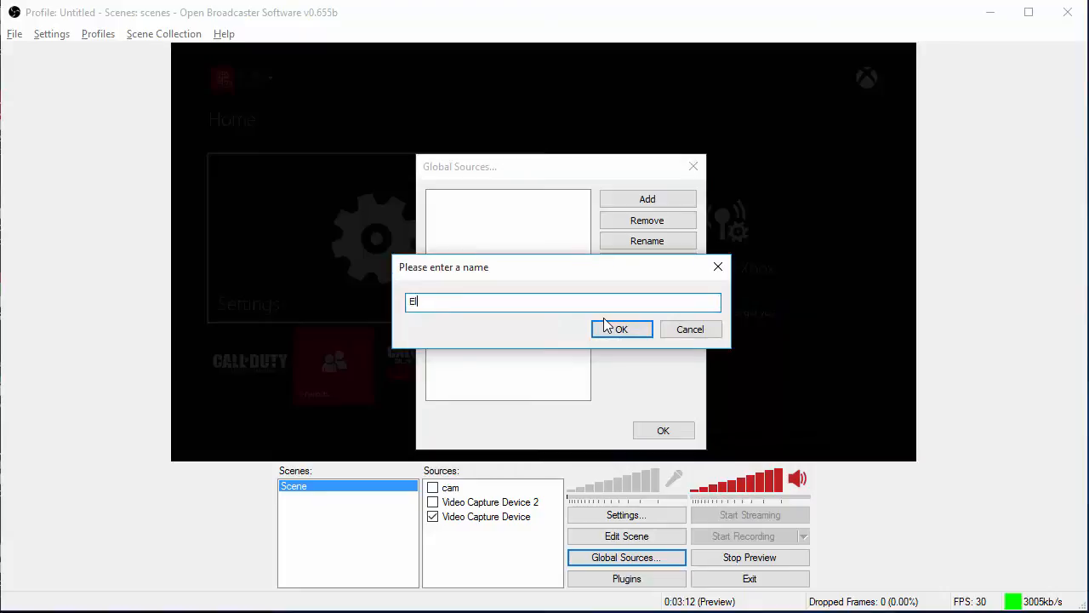
click(621, 328)
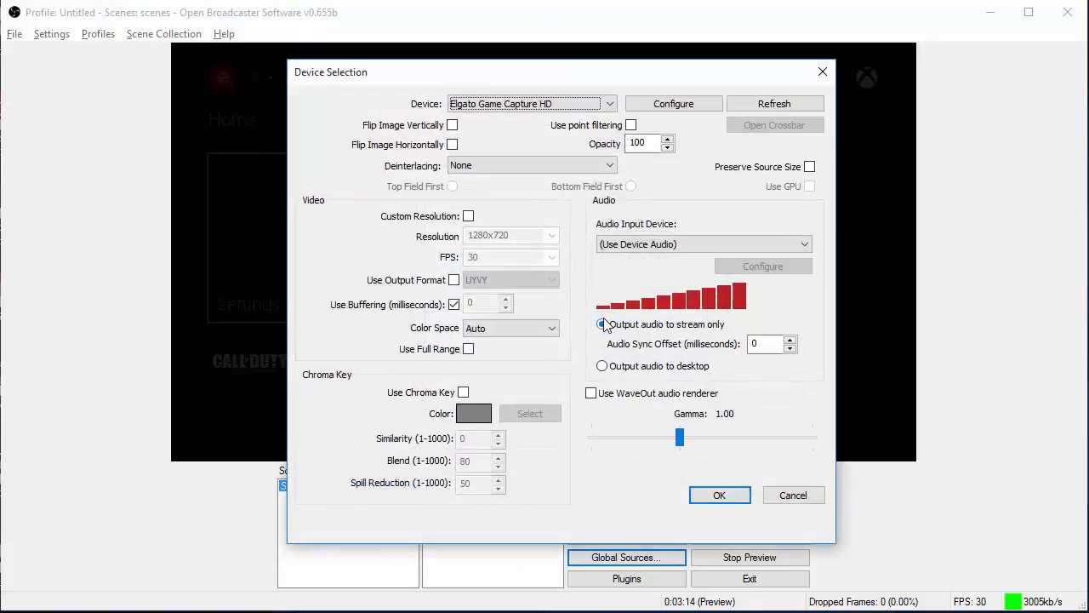
click(603, 323)
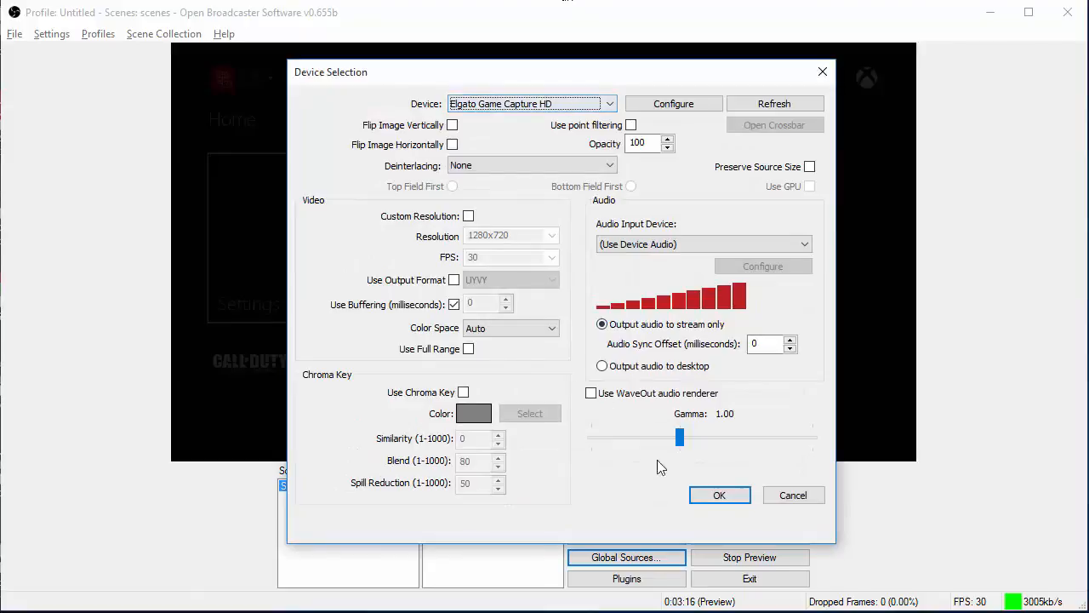
click(720, 494)
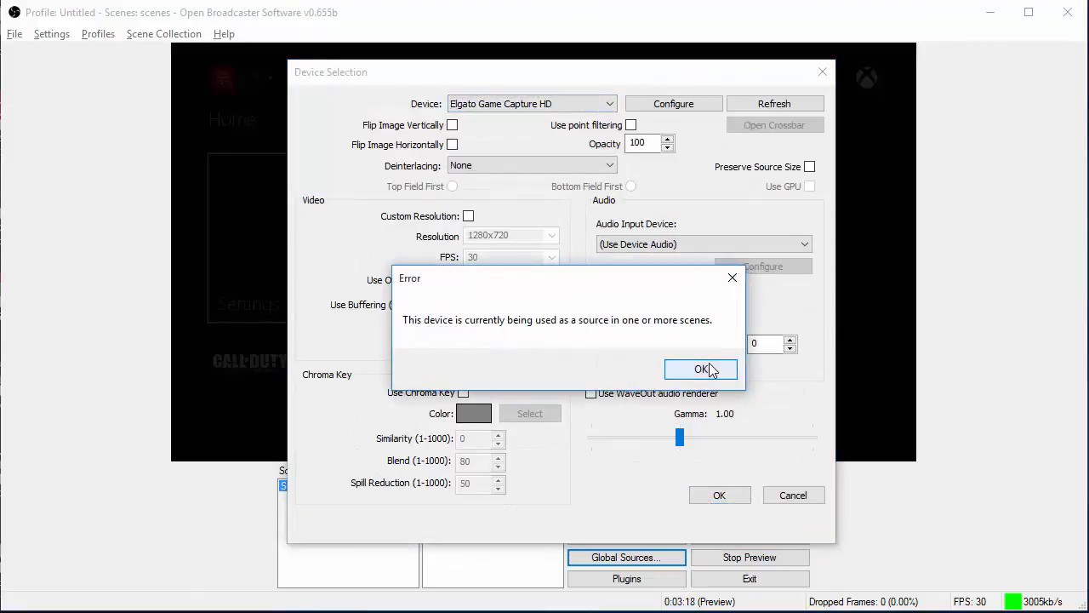
click(701, 369)
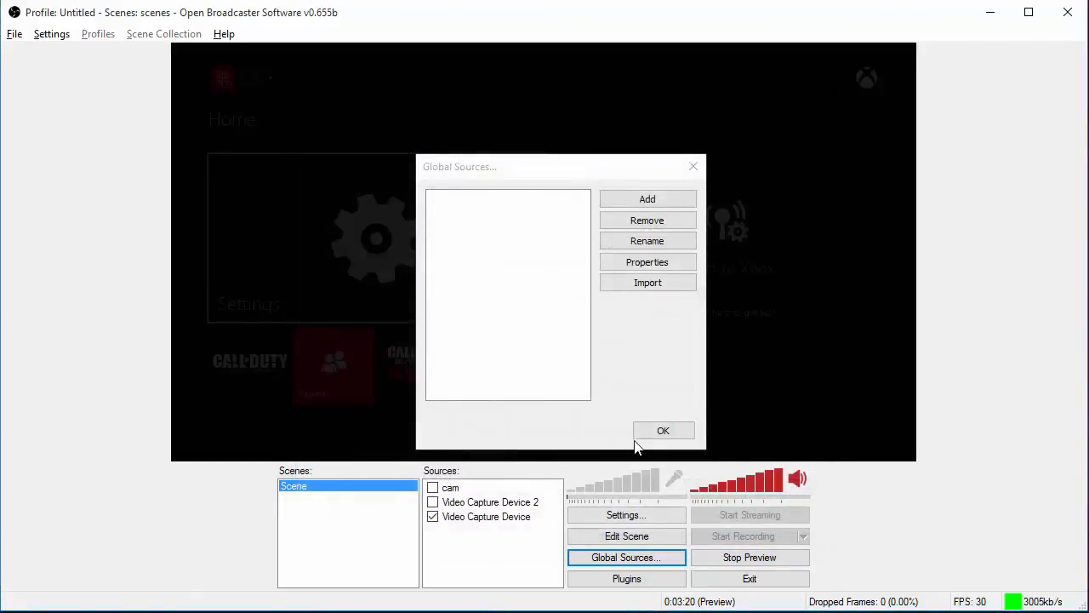
click(664, 429)
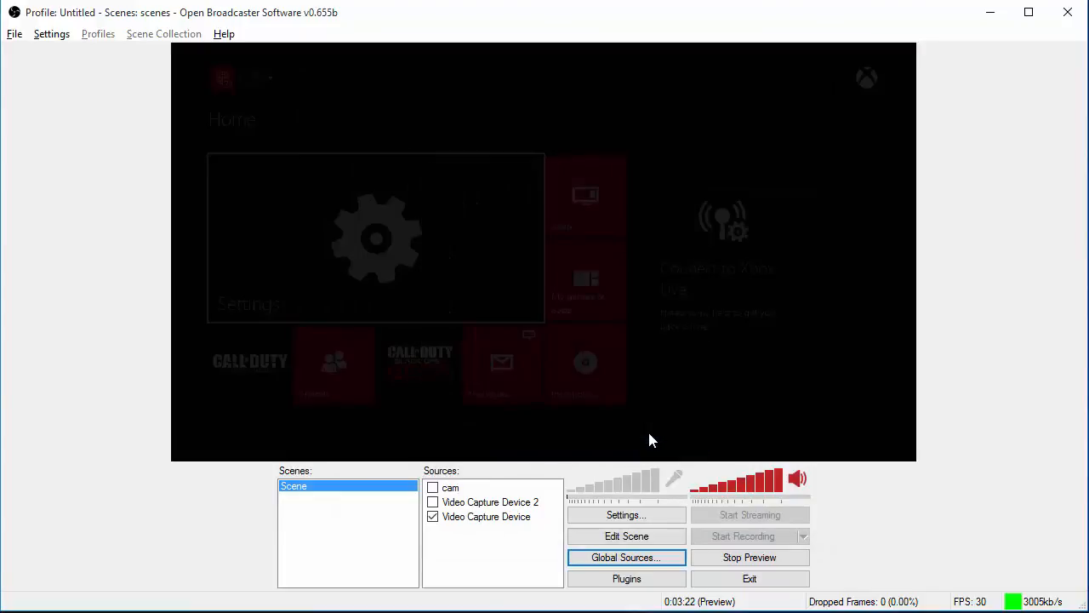
mouse_move(599, 468)
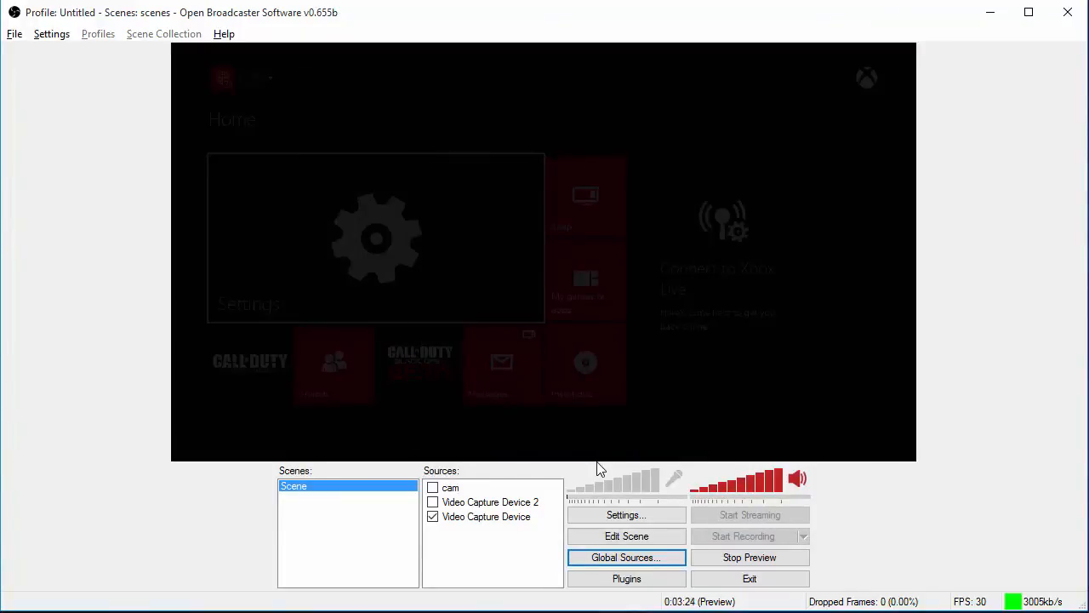